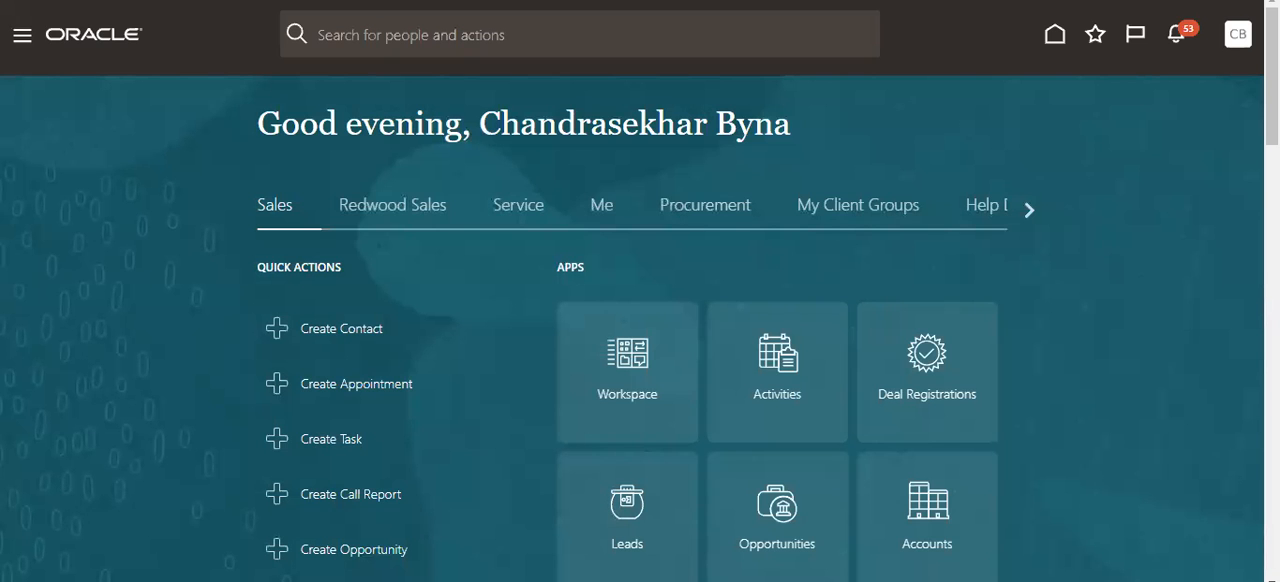
mouse_move(910, 96)
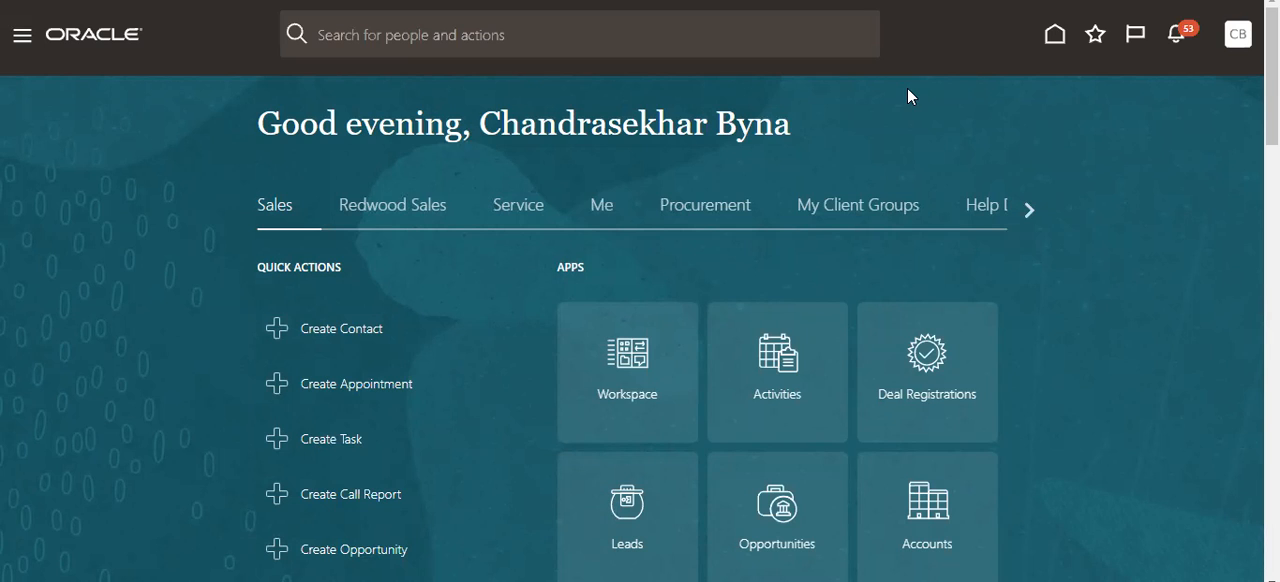
mouse_move(743, 359)
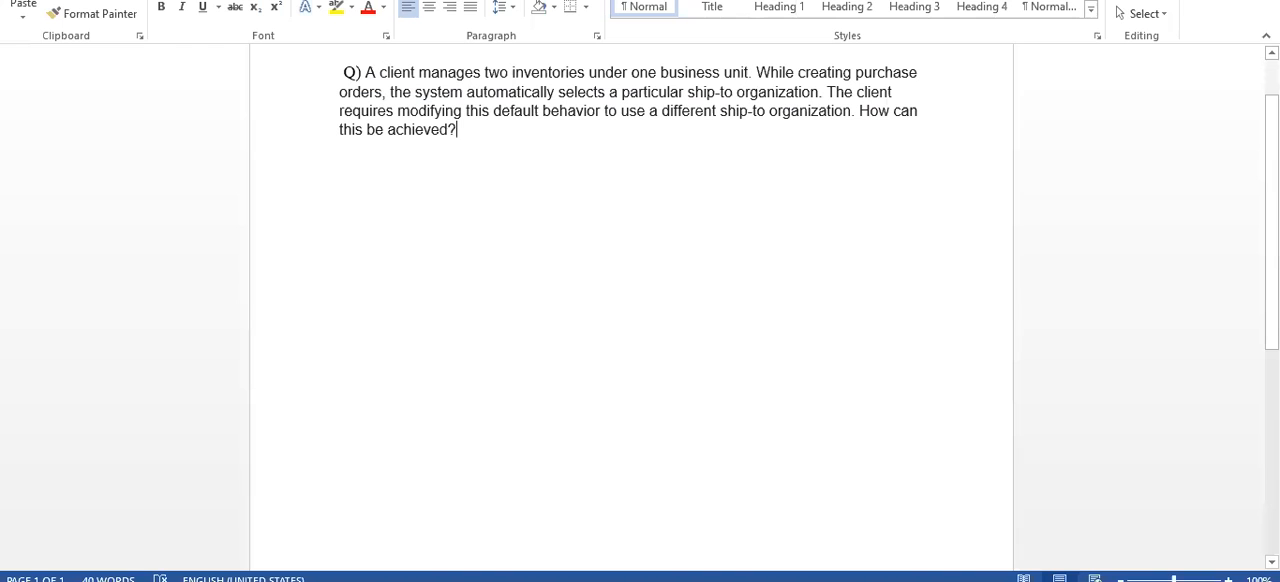
mouse_move(585, 76)
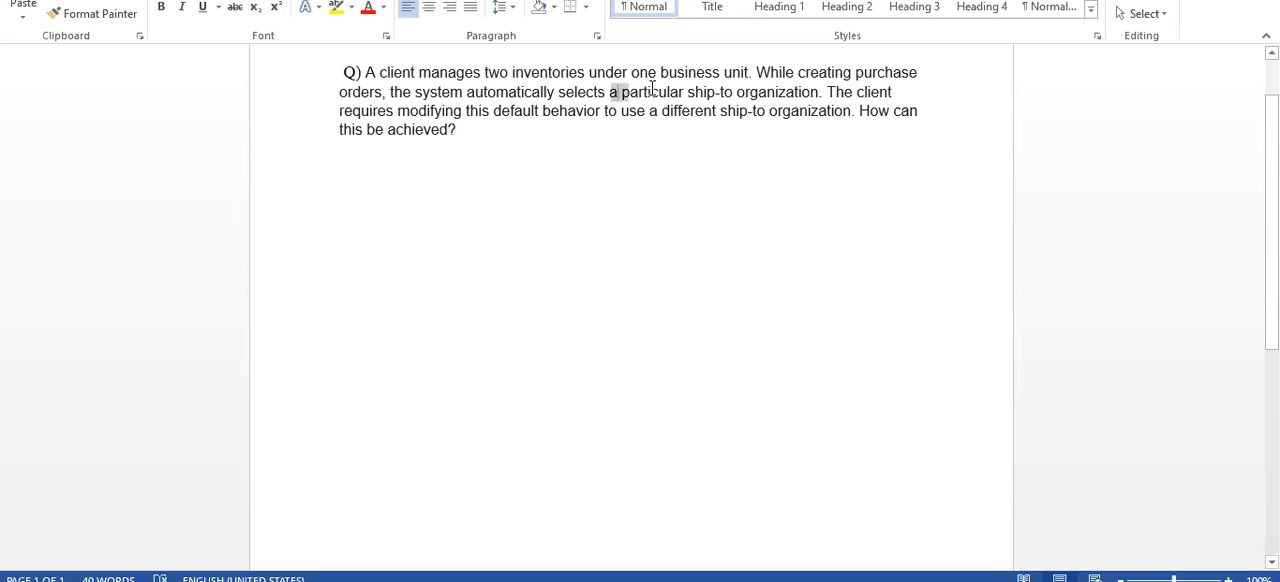
Bring up the Procurement apps and quick actions on the home page.
left_click_drag(608, 91, 818, 91)
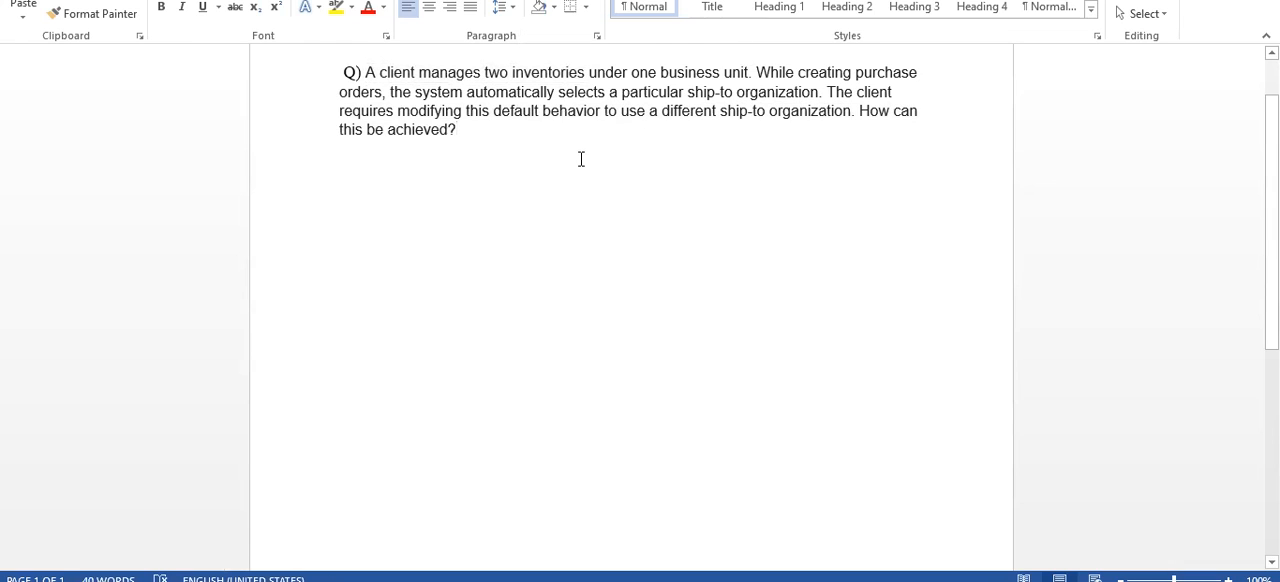
mouse_move(704, 136)
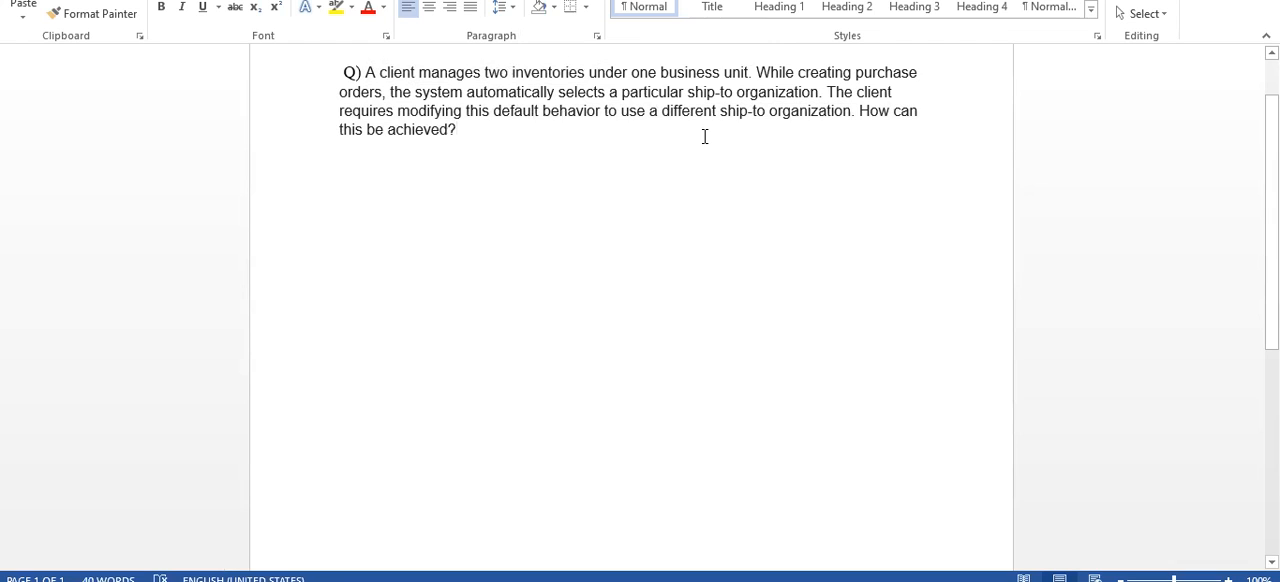
left_click(456, 129)
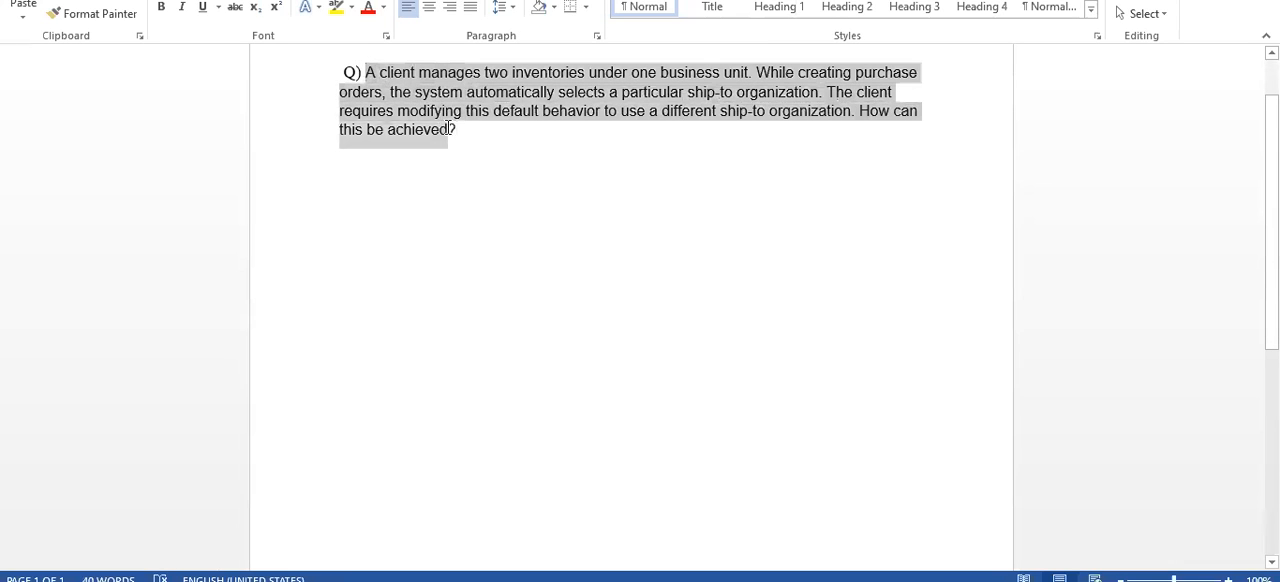
left_click(451, 150)
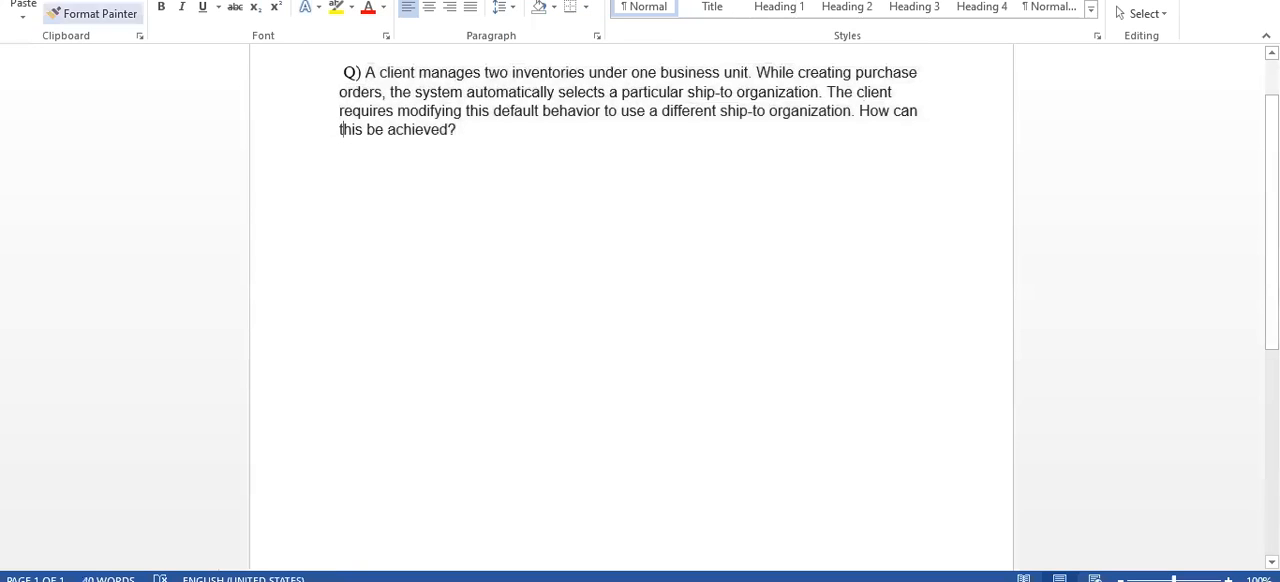
mouse_move(393, 343)
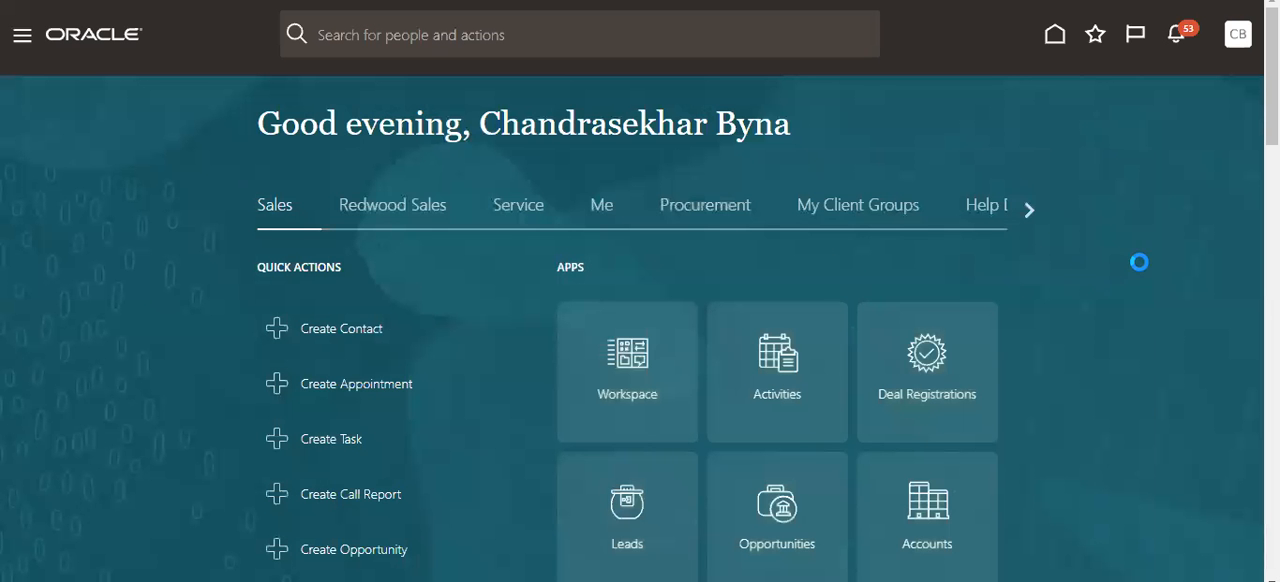
scroll("down", 3)
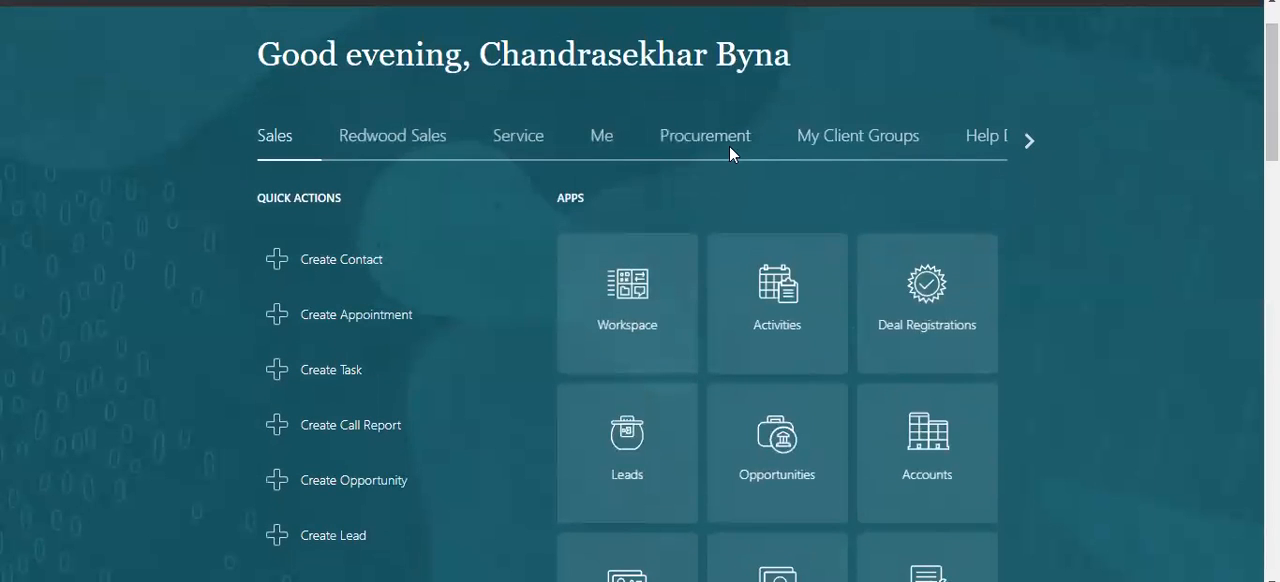
left_click(704, 136)
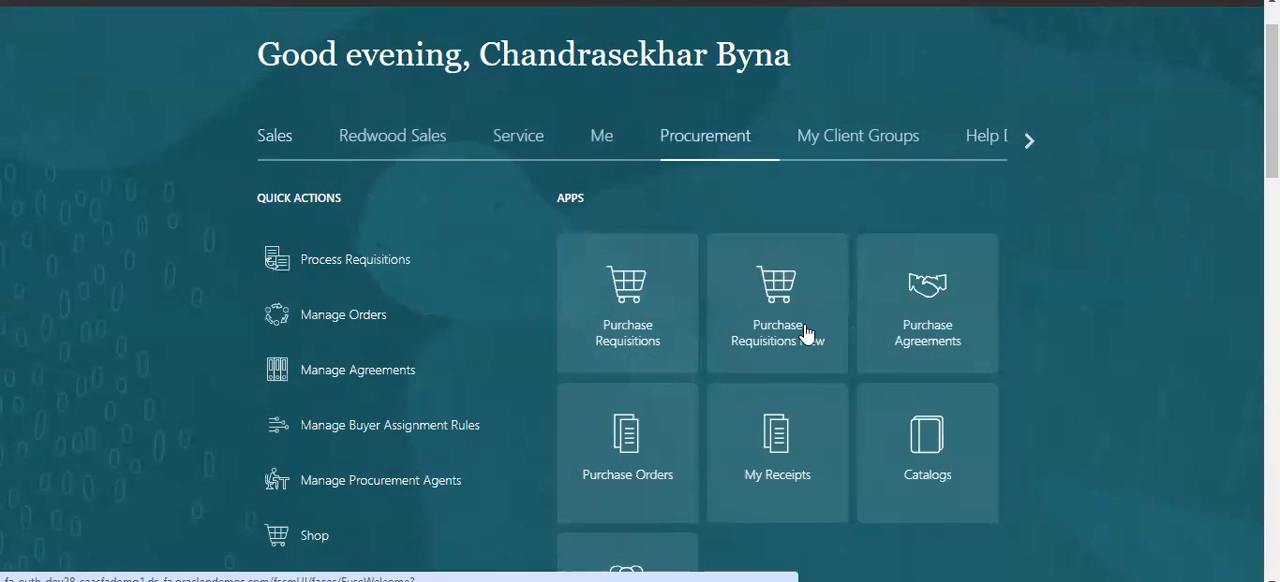
mouse_move(643, 442)
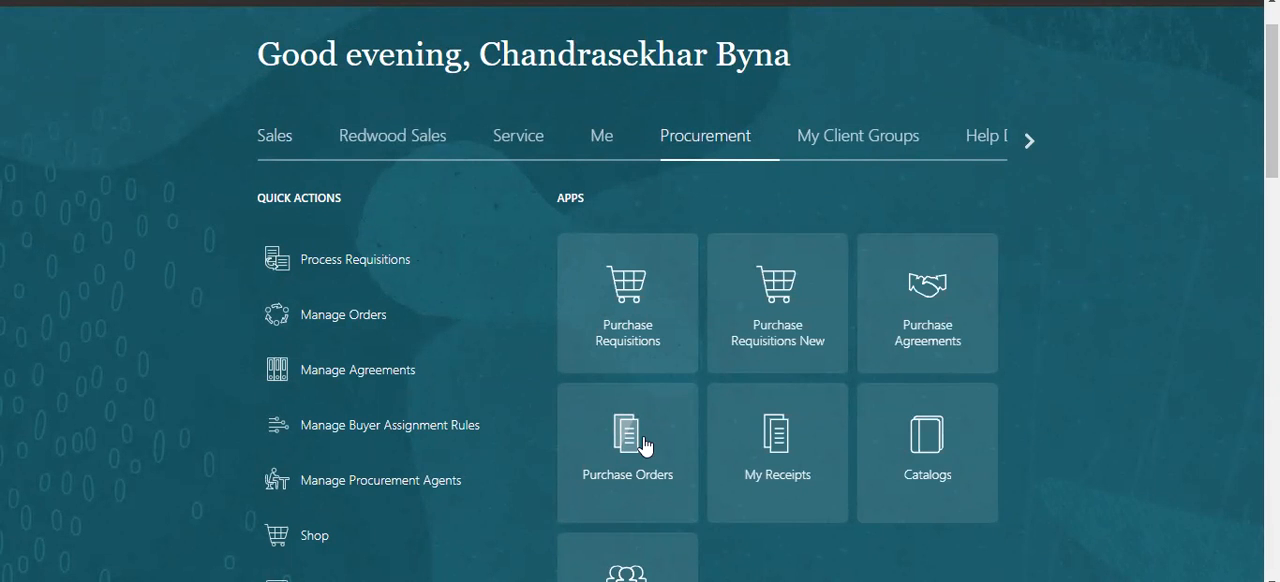
From the Purchase Orders work area Tasks panel, start a new order.
left_click(627, 440)
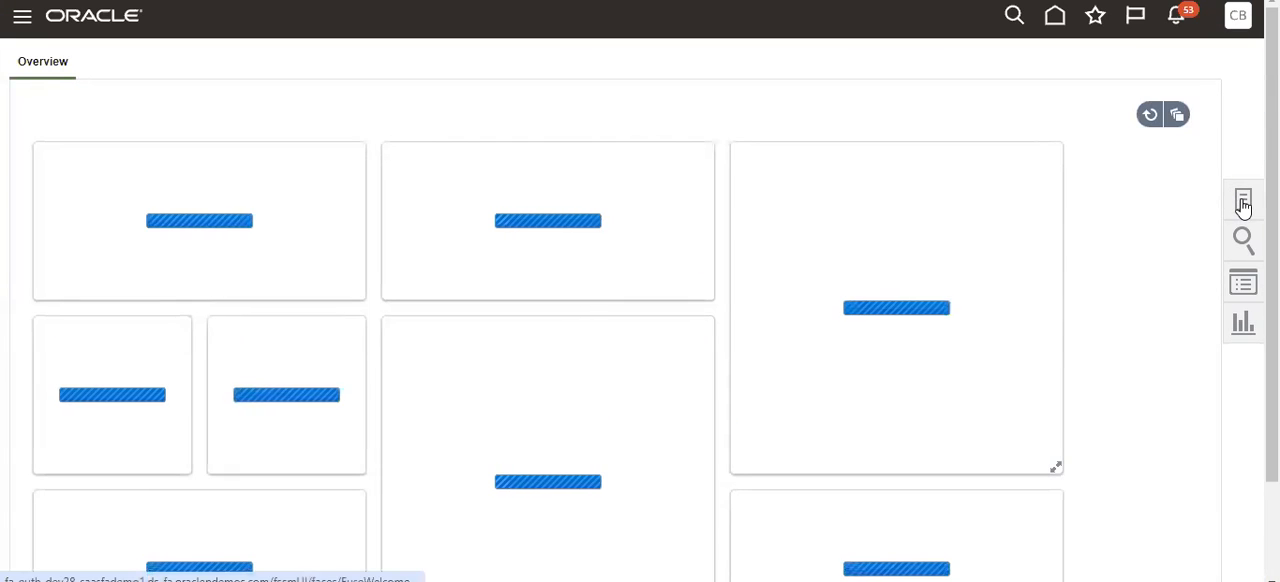
left_click(1243, 201)
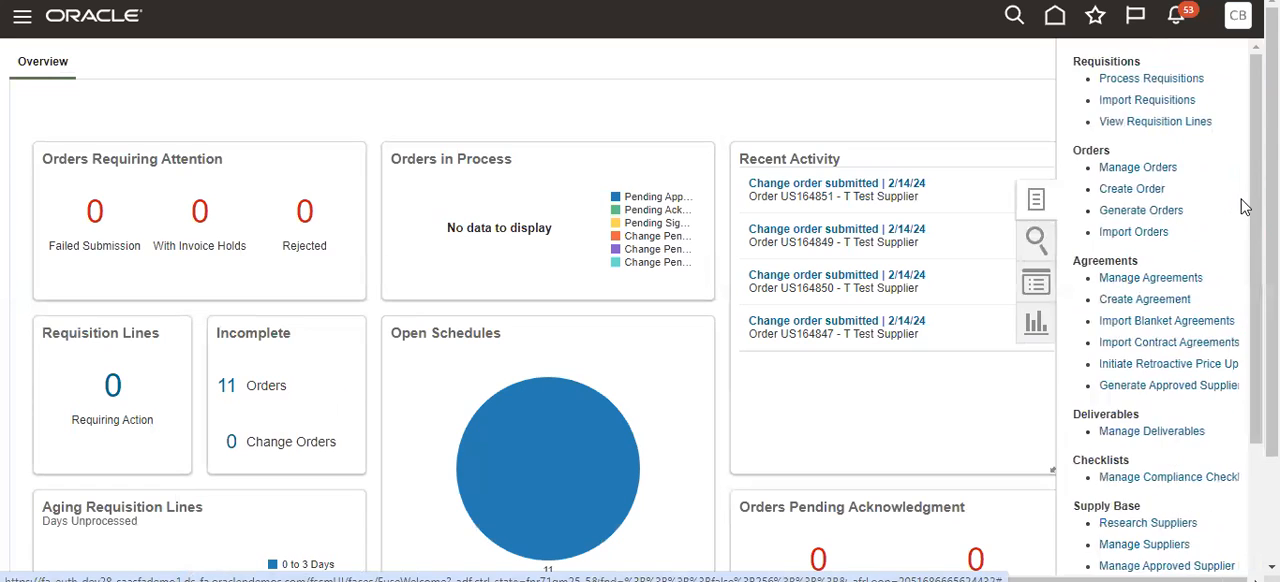
mouse_move(1209, 248)
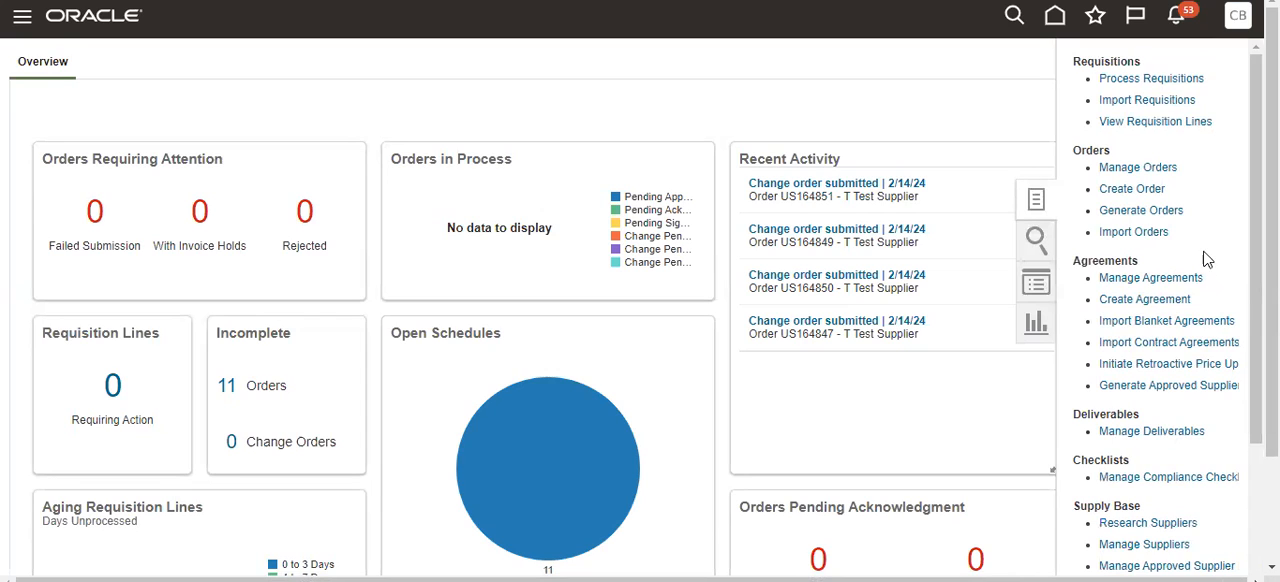
mouse_move(1201, 297)
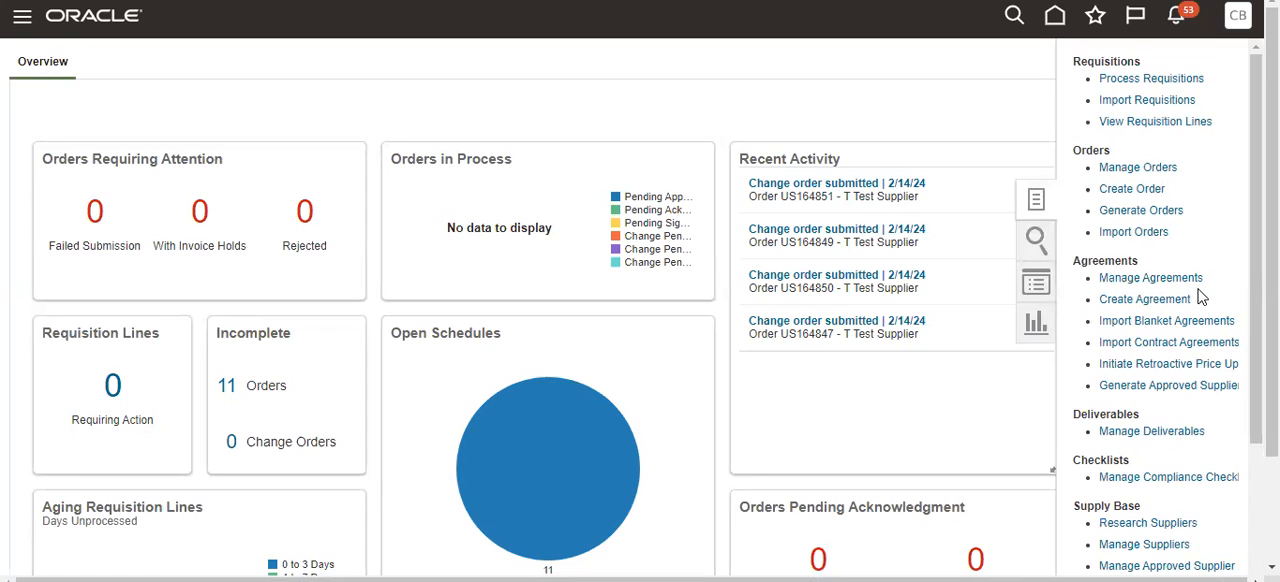
mouse_move(1151, 278)
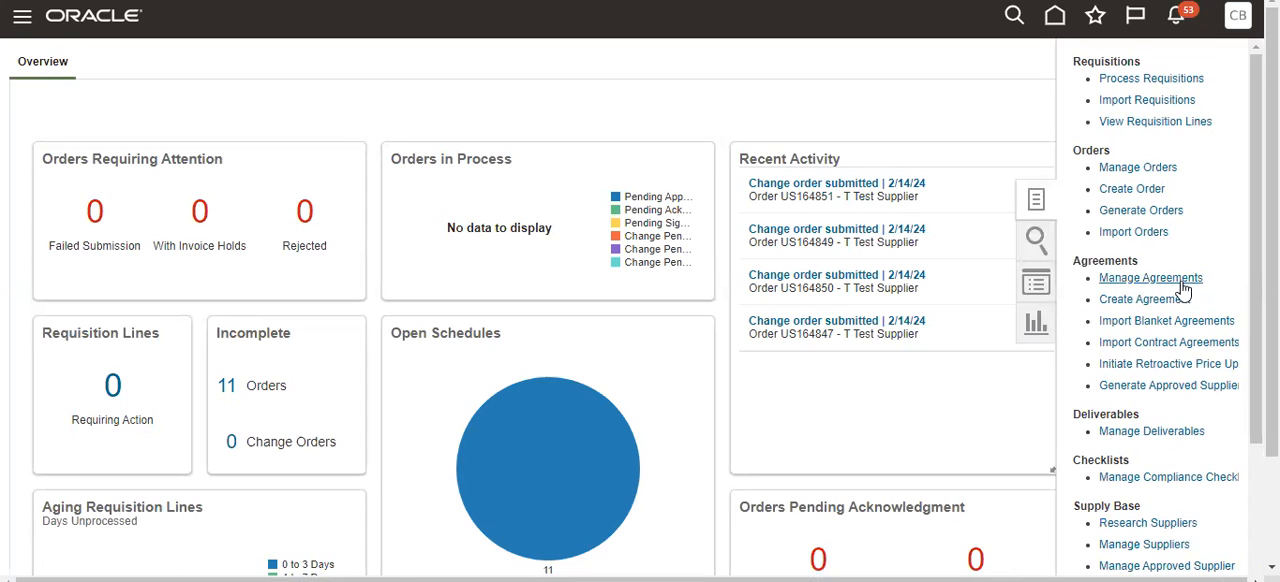
mouse_move(1144, 299)
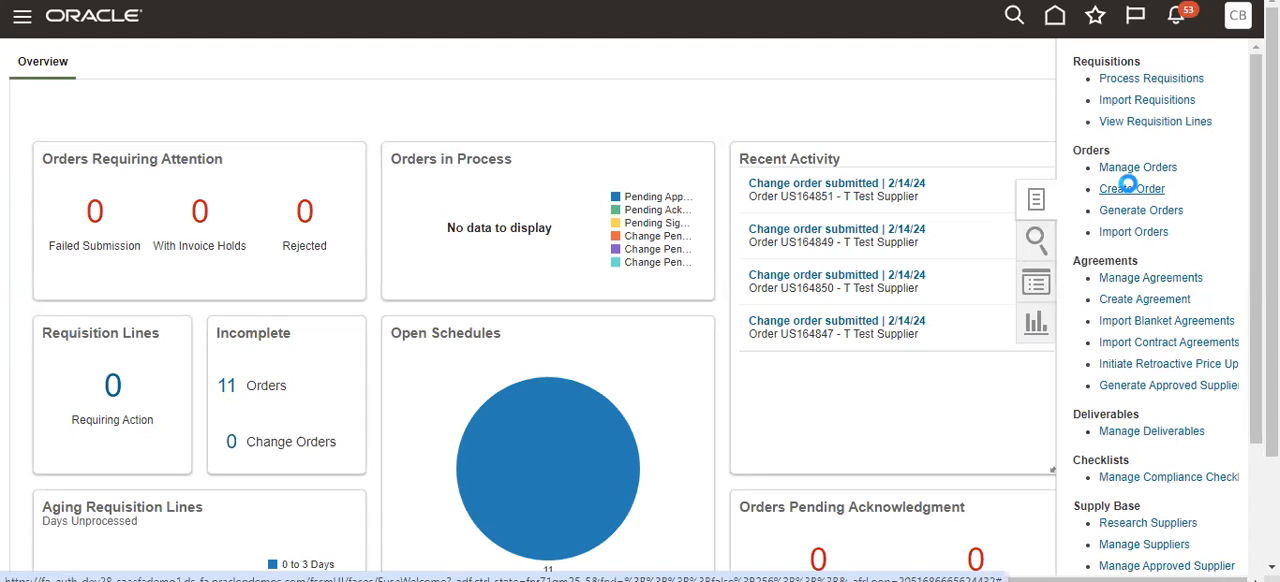
mouse_move(1129, 189)
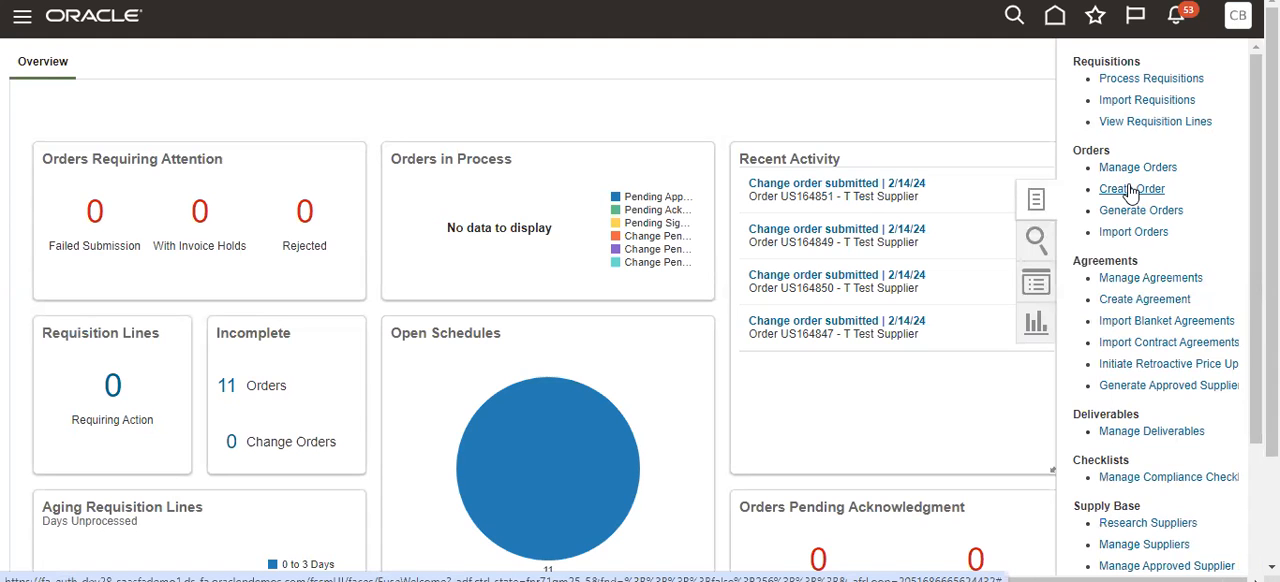
left_click(1131, 189)
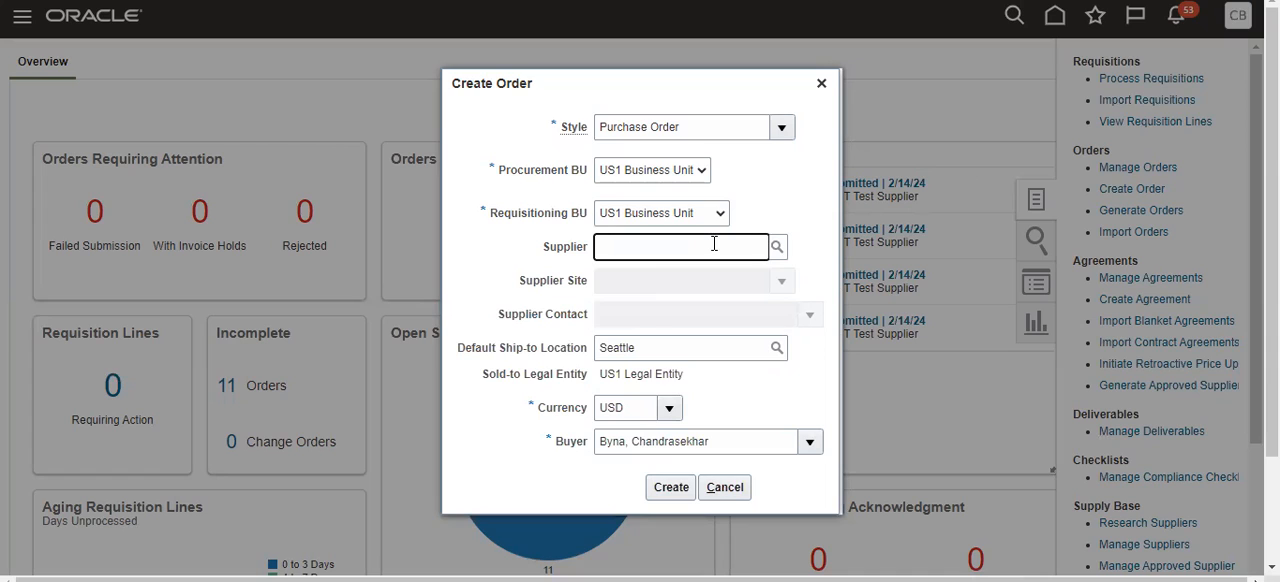
Create the order for supplier T Test Supplier with site Add1.
type("T Supp")
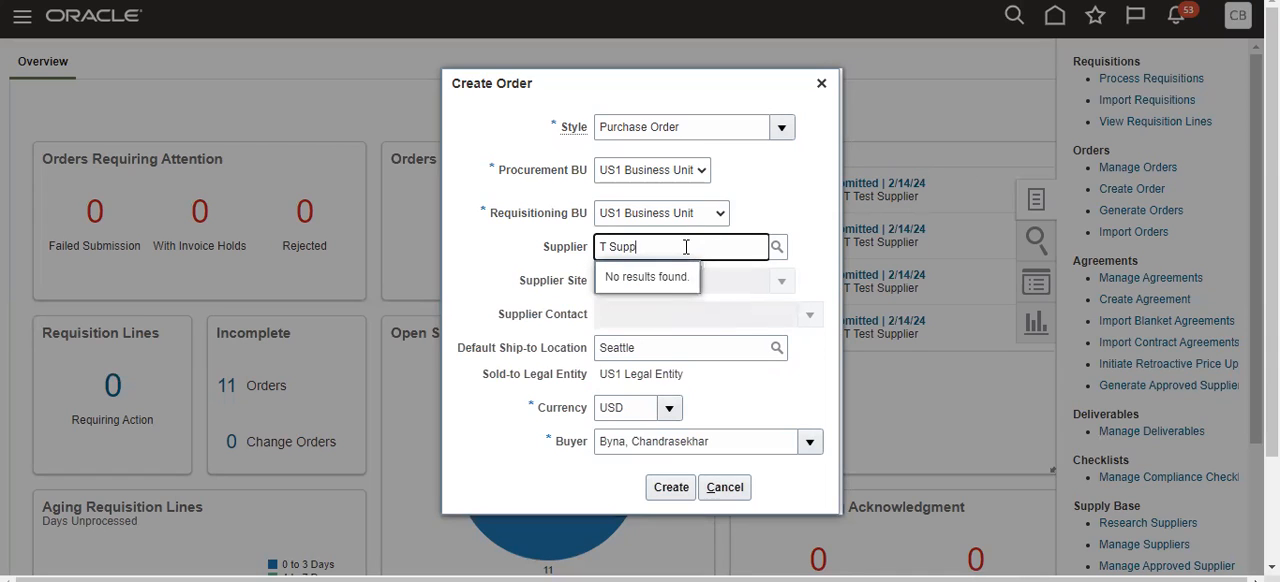
key("Backspace")
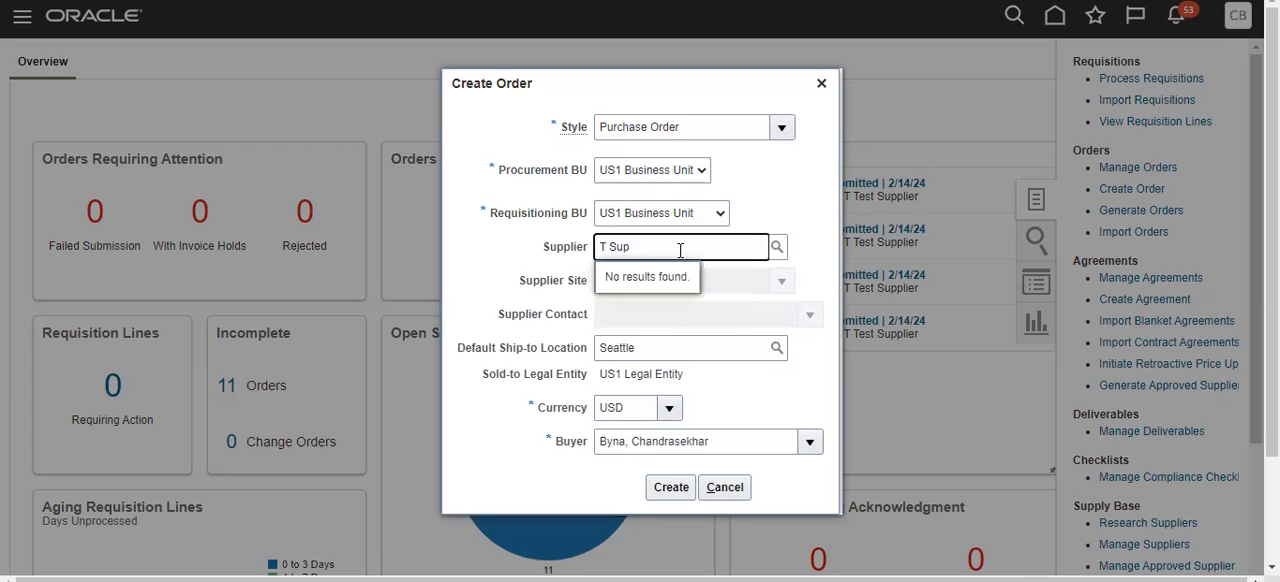
key("BackSpace")
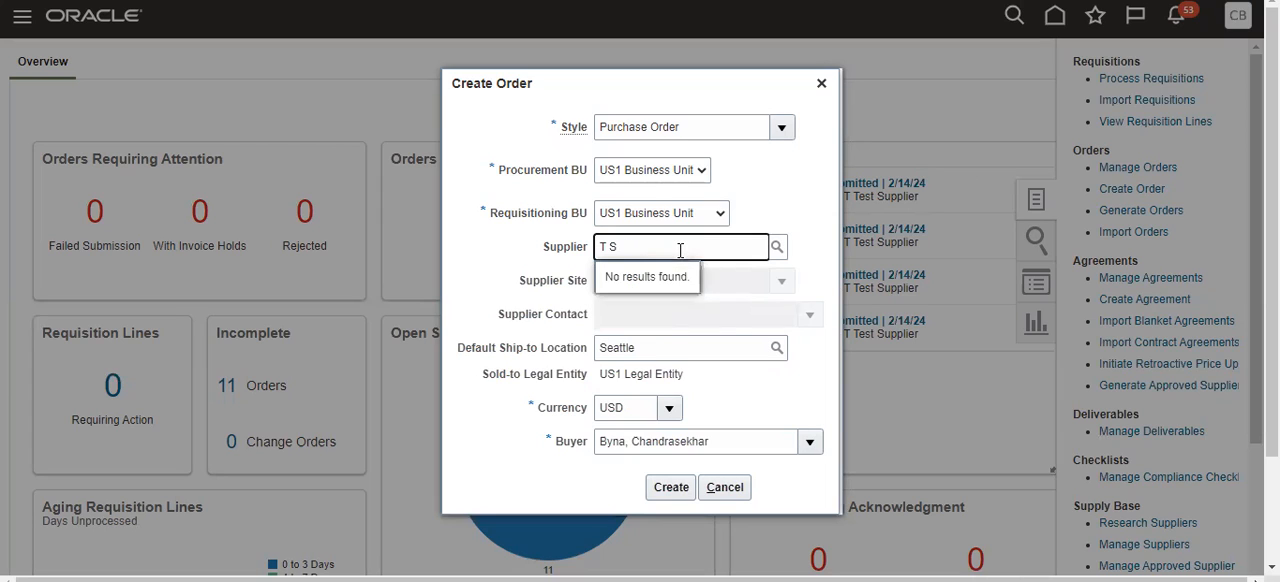
key("backspace")
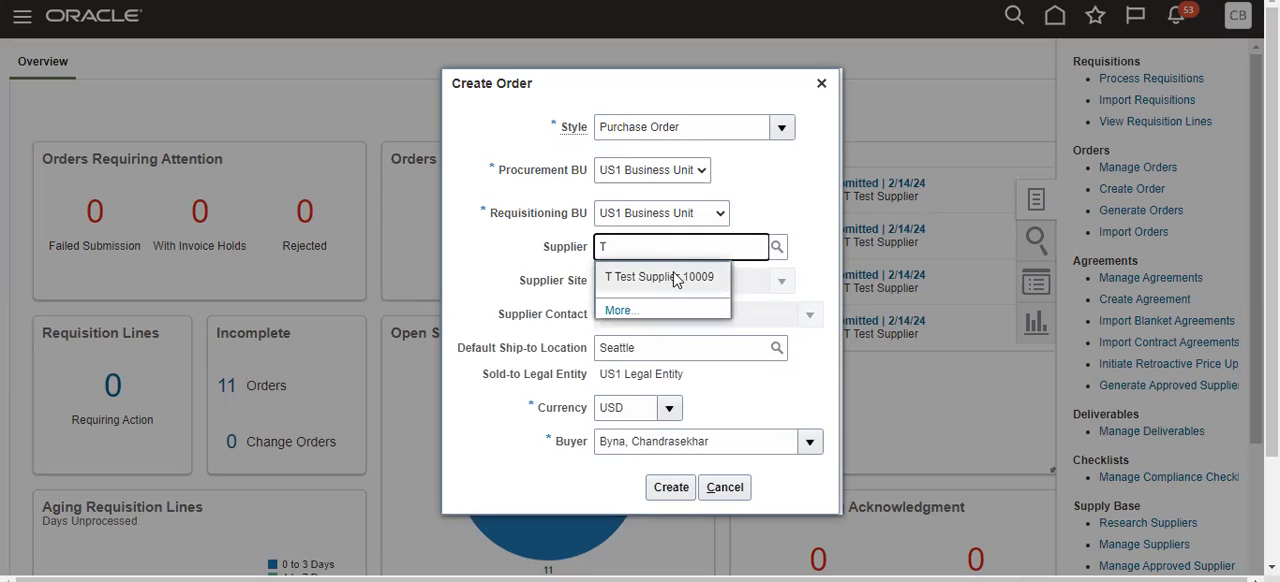
left_click(660, 277)
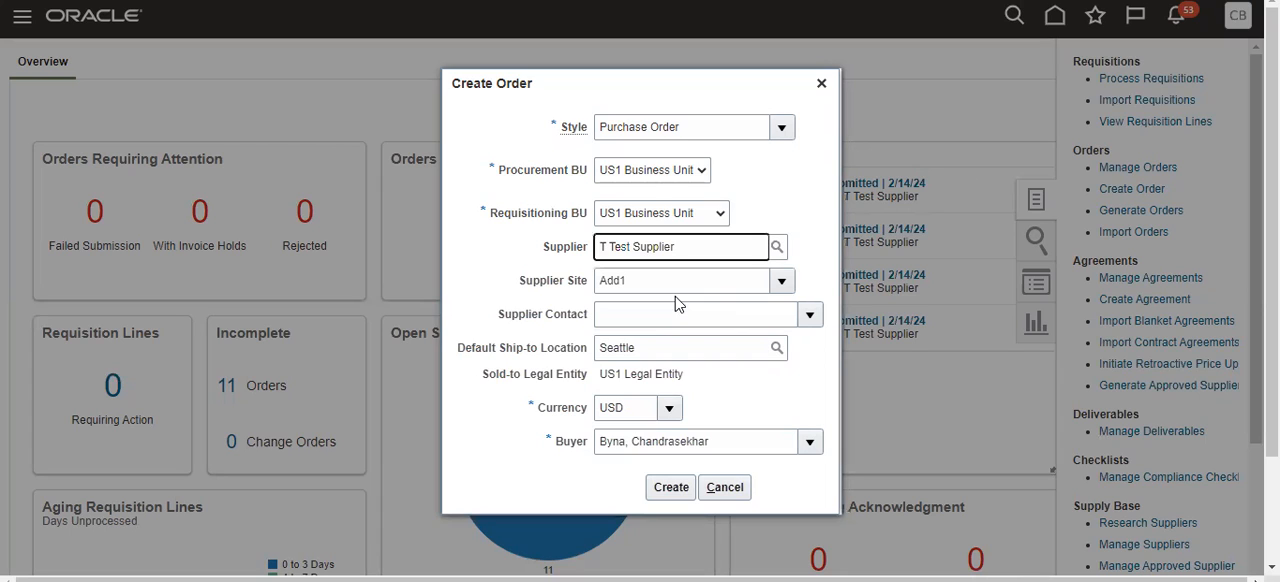
left_click(670, 487)
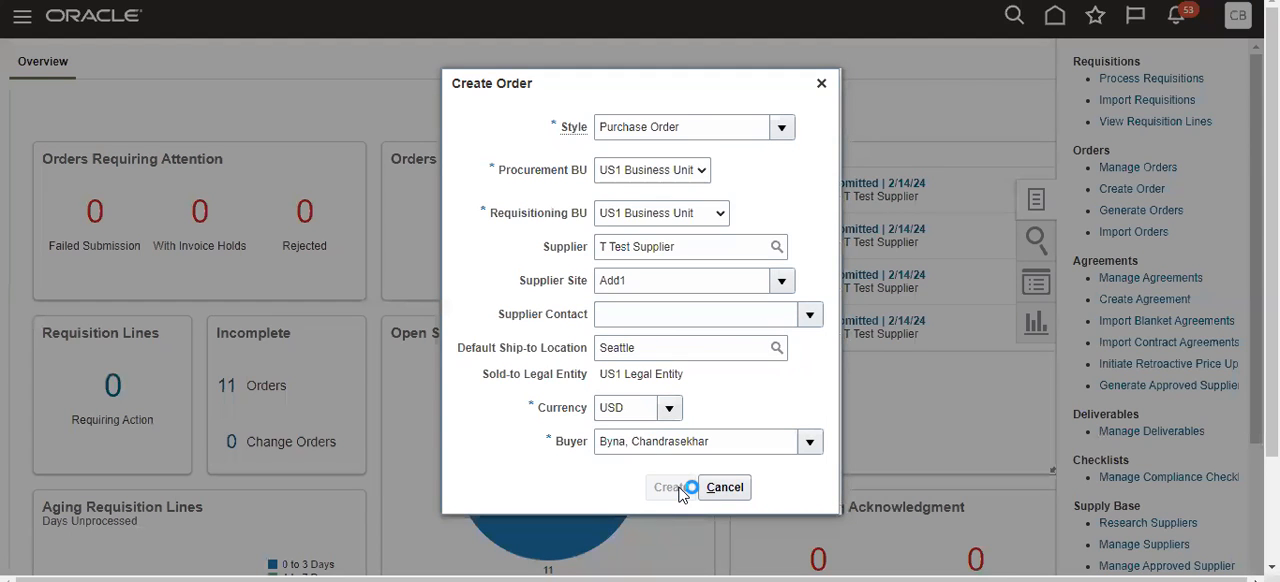
left_click(670, 487)
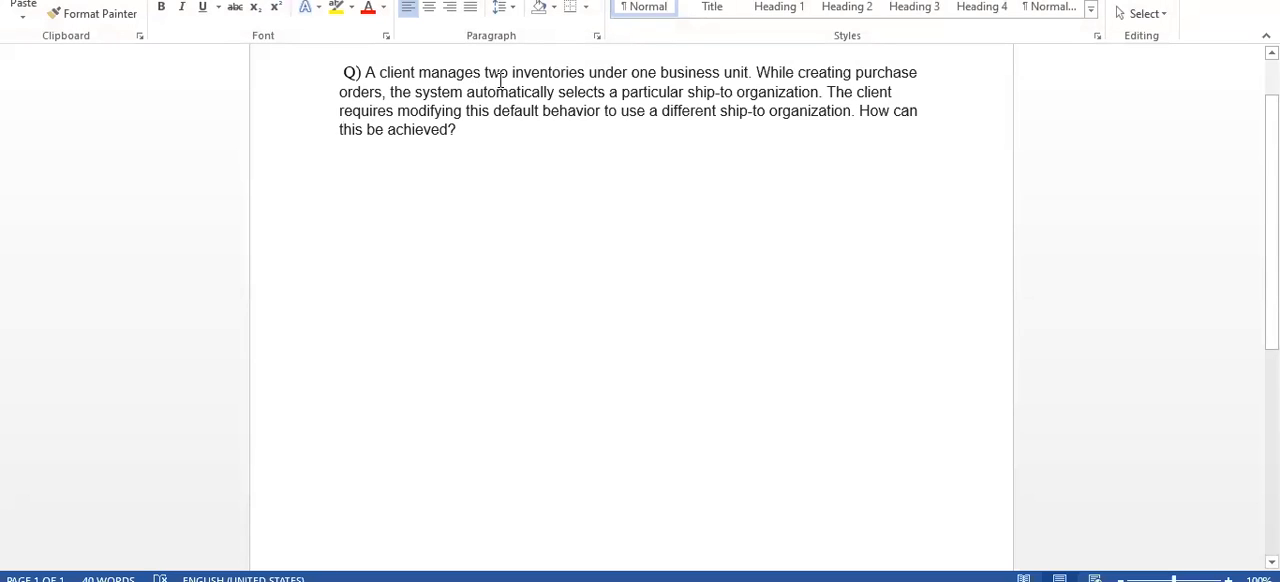
mouse_move(603, 75)
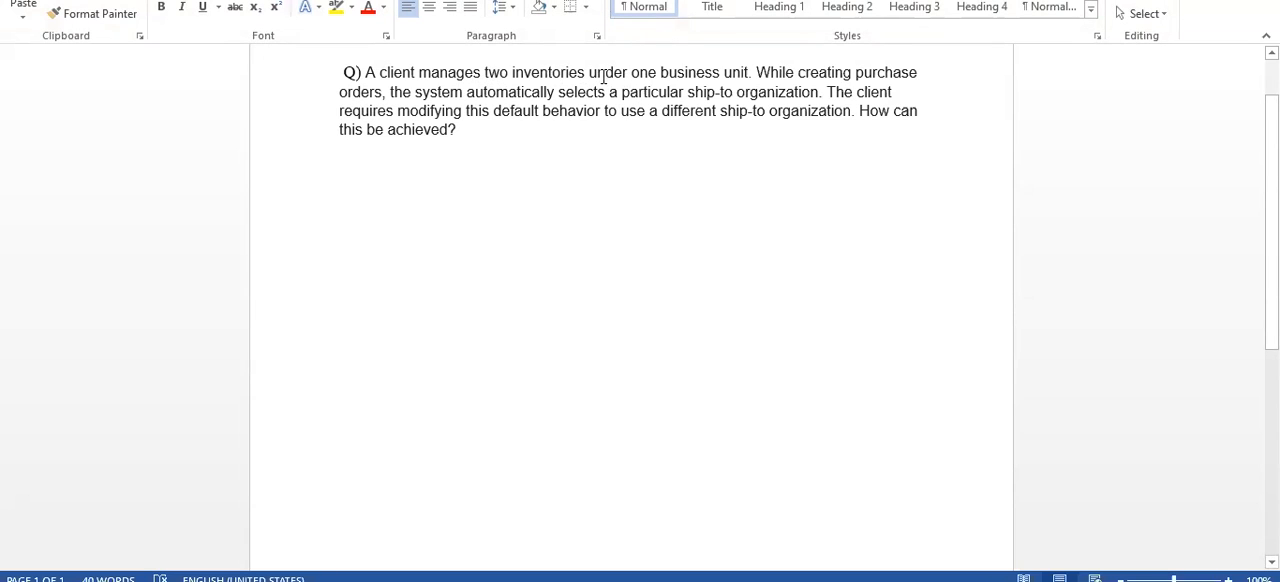
mouse_move(757, 72)
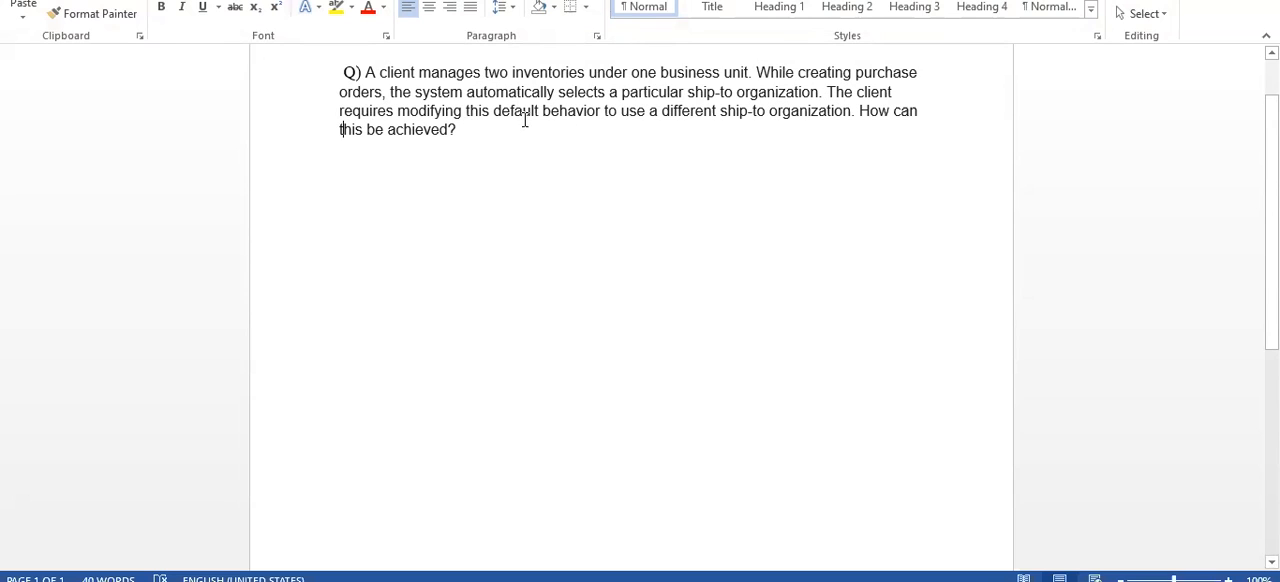
mouse_move(778, 135)
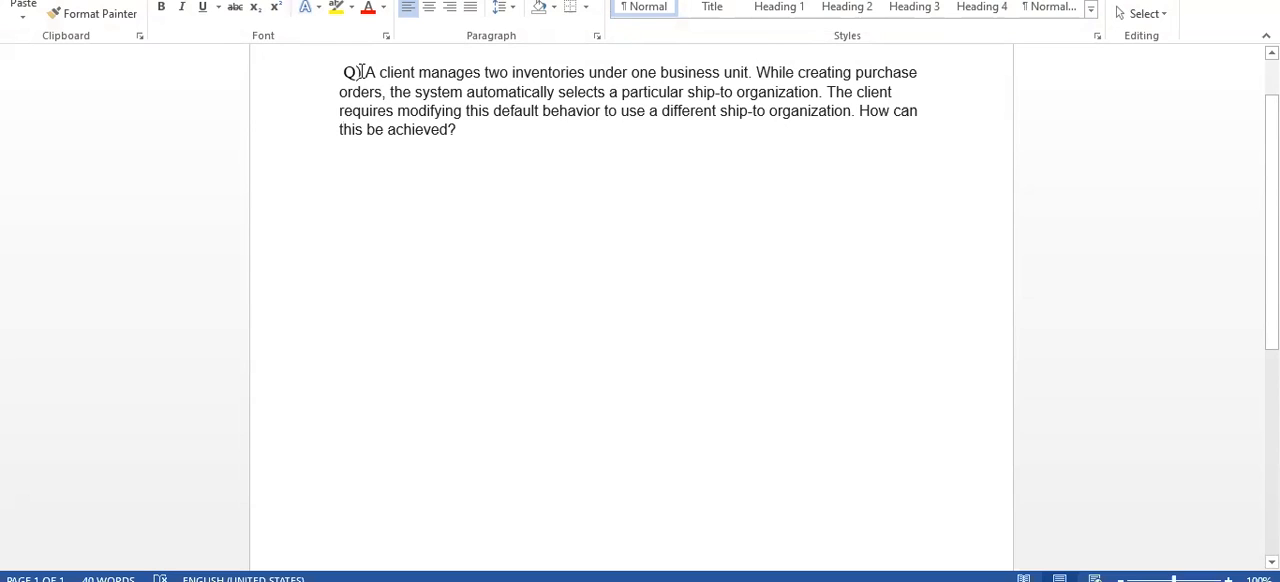
key("ctrl+a")
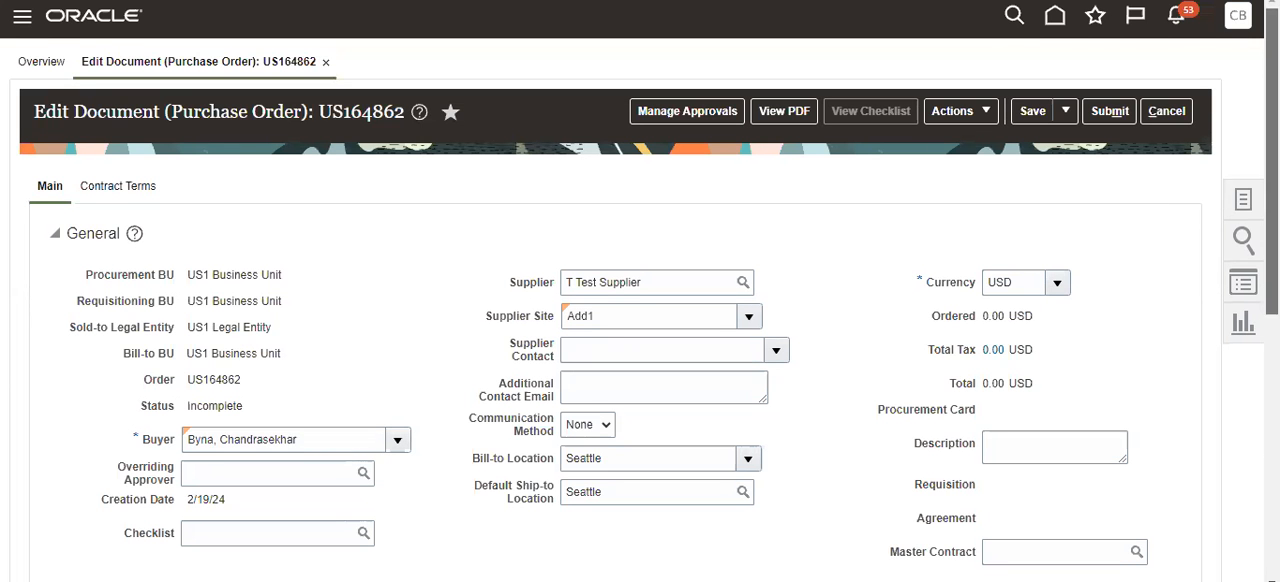
scroll("down", 3)
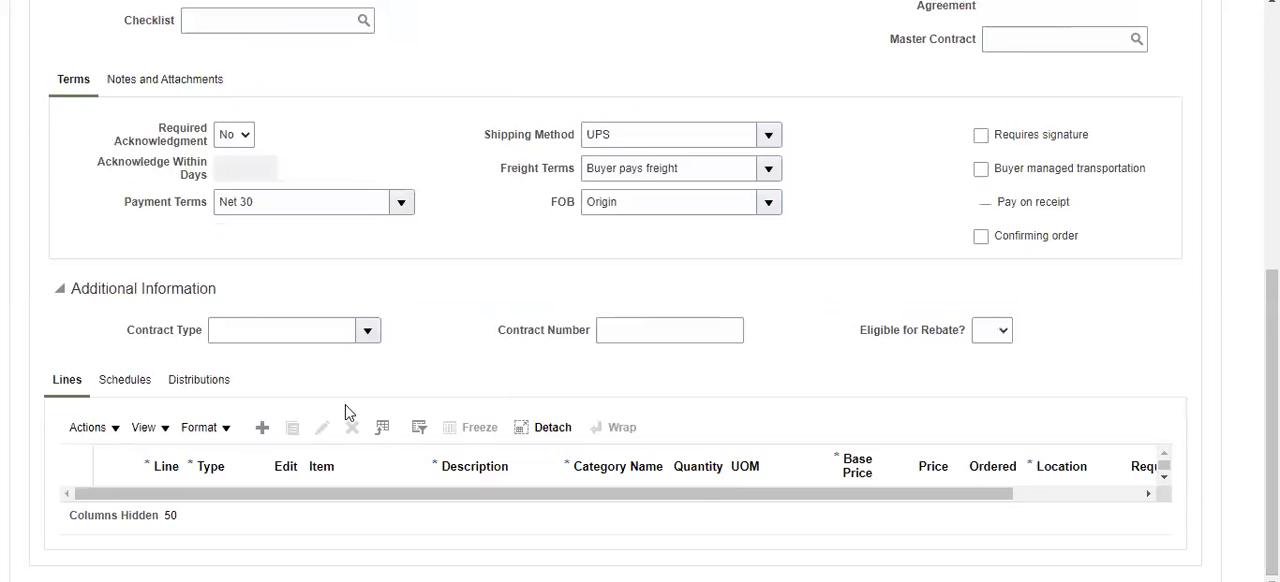
left_click(262, 427)
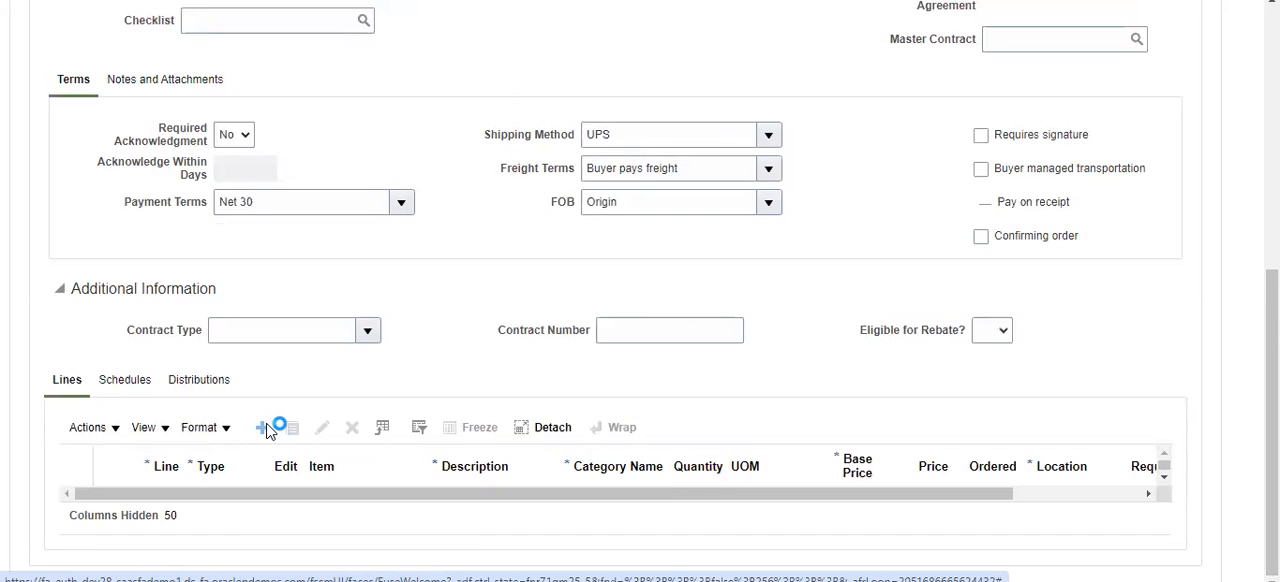
Add line 1 for T Test Item, 100 at 98.00, and open its details.
left_click(262, 427)
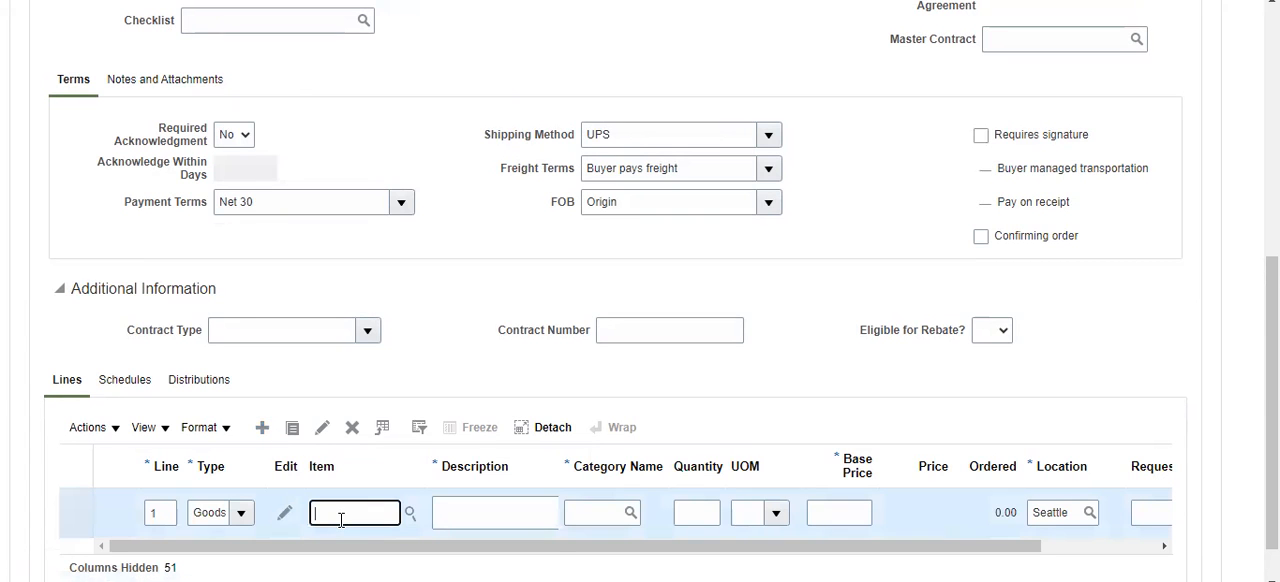
type("T Test I")
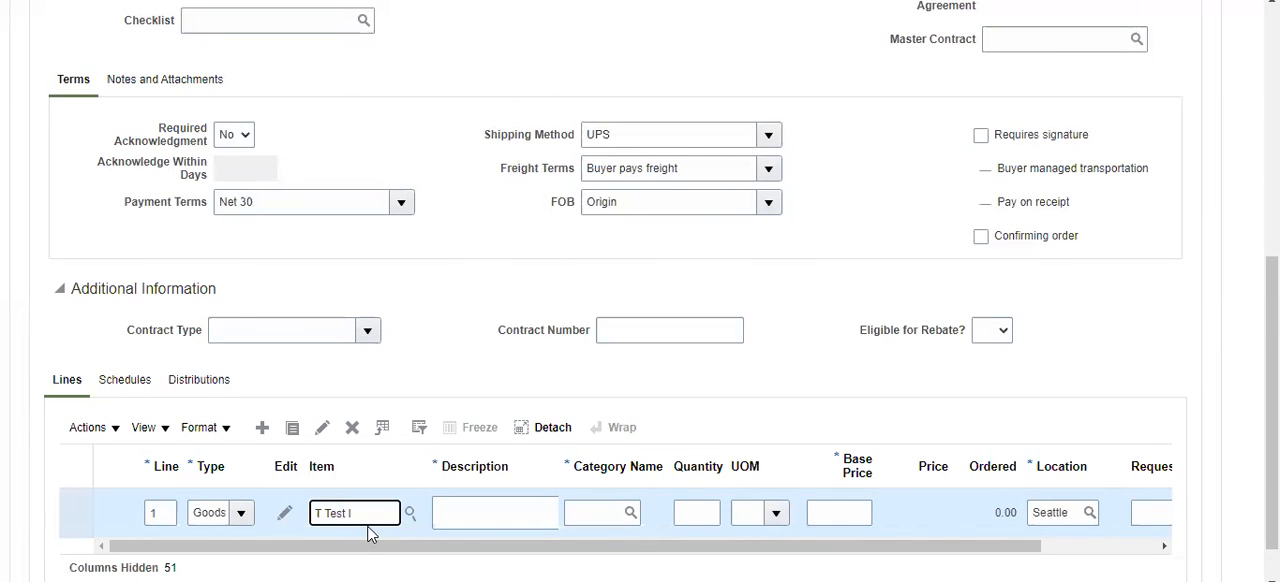
type("tem")
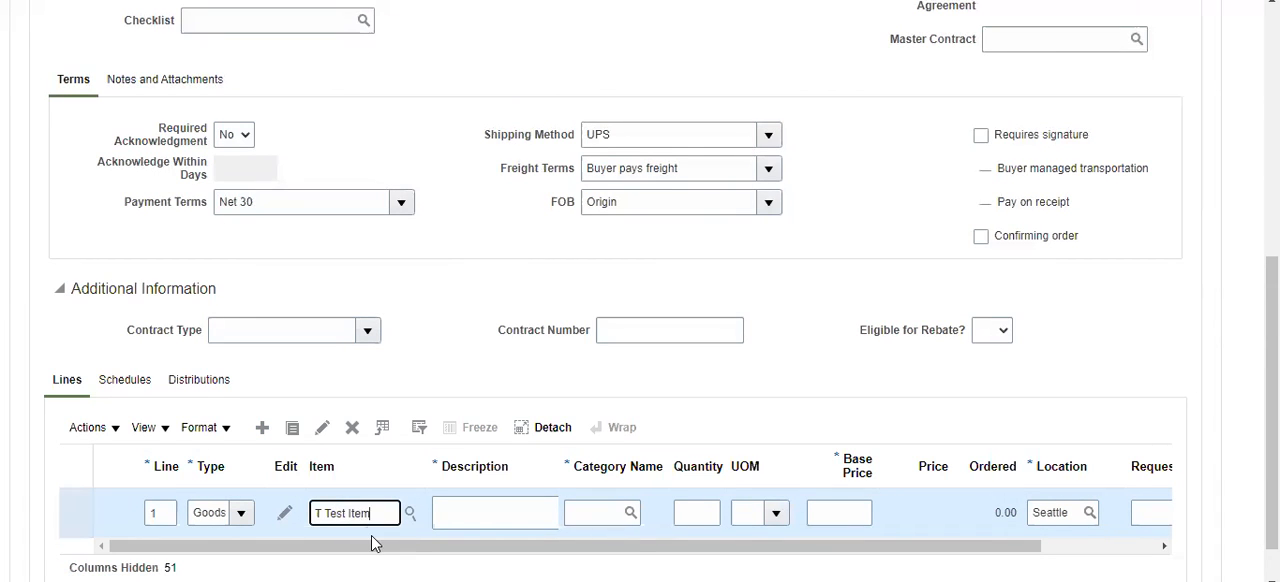
left_click(494, 512)
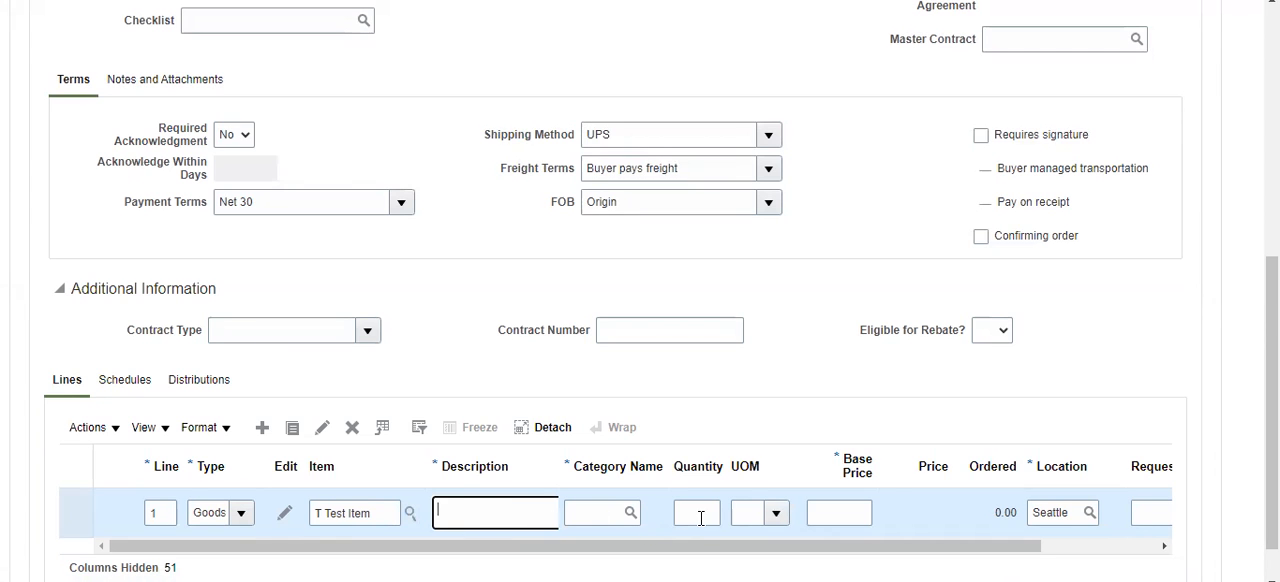
left_click(697, 512)
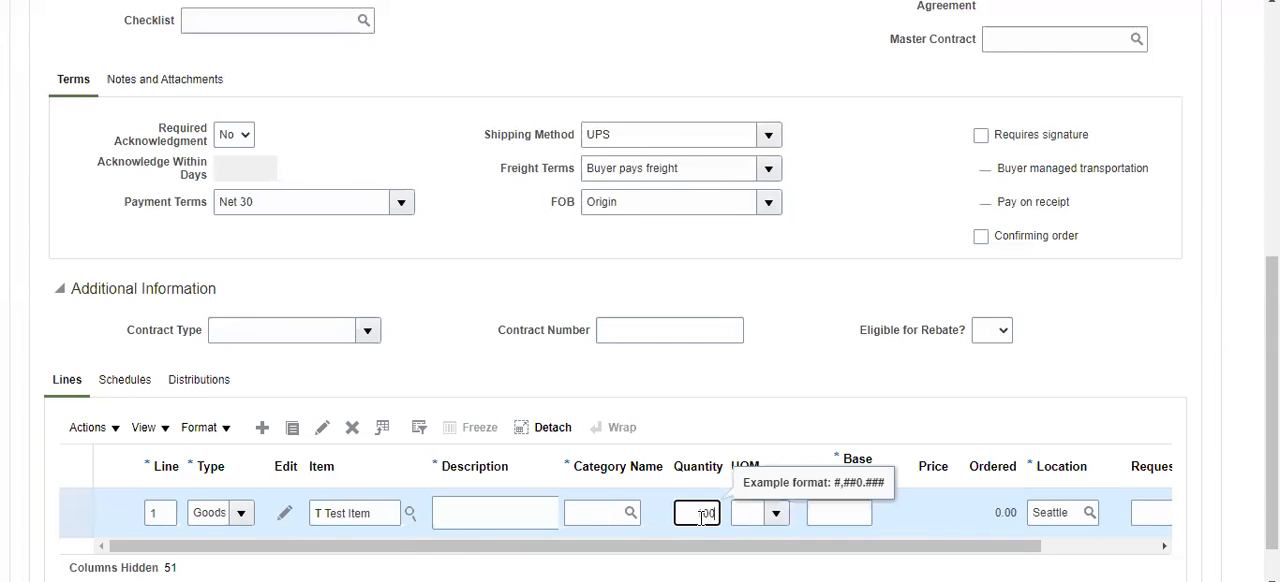
left_click(839, 512)
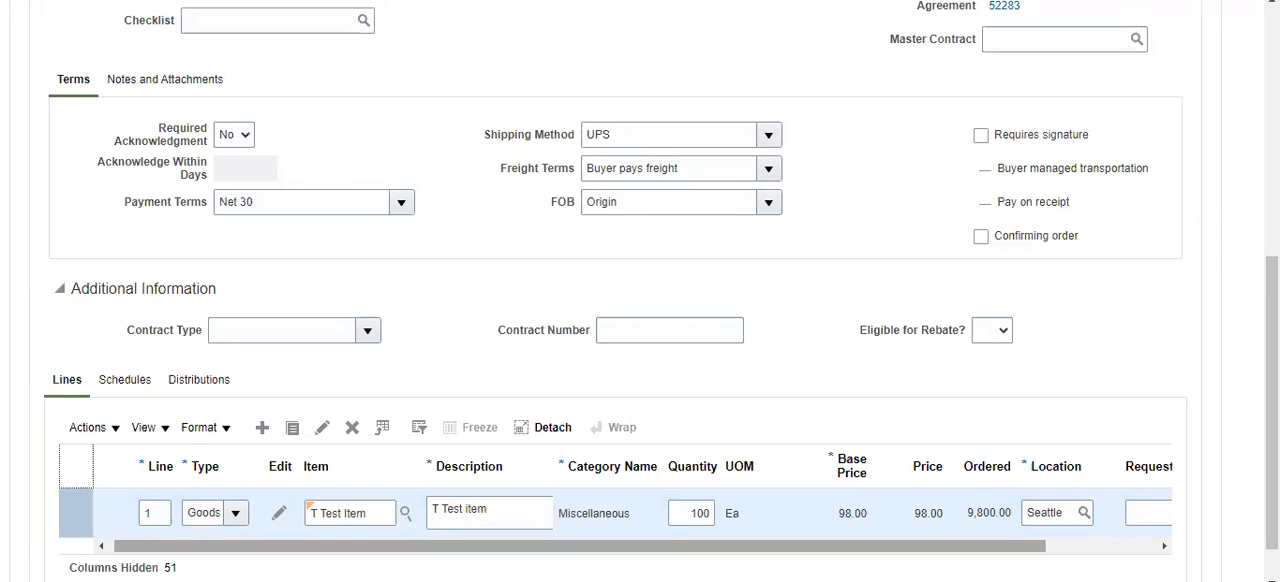
left_click(279, 512)
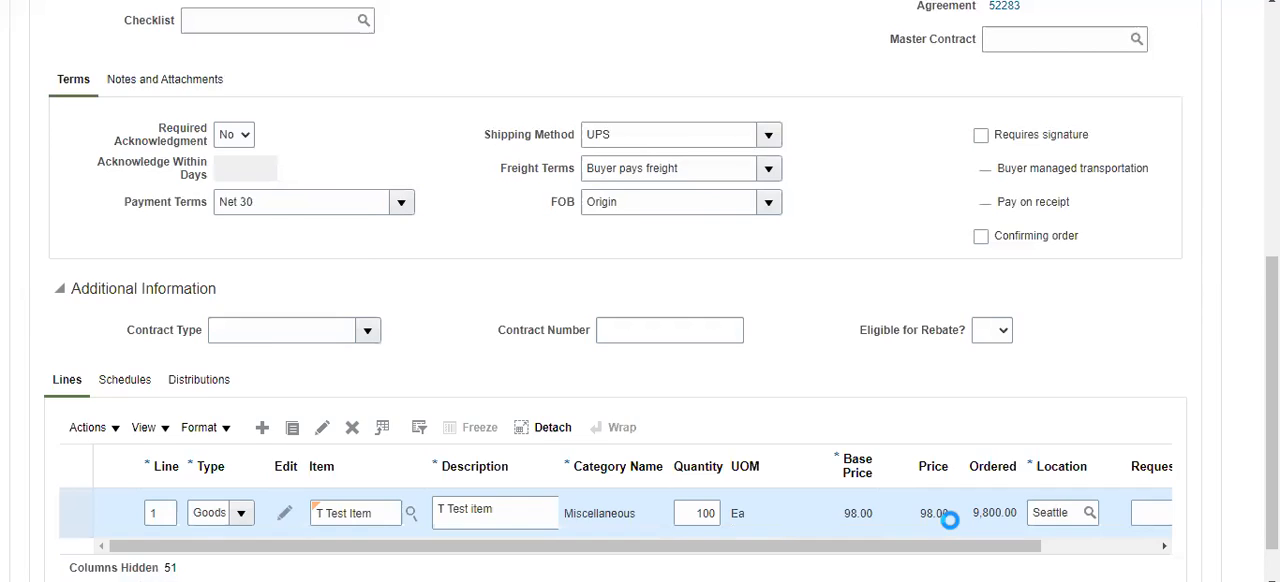
left_click(284, 512)
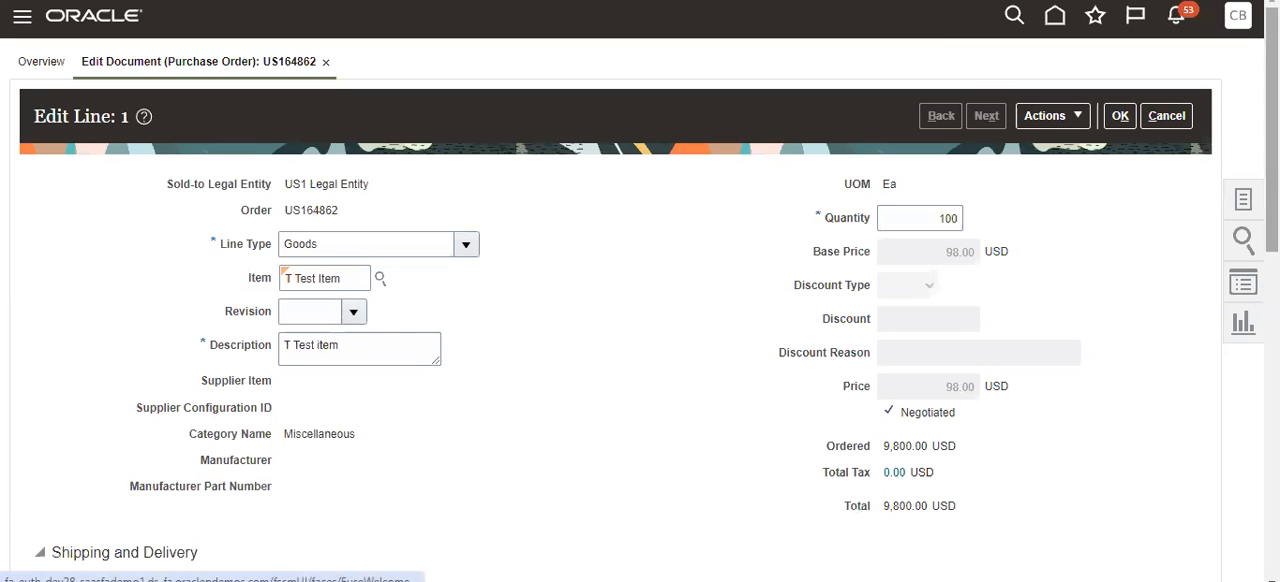
scroll("down", 3)
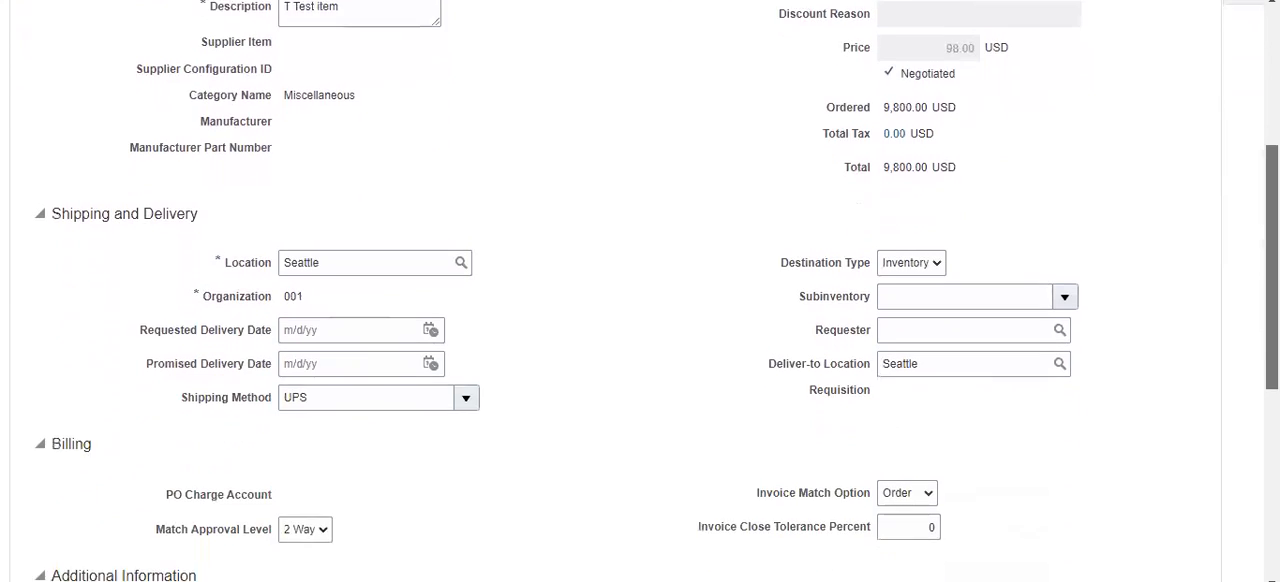
scroll("down", 3)
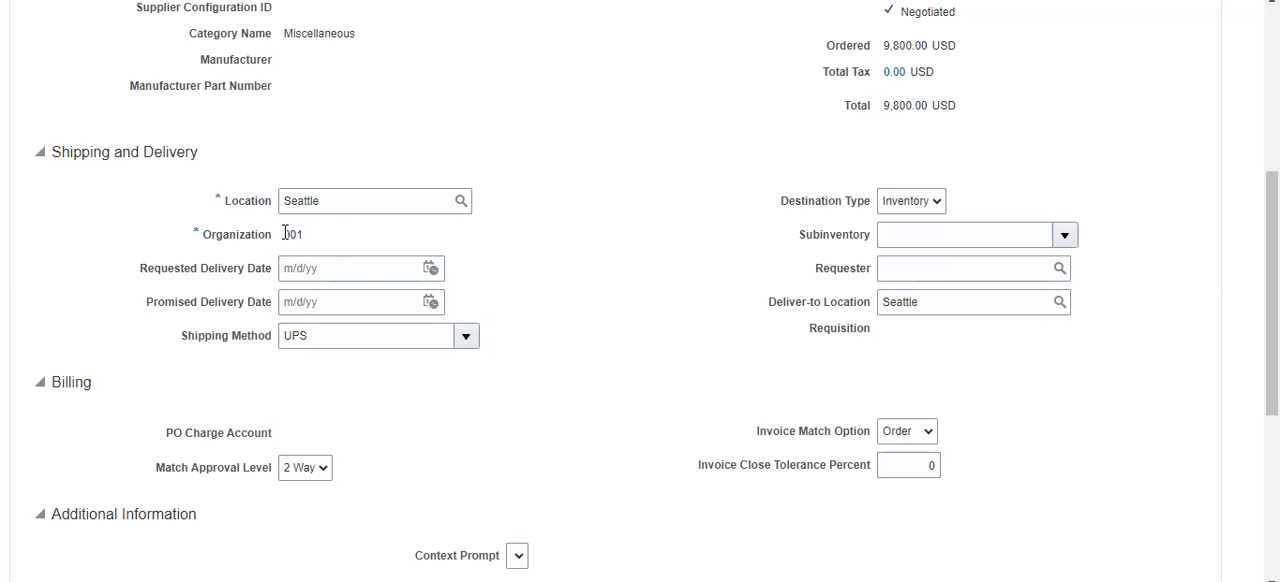
mouse_move(1230, 329)
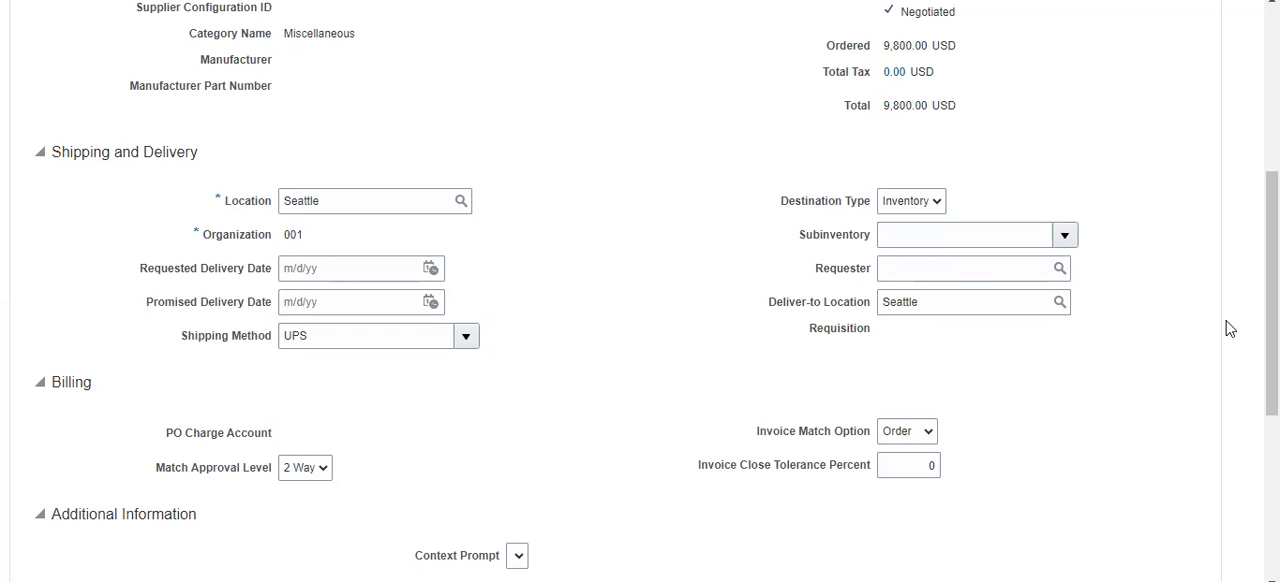
scroll("up", 3)
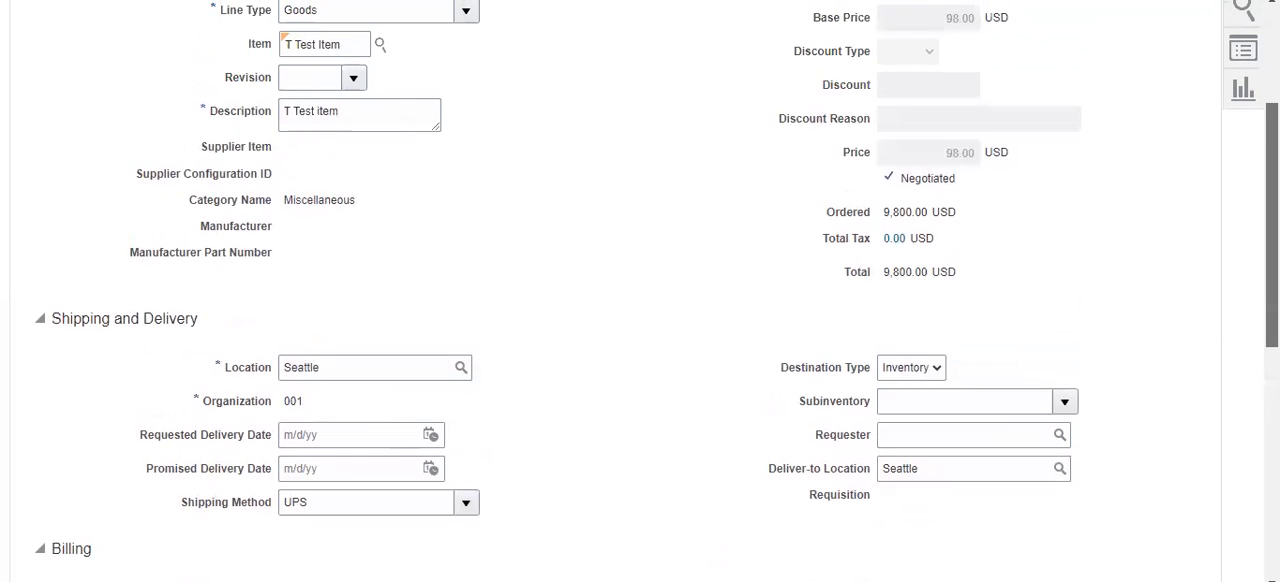
scroll("up", 3)
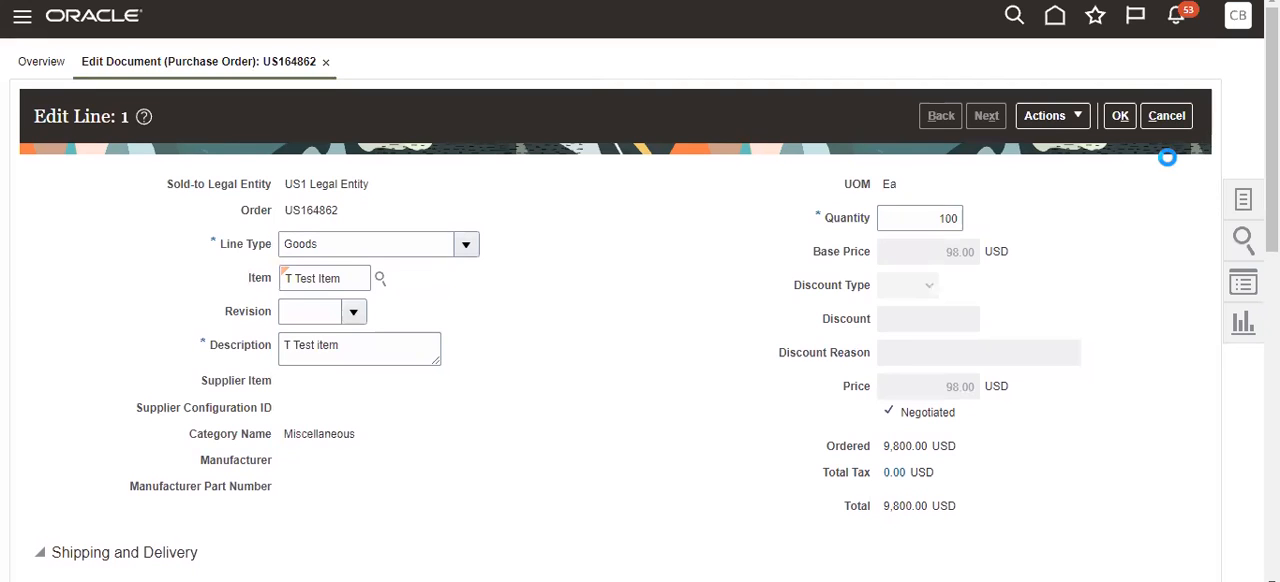
mouse_move(1166, 115)
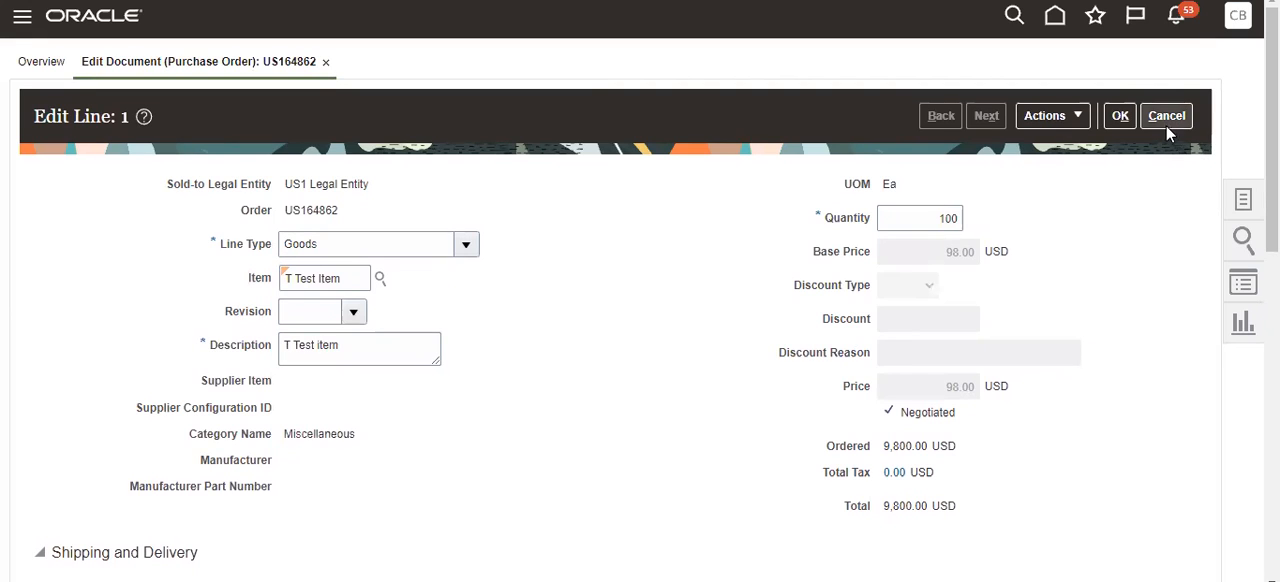
Cancel the line edit and close the order without saving.
left_click(1166, 115)
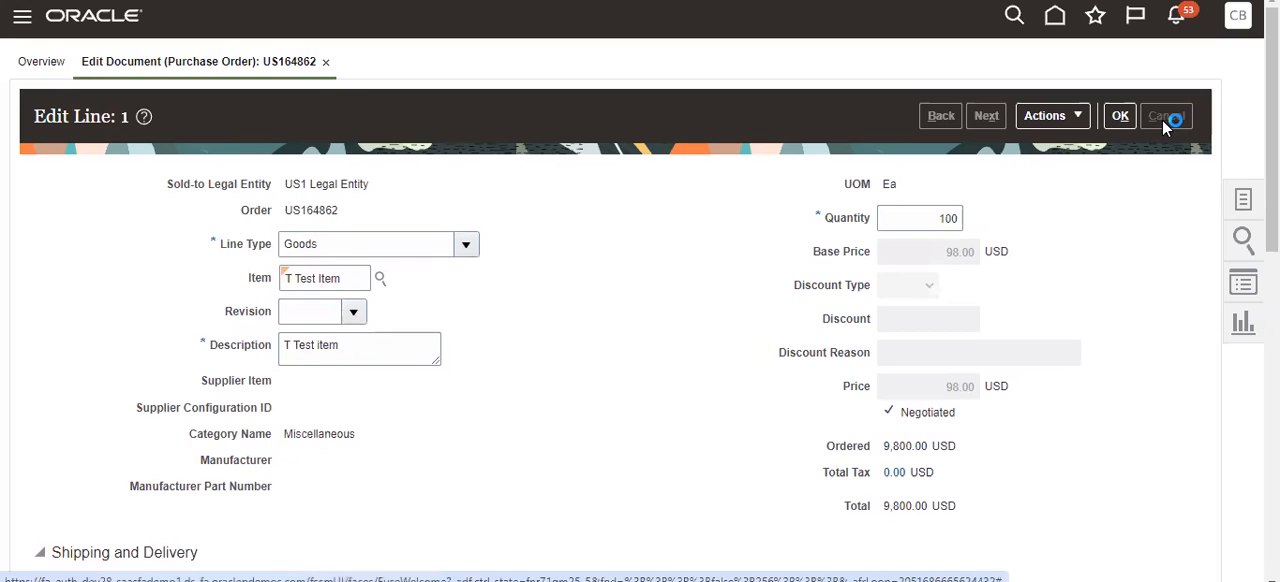
left_click(1119, 116)
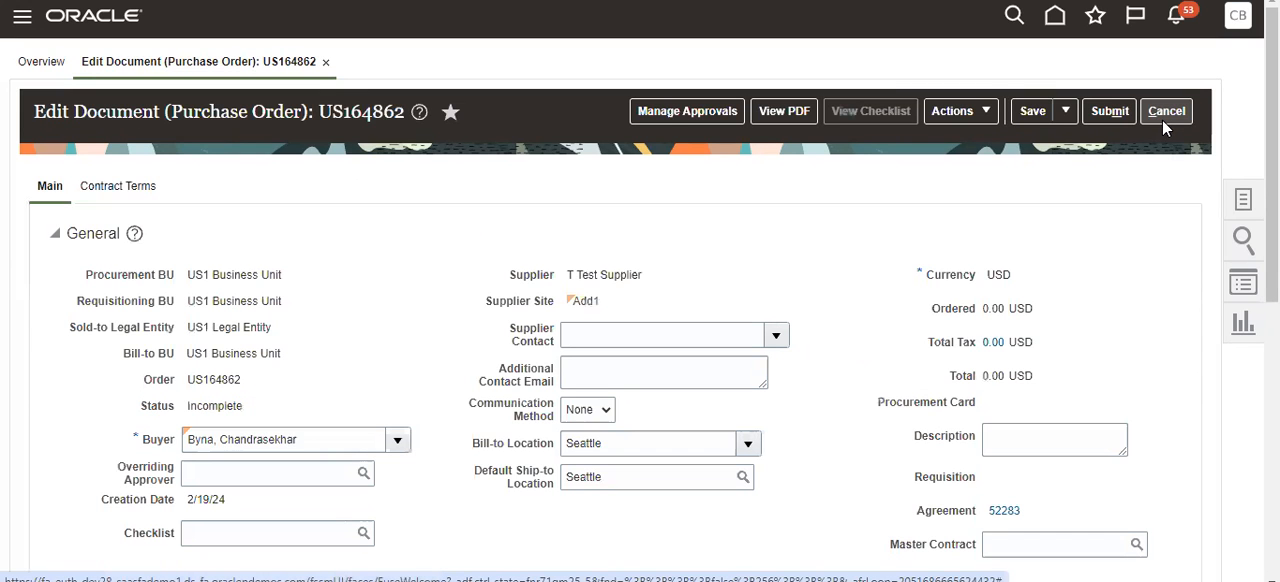
left_click(1166, 111)
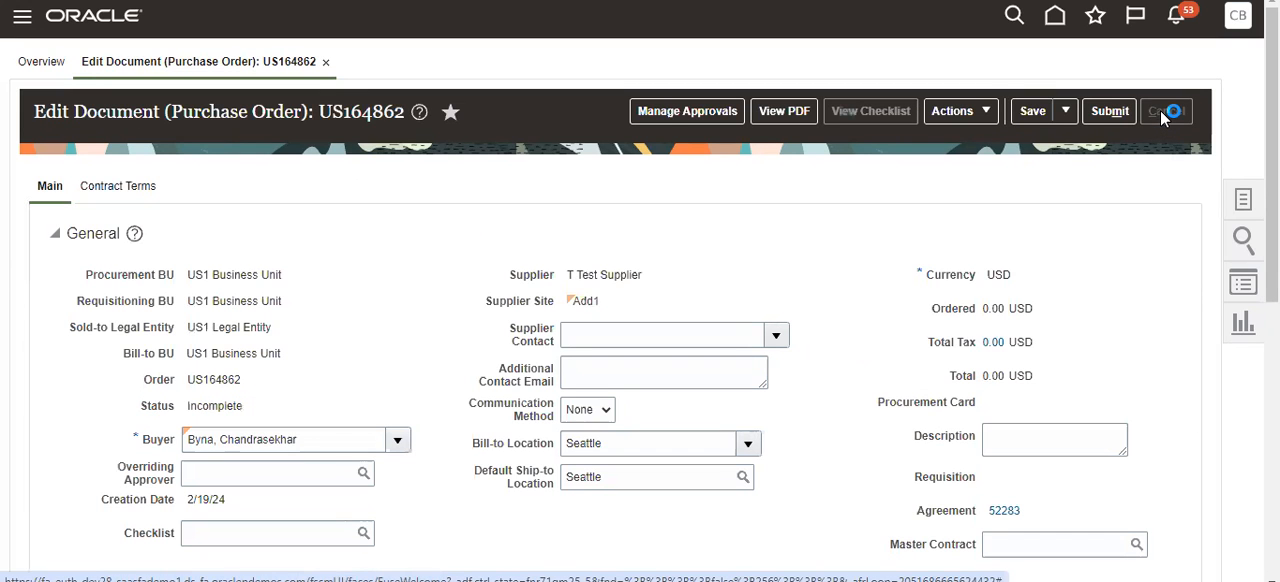
left_click(1165, 111)
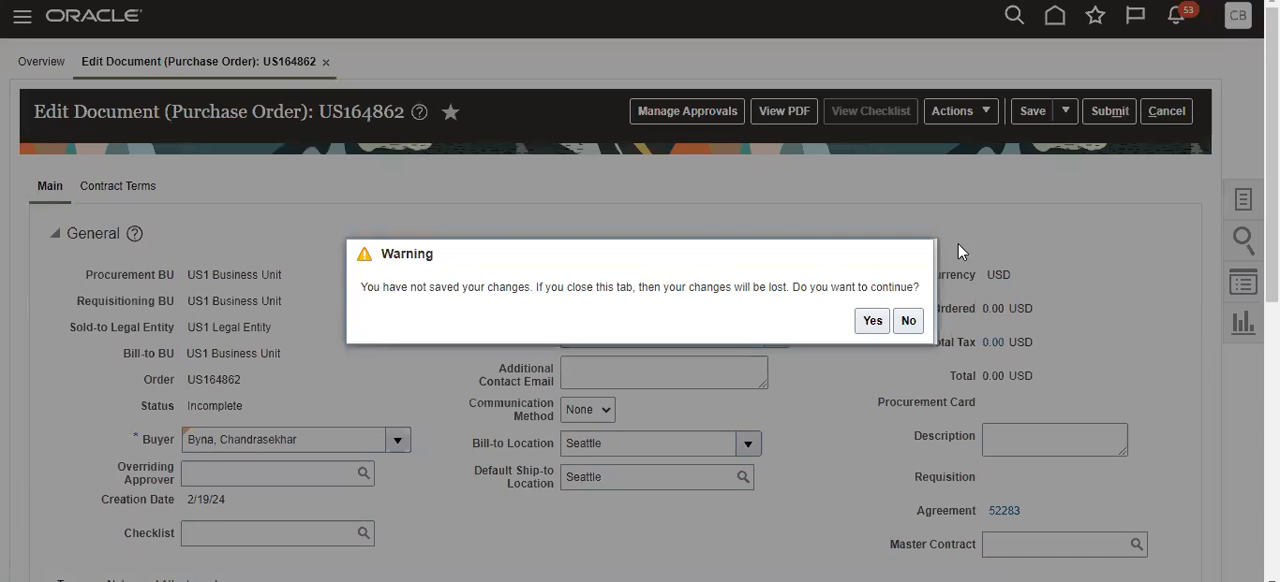
left_click(871, 320)
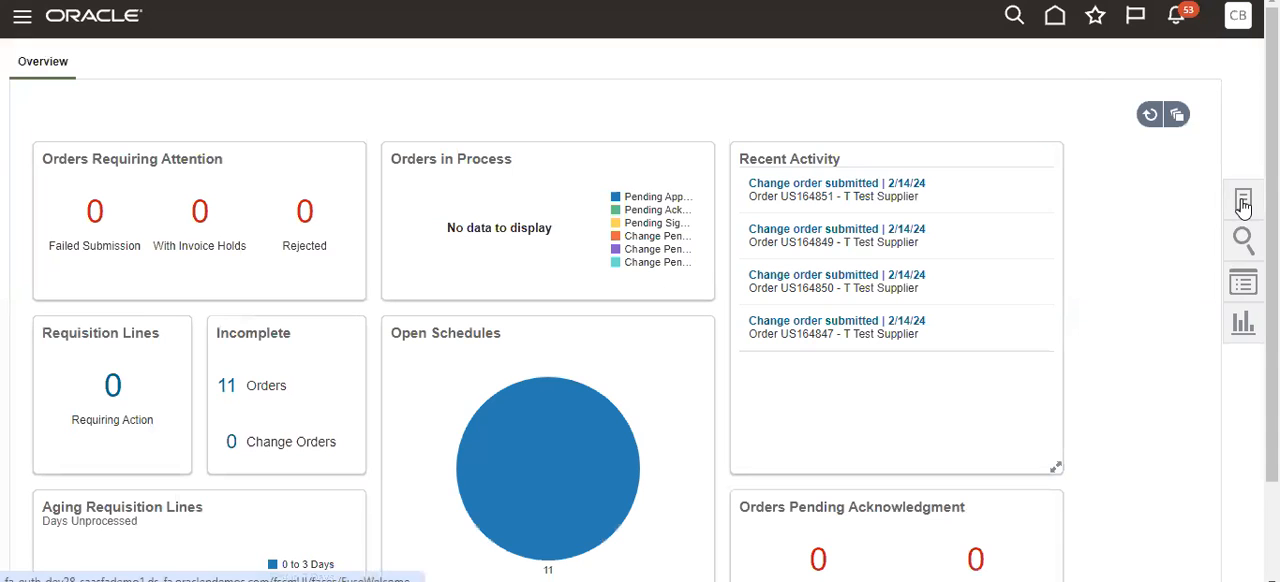
Go to Setup and Maintenance via Settings and Actions.
left_click(1243, 201)
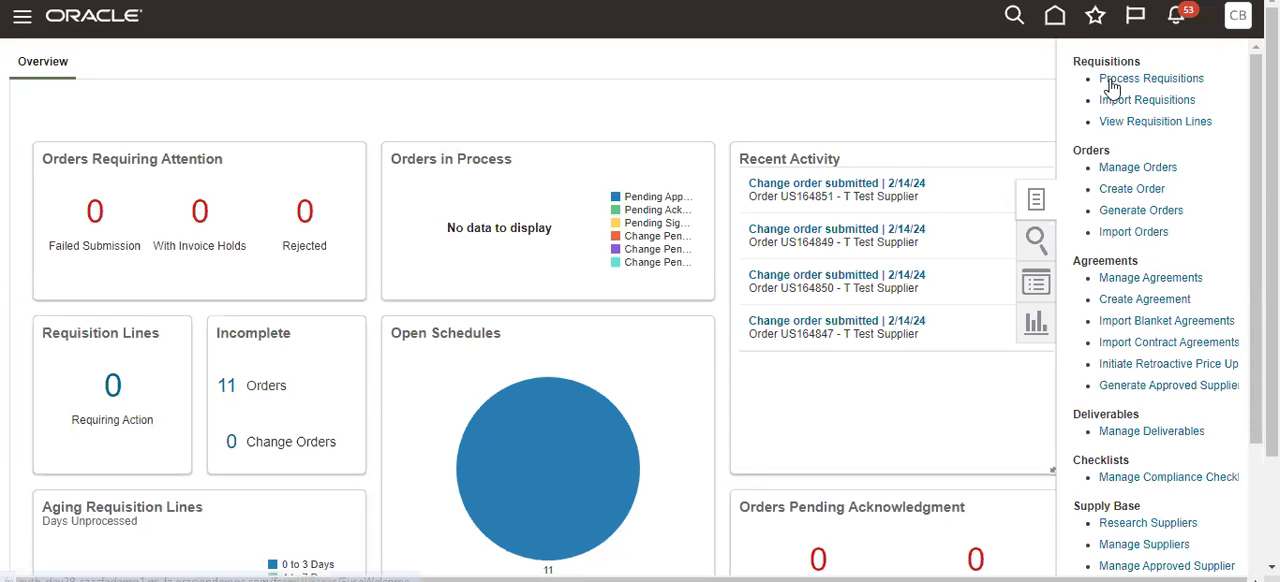
left_click(1238, 15)
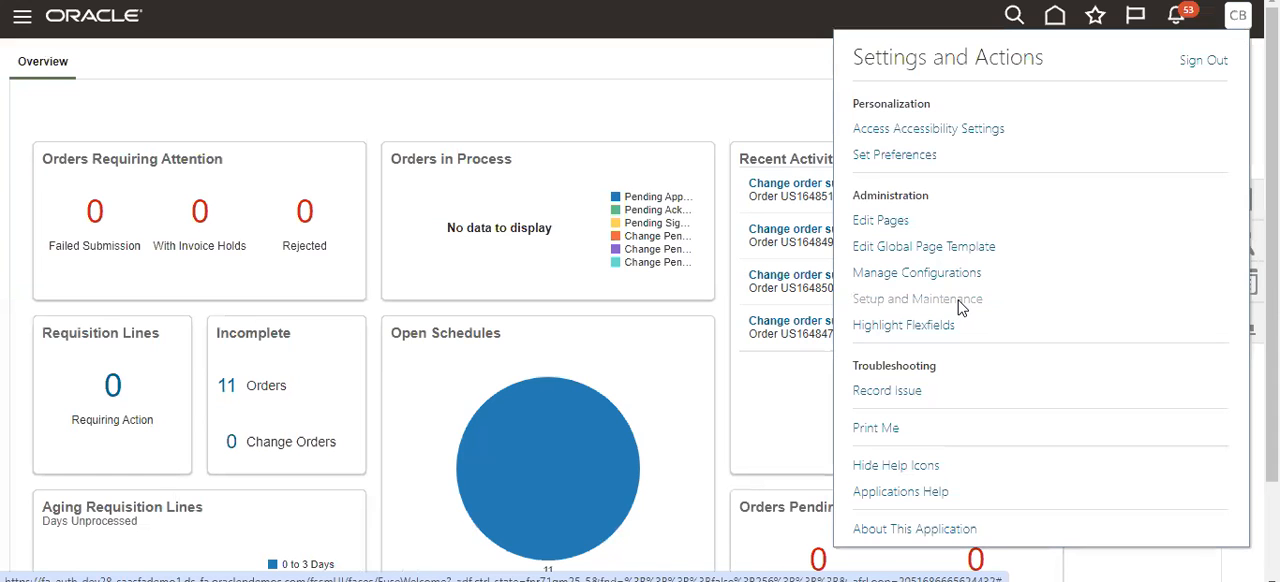
left_click(916, 298)
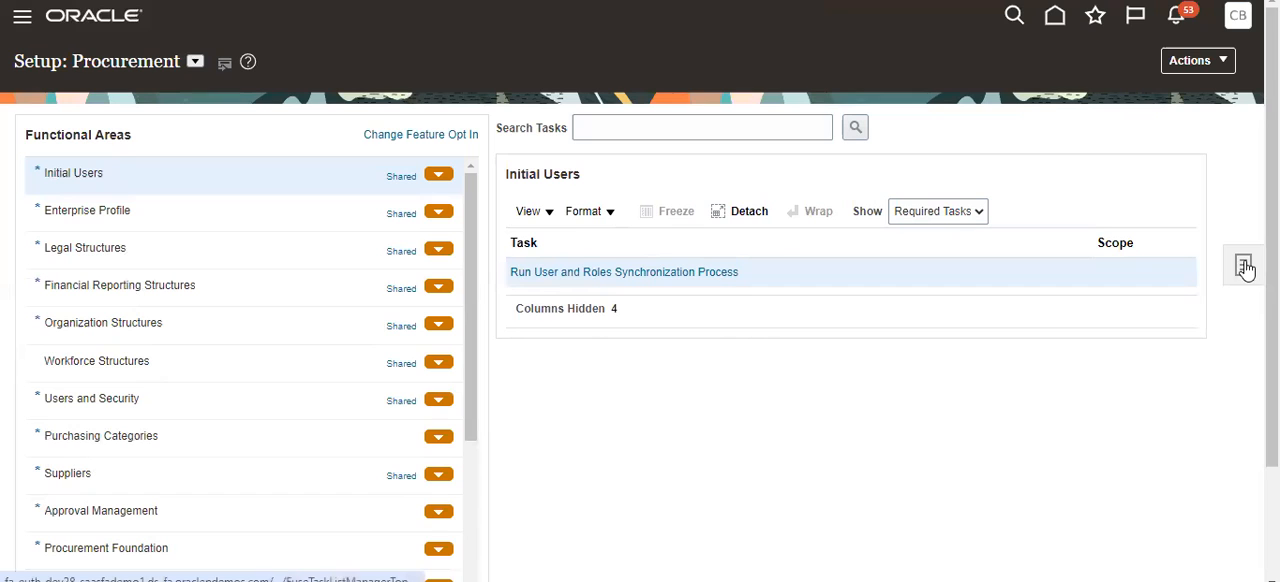
Search setup tasks for the business unit configuration task.
left_click(1243, 265)
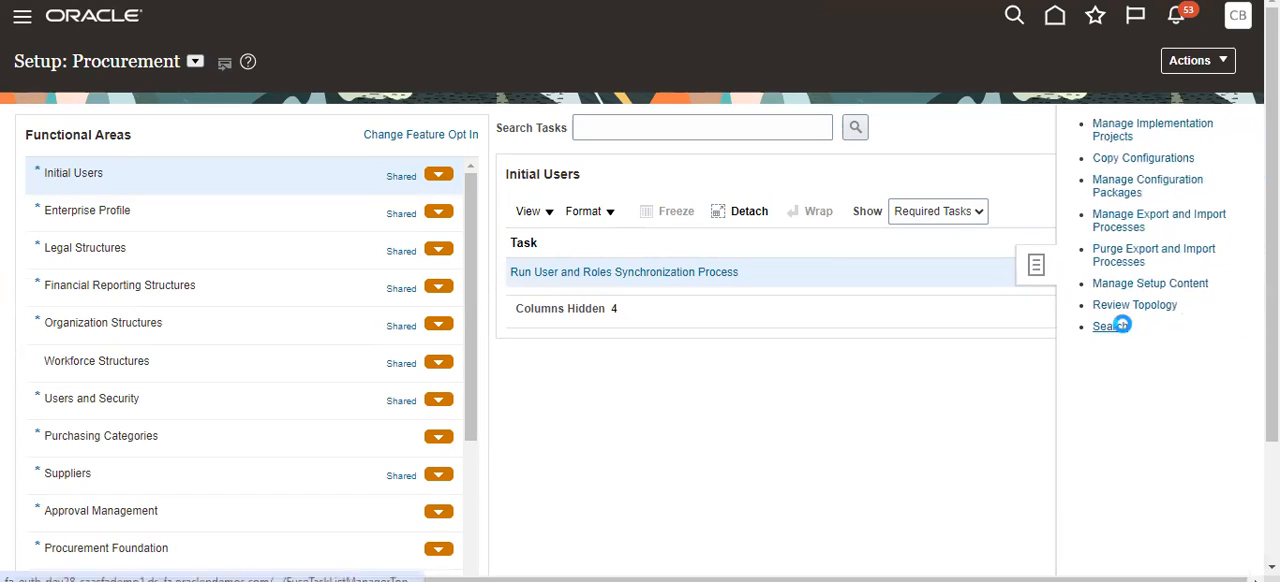
left_click(1106, 325)
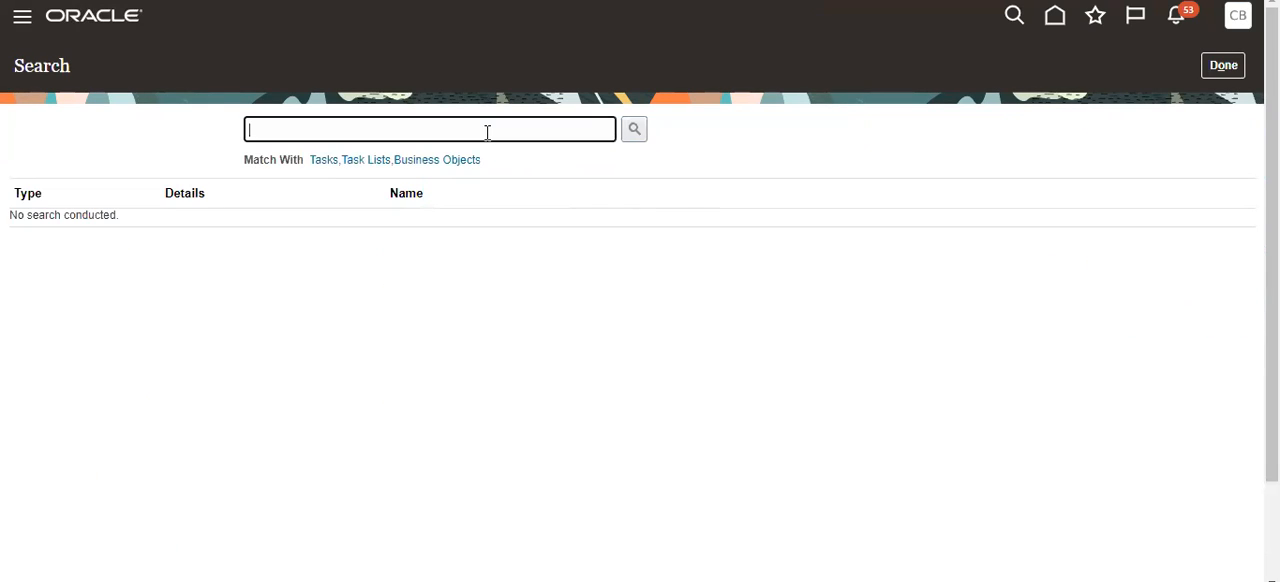
type("Conf")
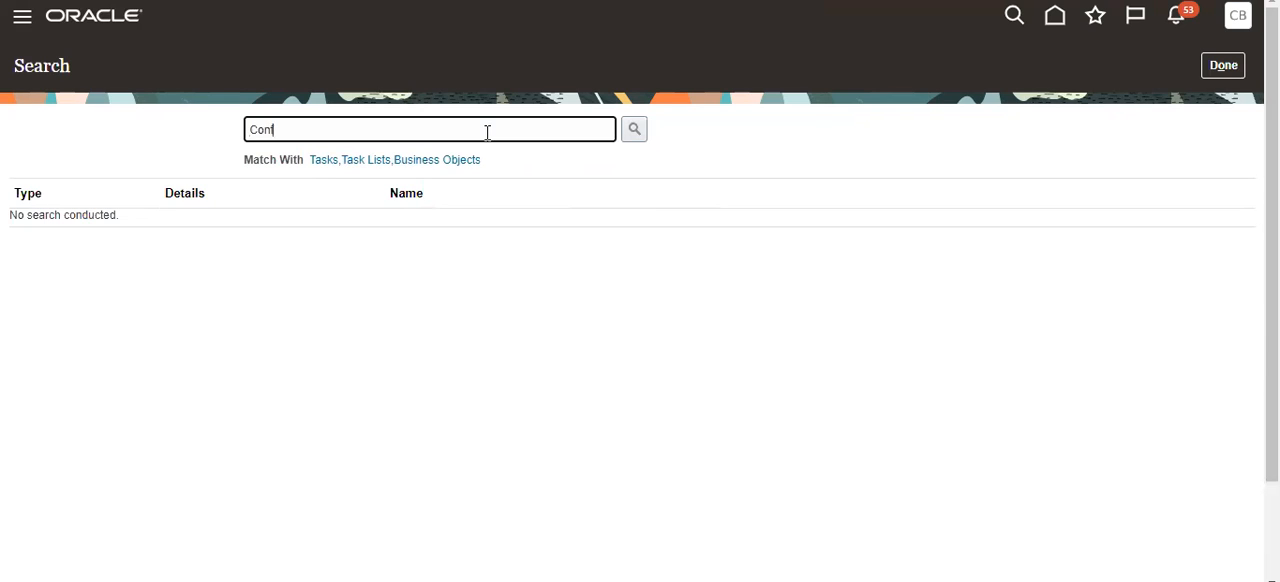
type("igure%Bus")
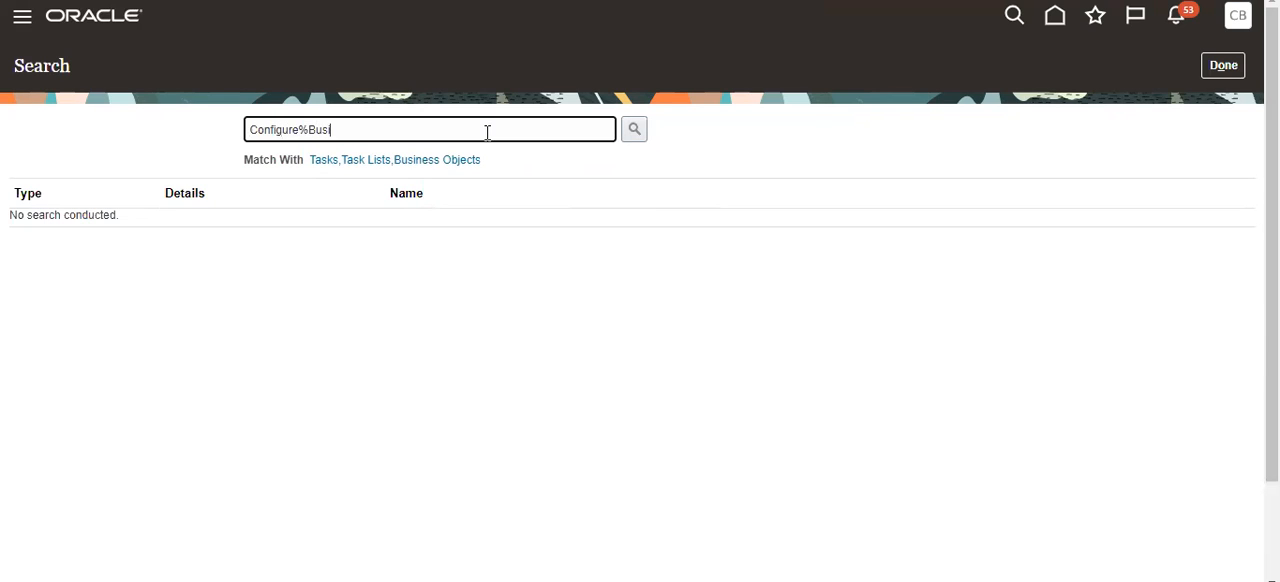
type("iness")
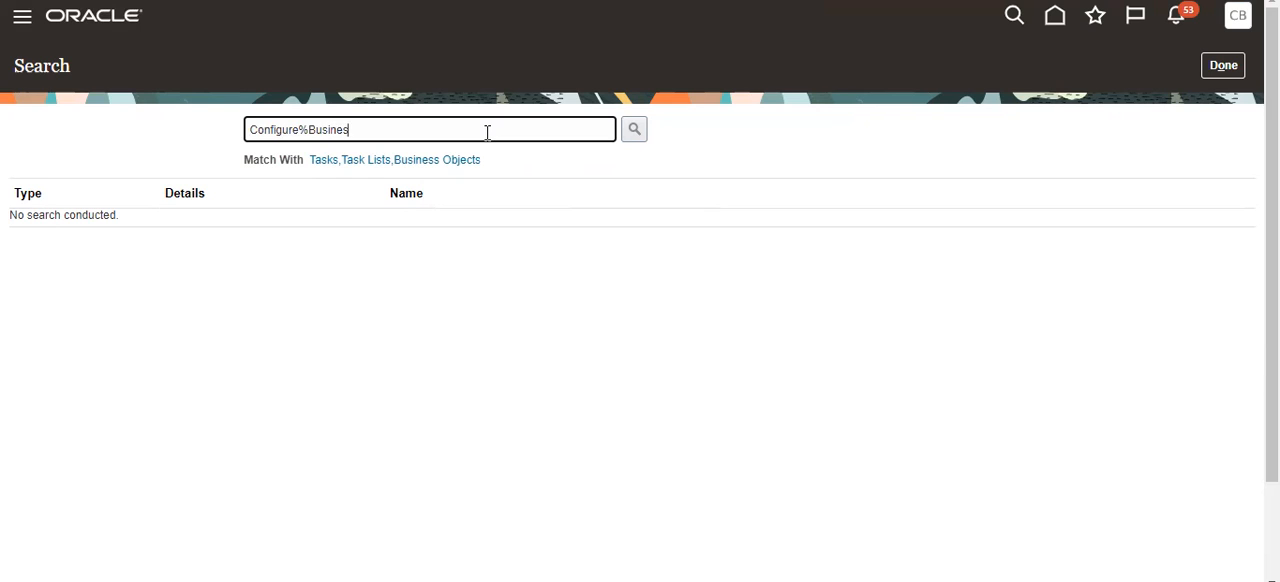
type("%Unit")
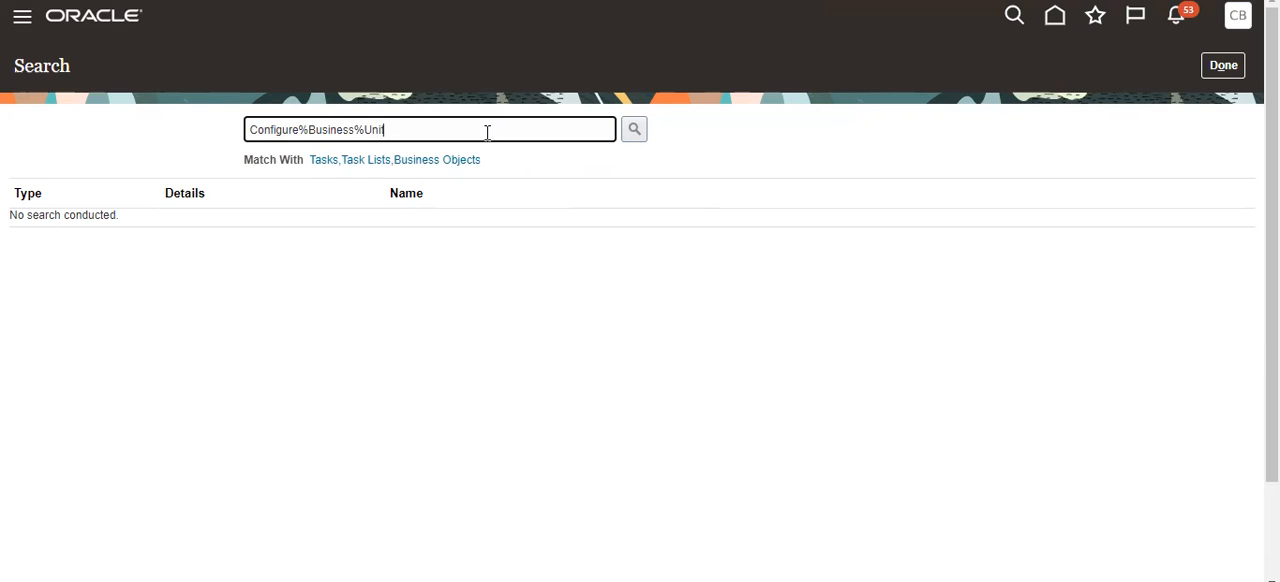
left_click(634, 129)
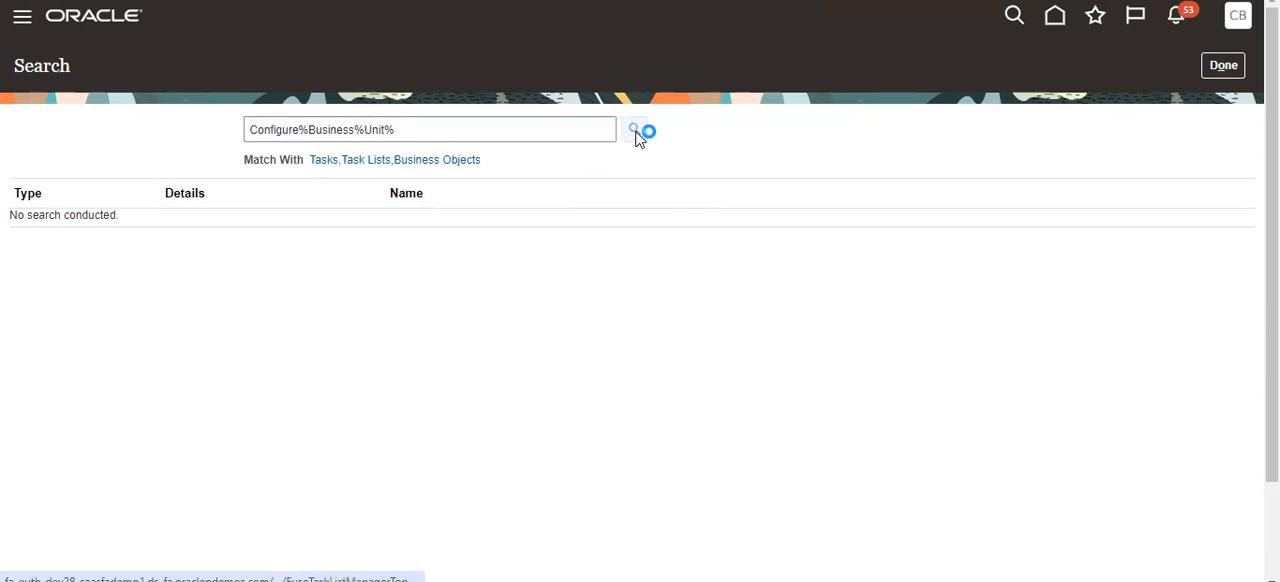
left_click(633, 129)
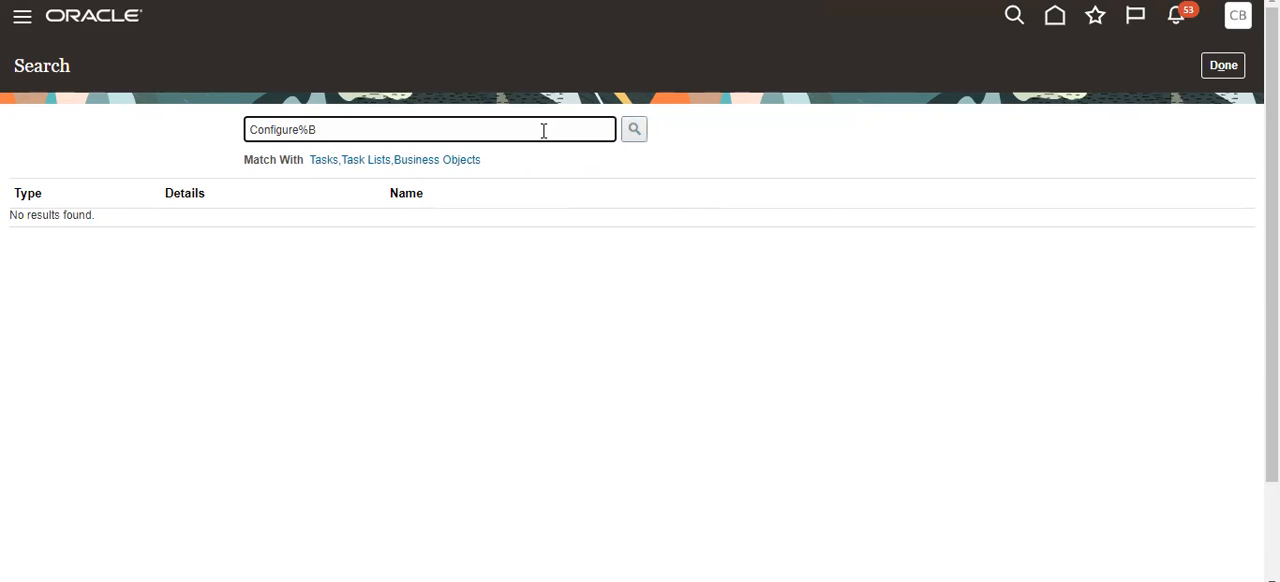
Refine the search to Configure%Procure% and open Configure Procurement Business Function.
type("Pro")
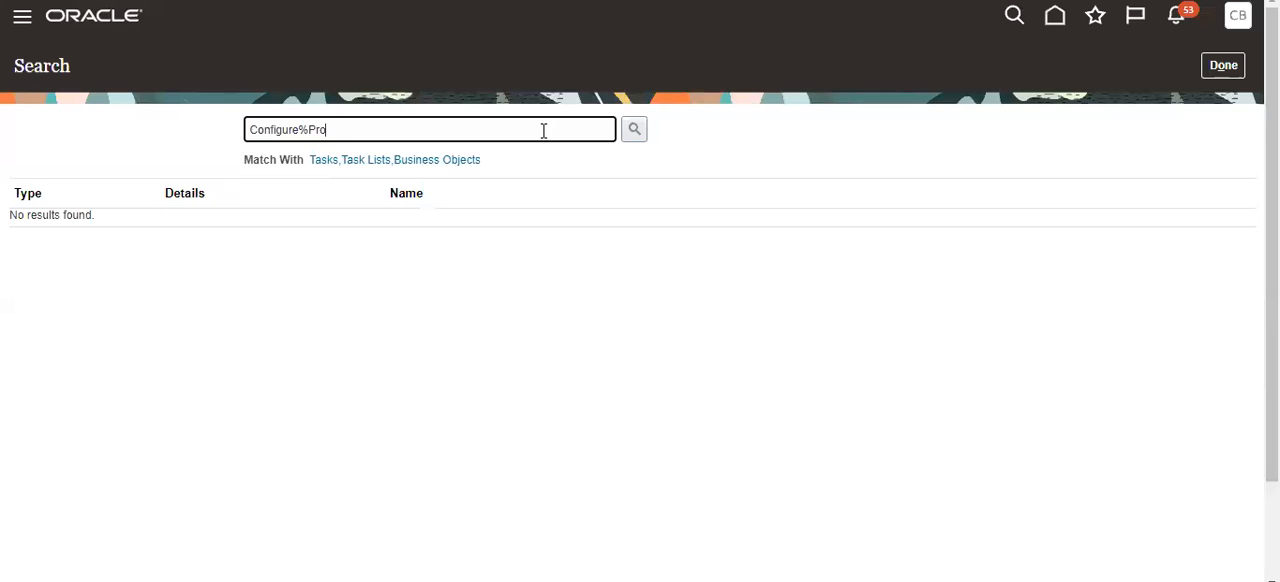
type("%")
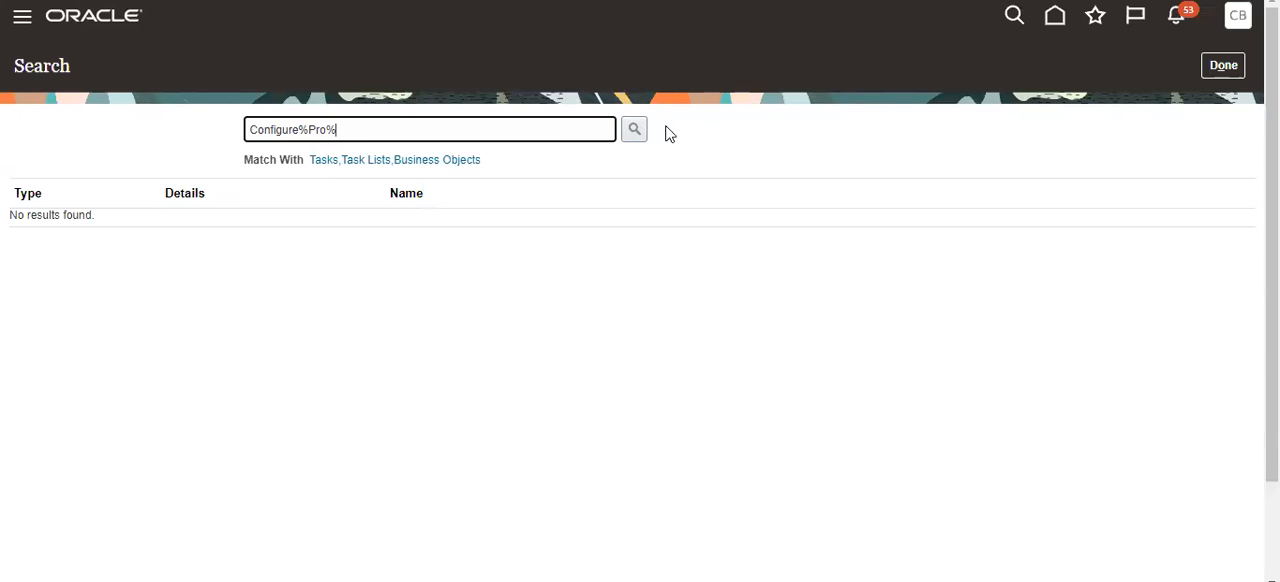
left_click(634, 129)
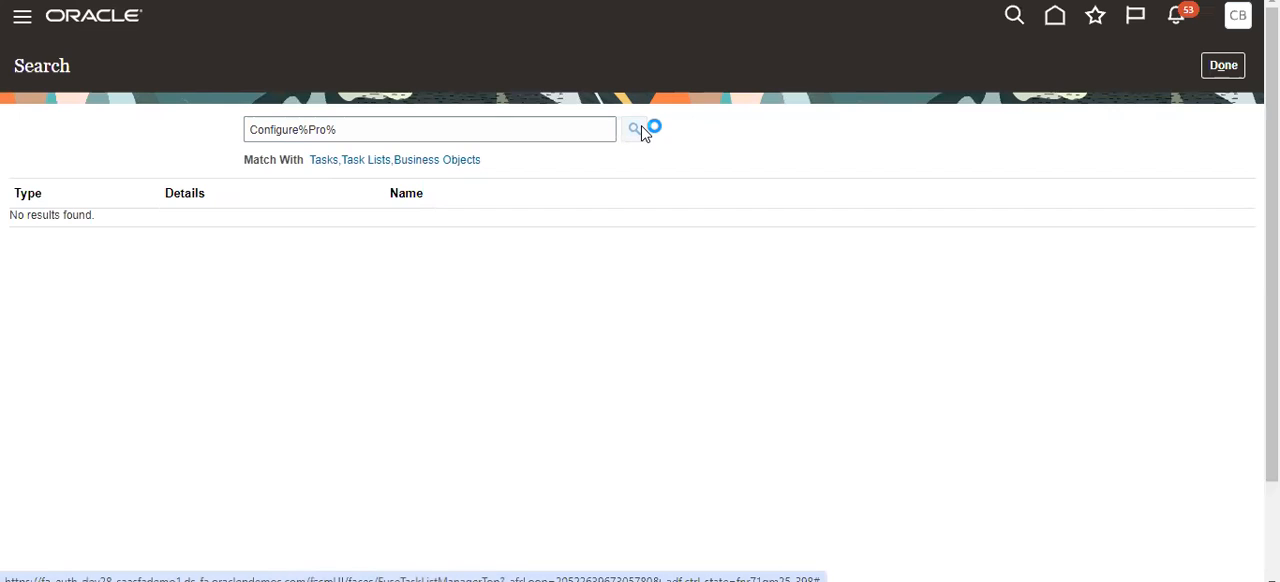
left_click(634, 129)
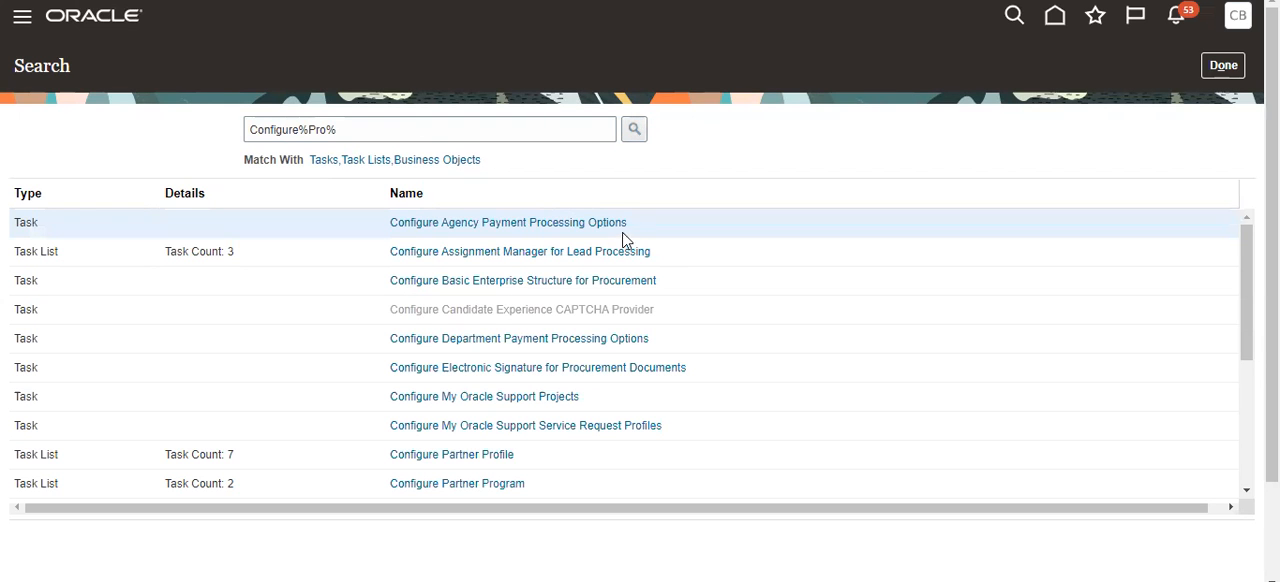
mouse_move(499, 207)
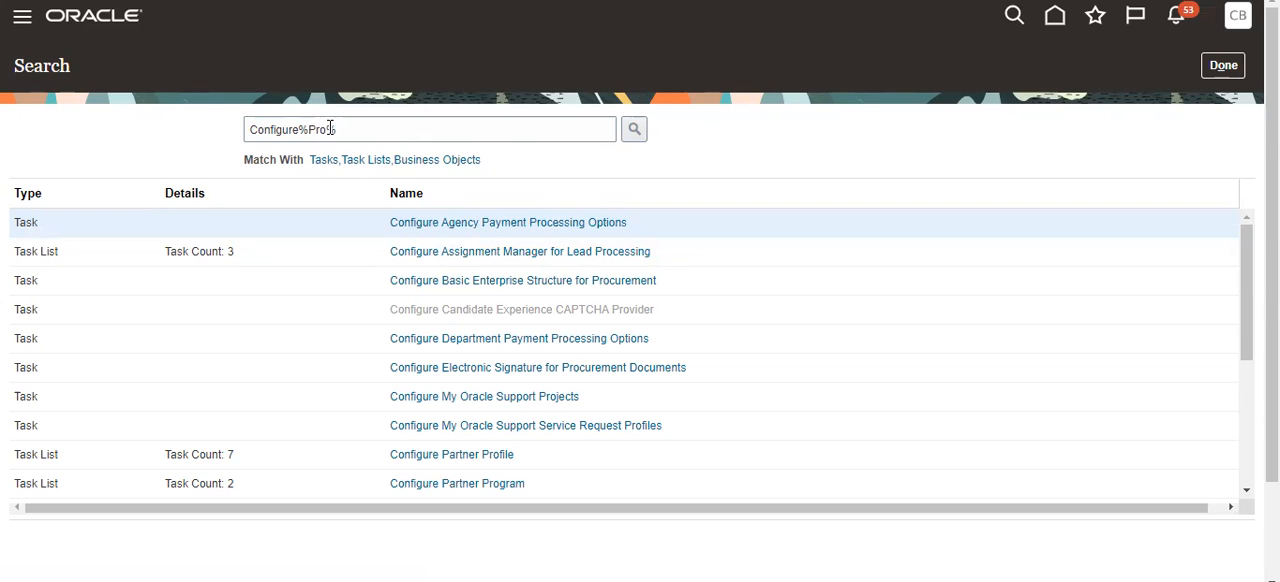
type("cure%")
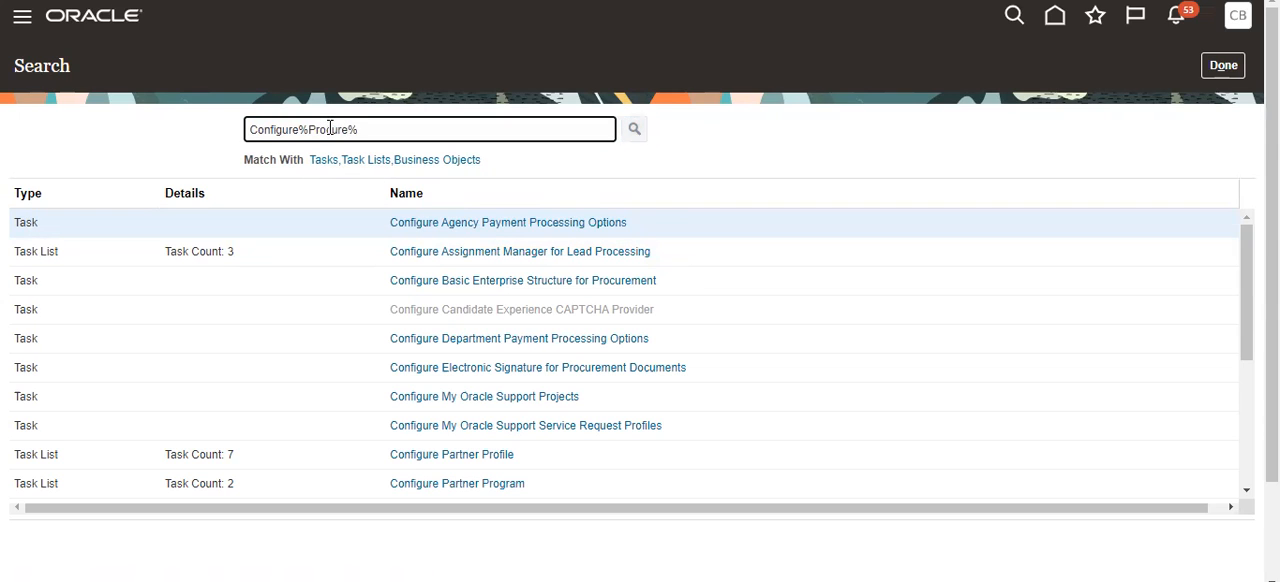
left_click(633, 128)
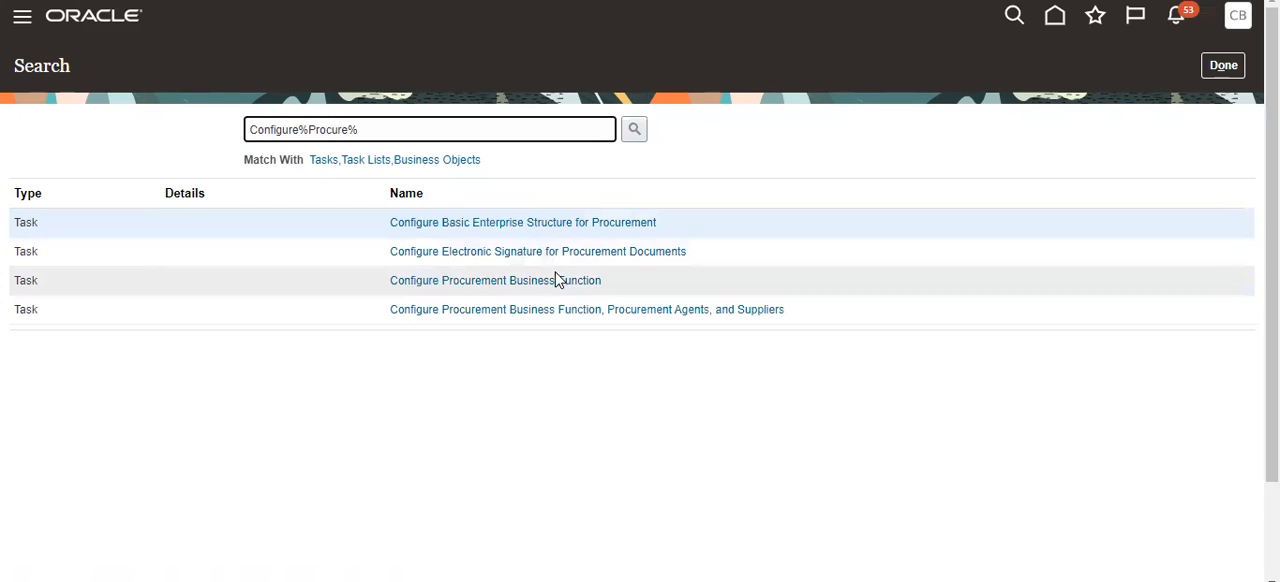
left_click(495, 280)
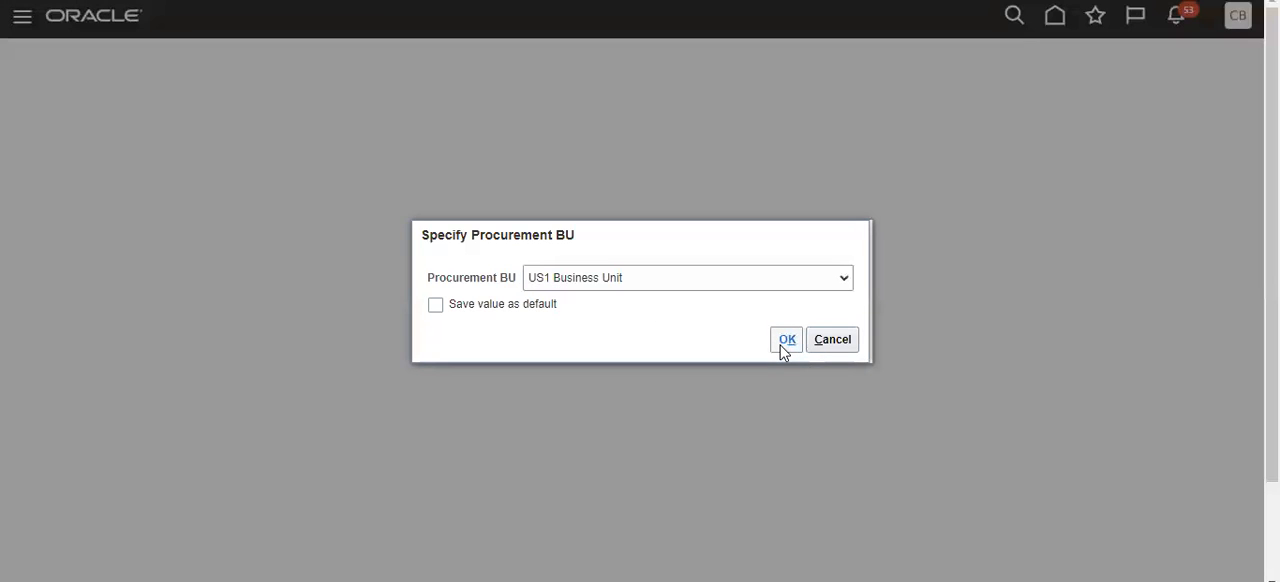
left_click(784, 339)
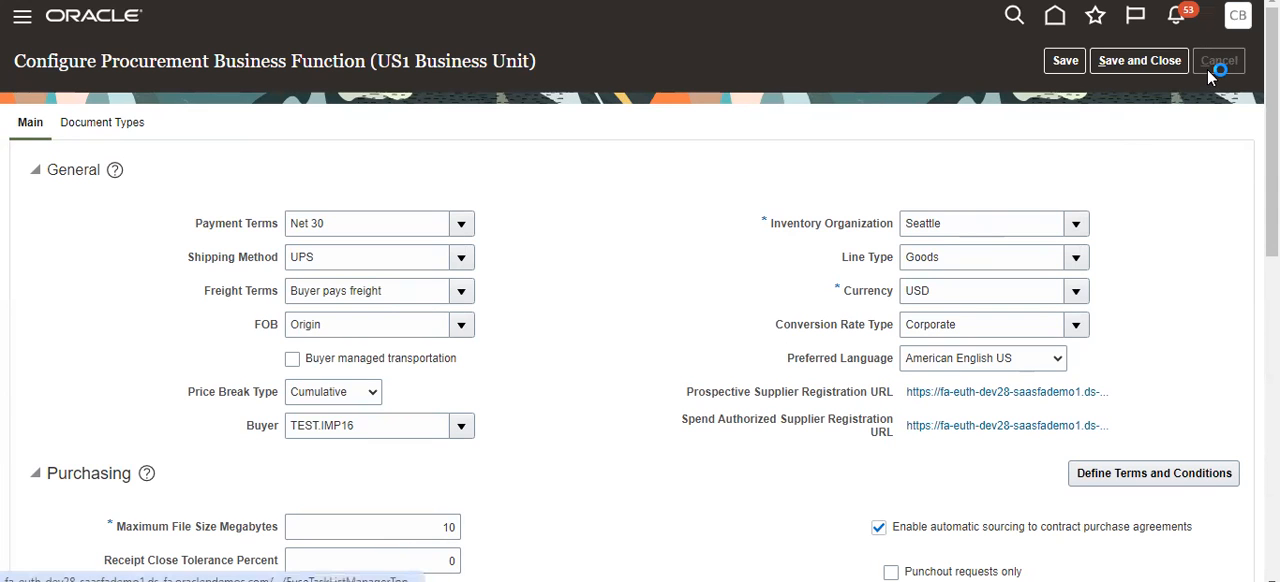
left_click(1219, 60)
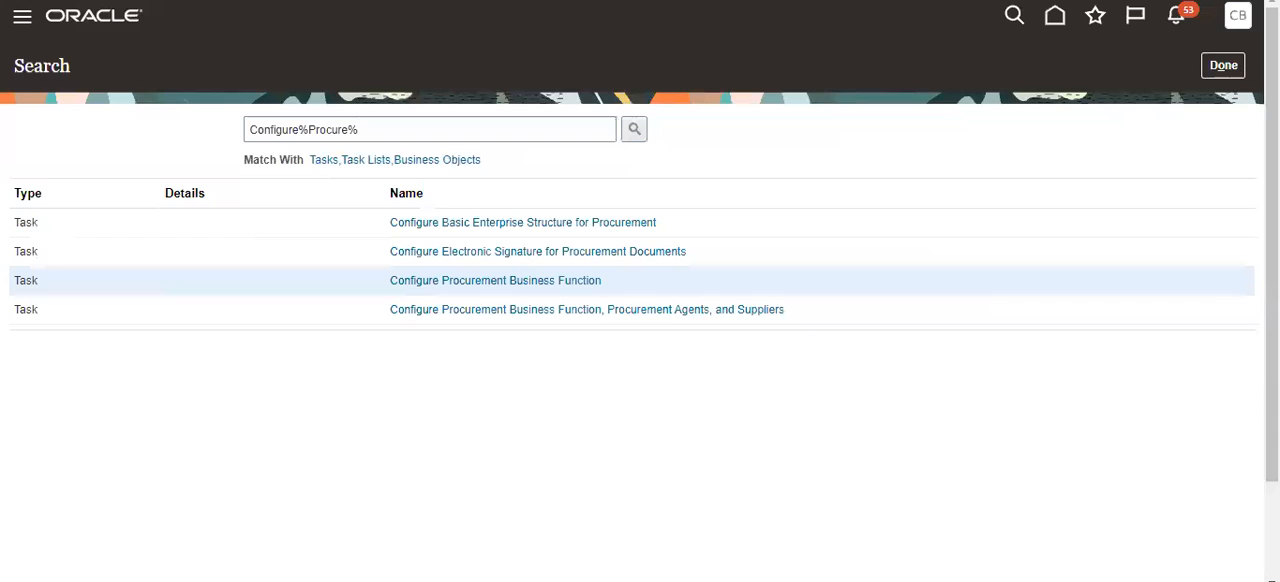
mouse_move(540, 285)
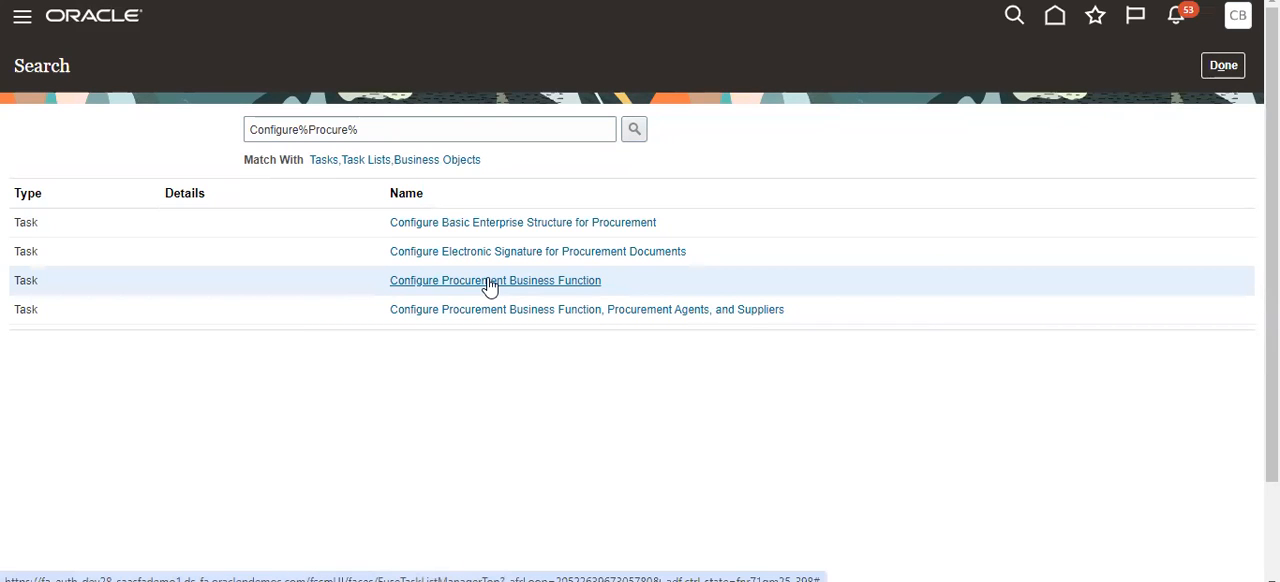
Reopen Configure Procurement Business Function and cancel the Specify Procurement BU prompt.
left_click(495, 280)
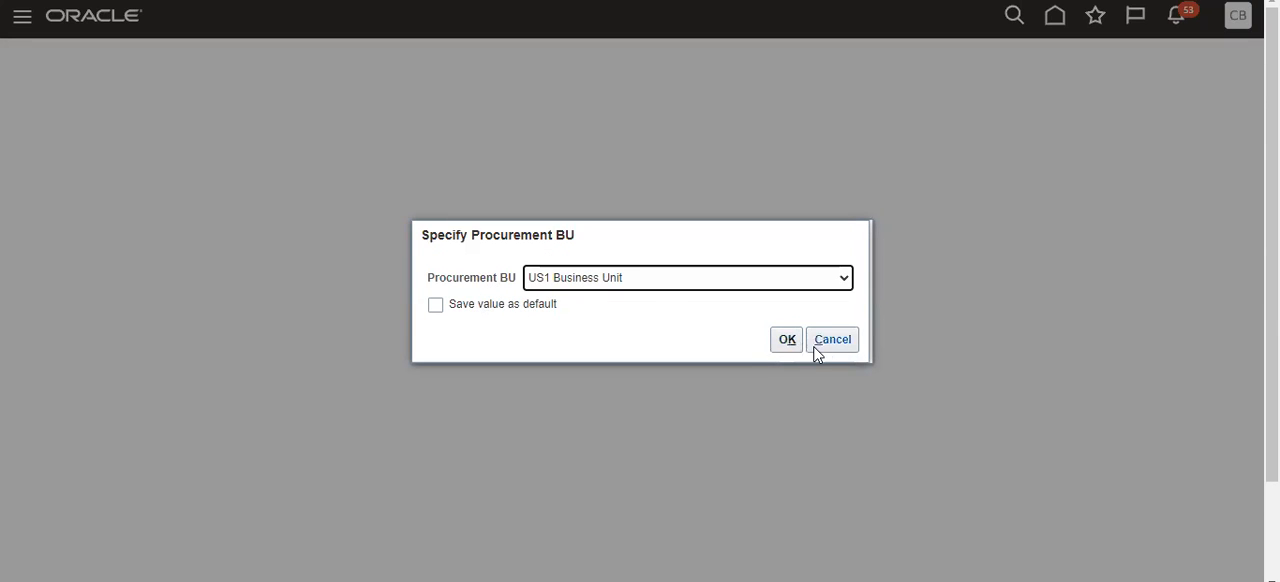
left_click(831, 339)
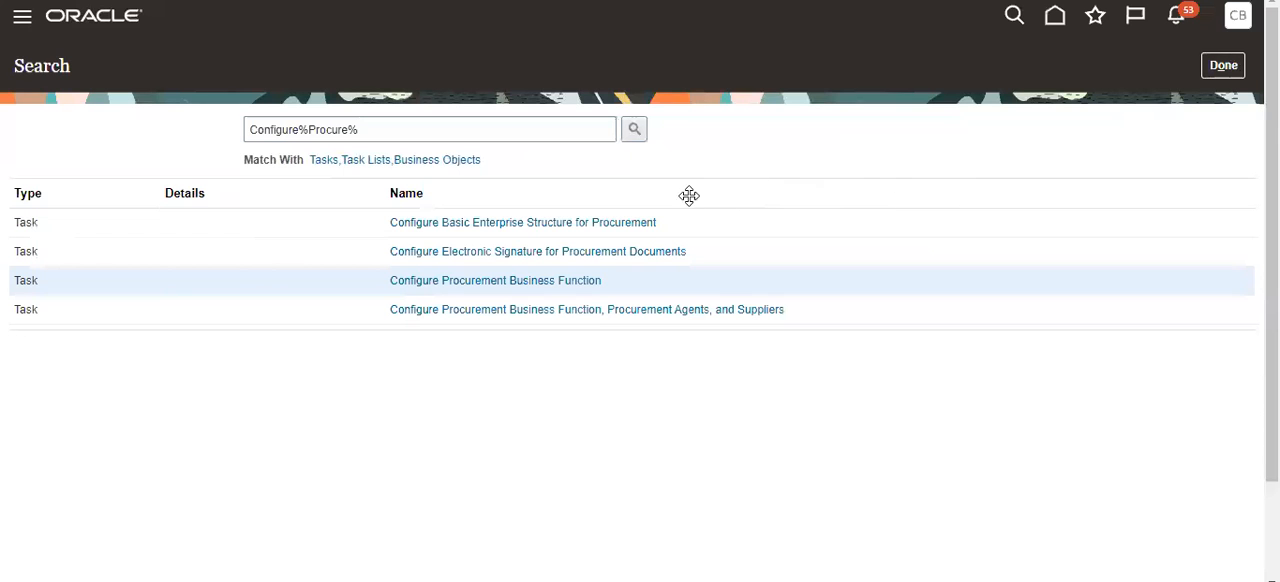
mouse_move(920, 52)
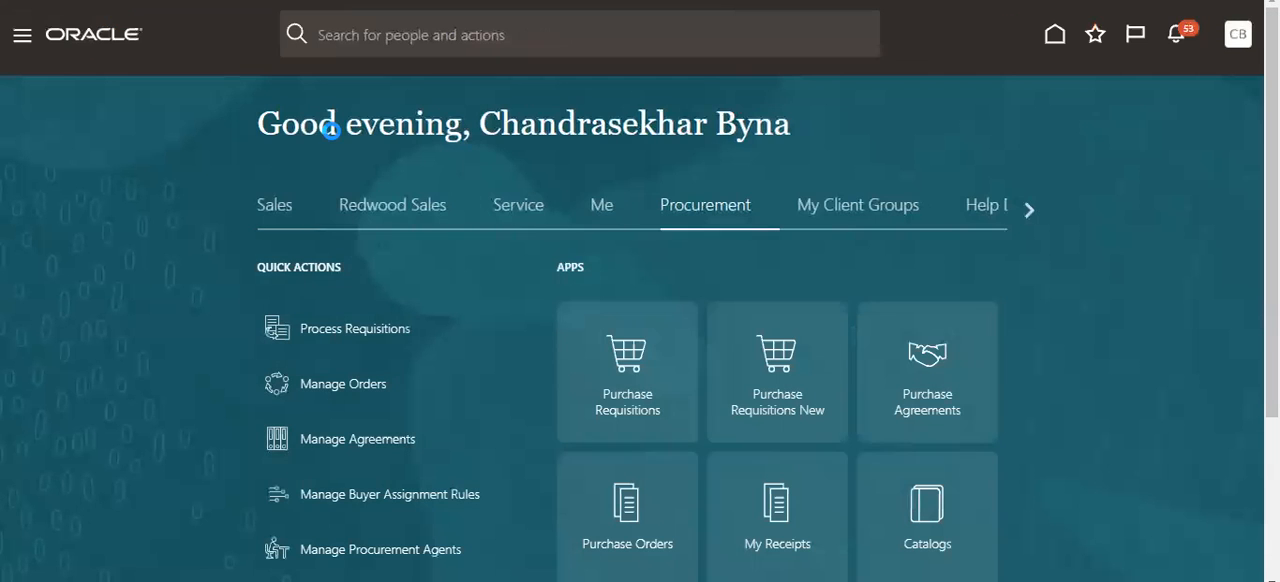
mouse_move(960, 234)
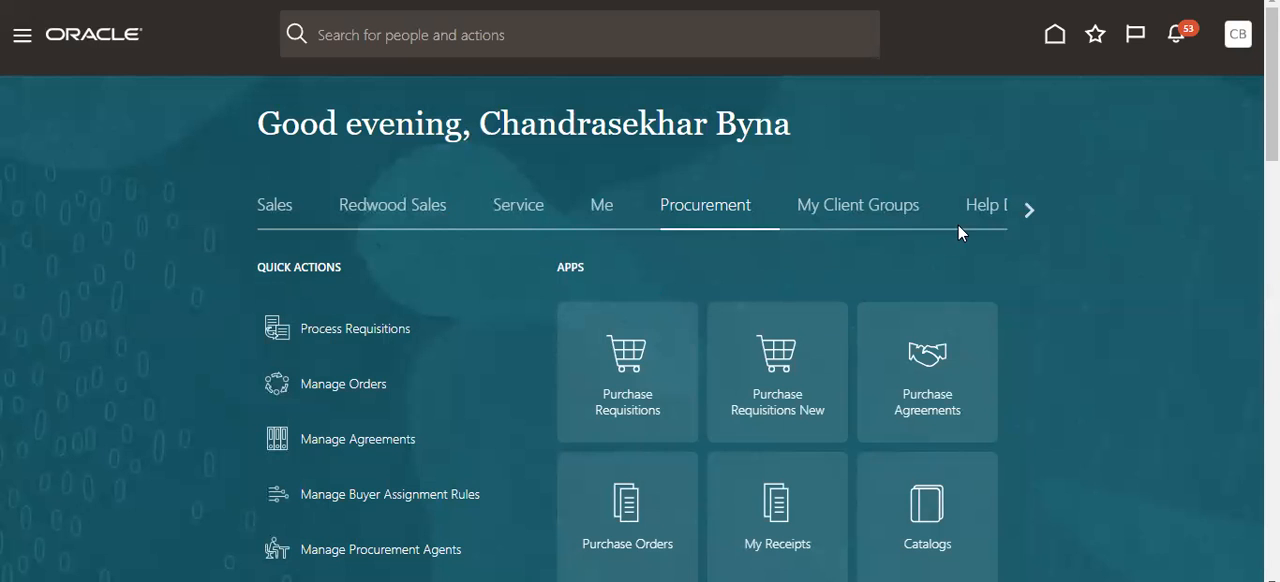
mouse_move(928, 281)
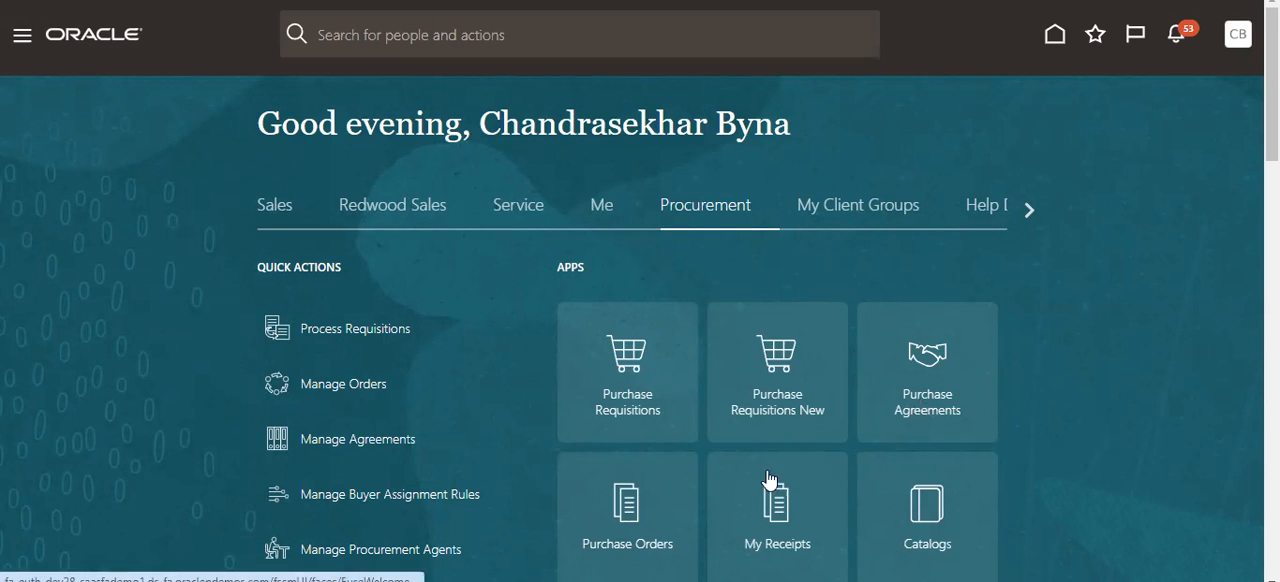
Open the Purchase Orders work area and go to Manage Orders.
left_click(627, 500)
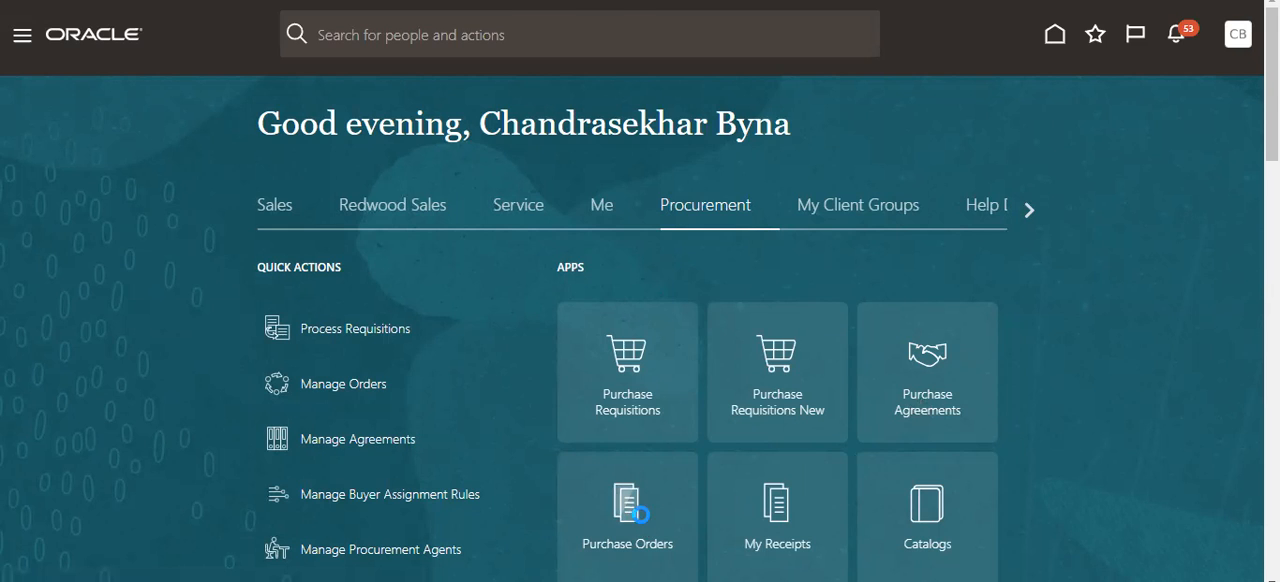
left_click(627, 505)
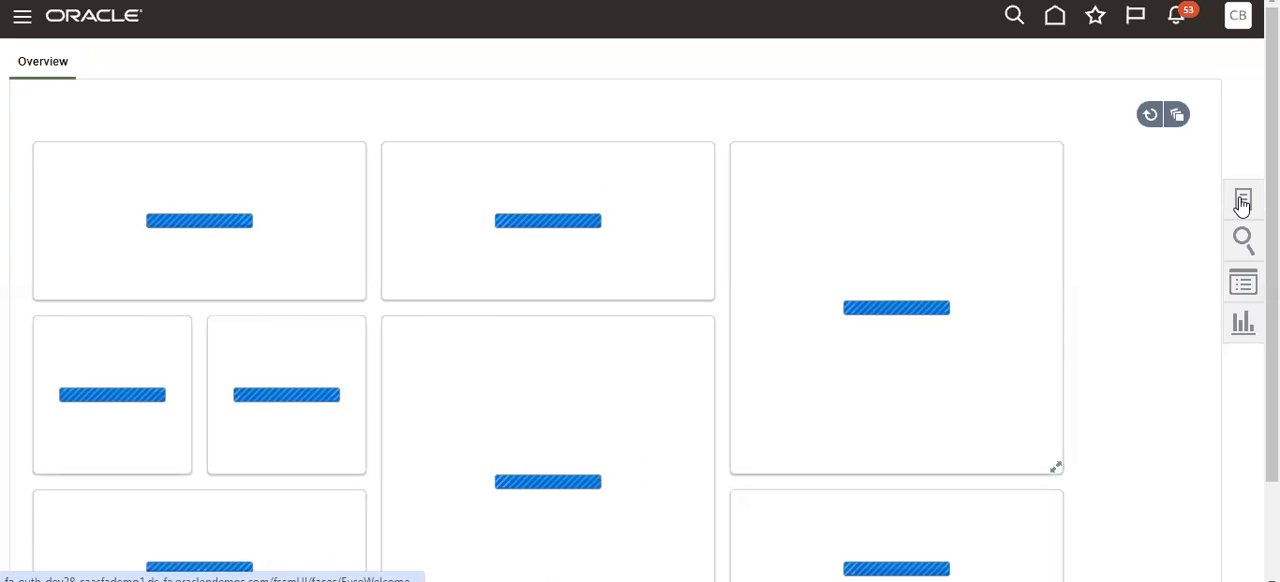
left_click(1242, 201)
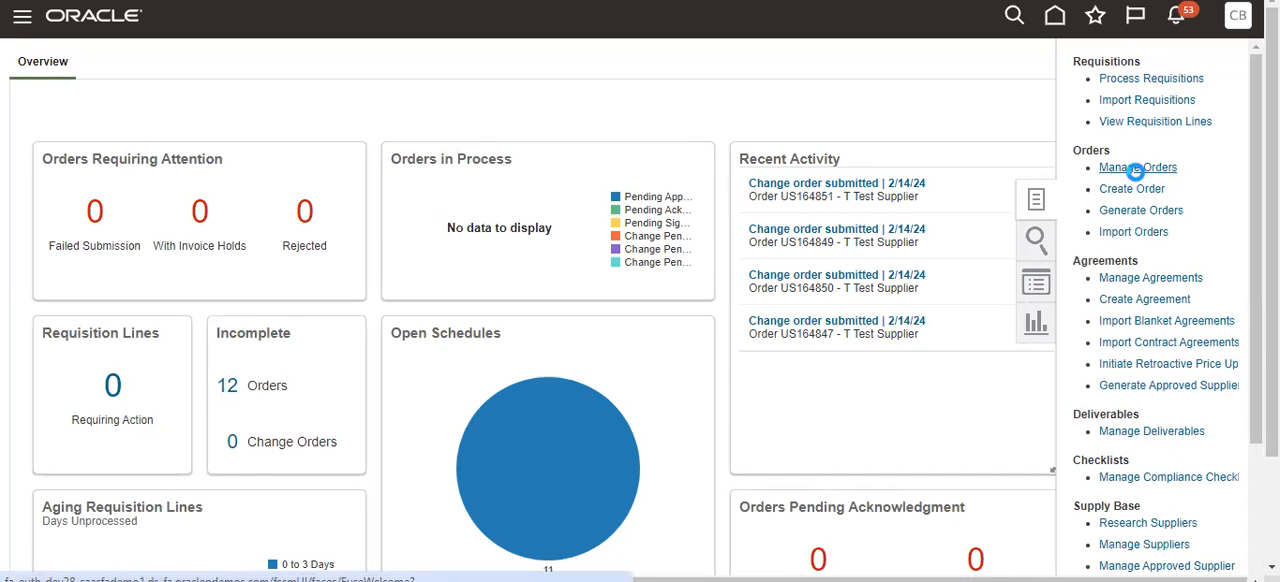
left_click(1137, 167)
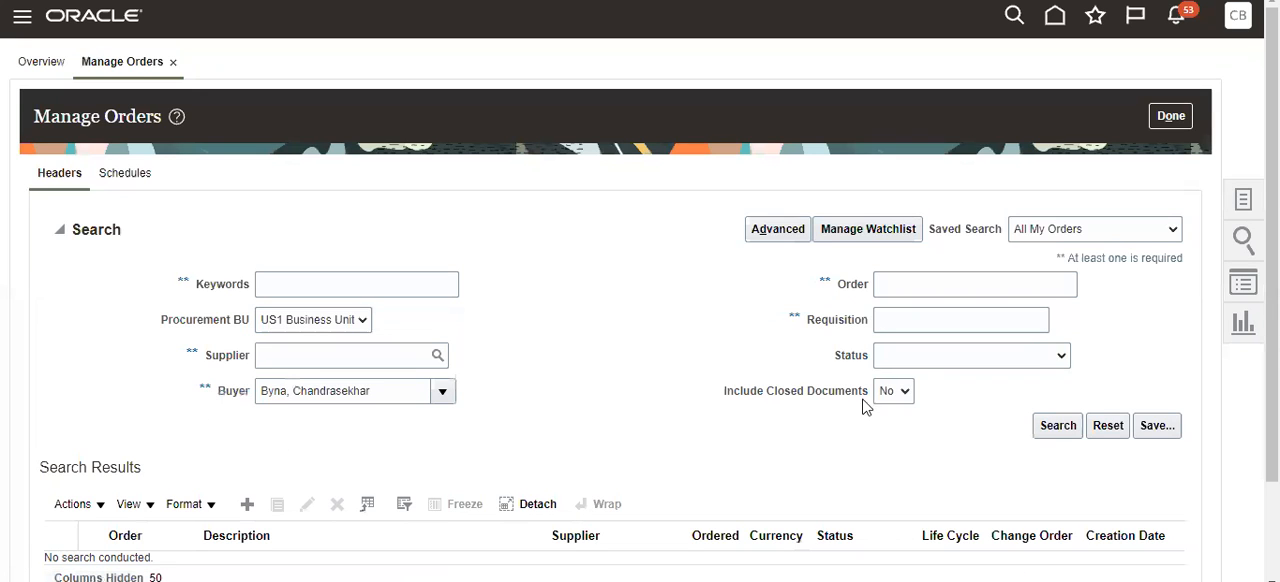
Run the All My Orders search, showing incomplete order US164862 first.
left_click(1057, 425)
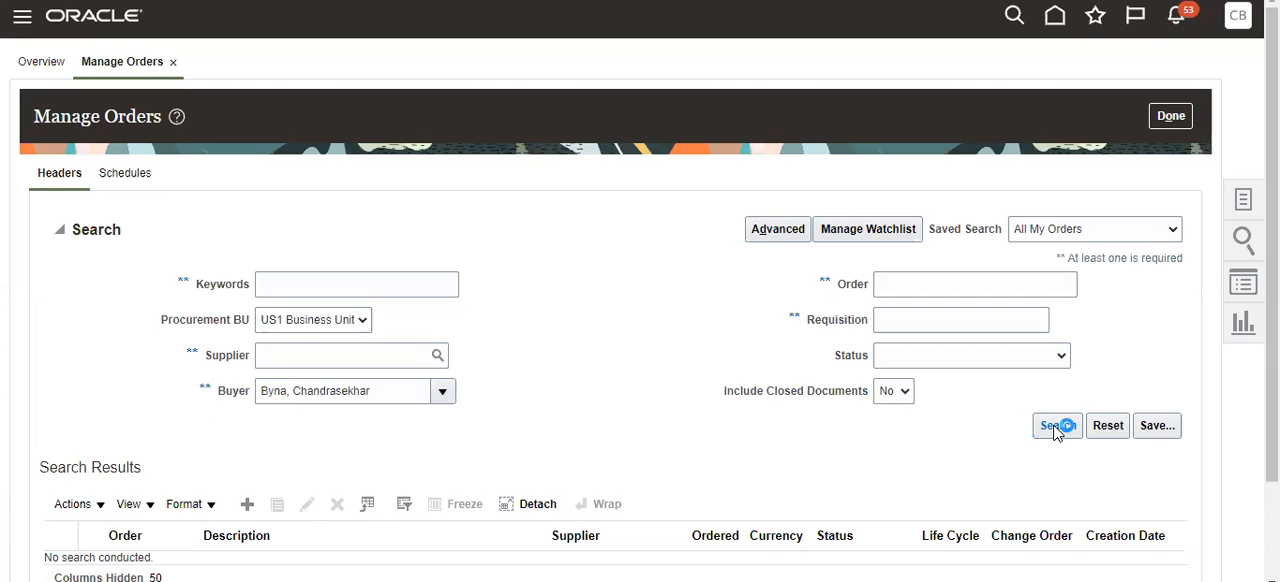
left_click(1051, 425)
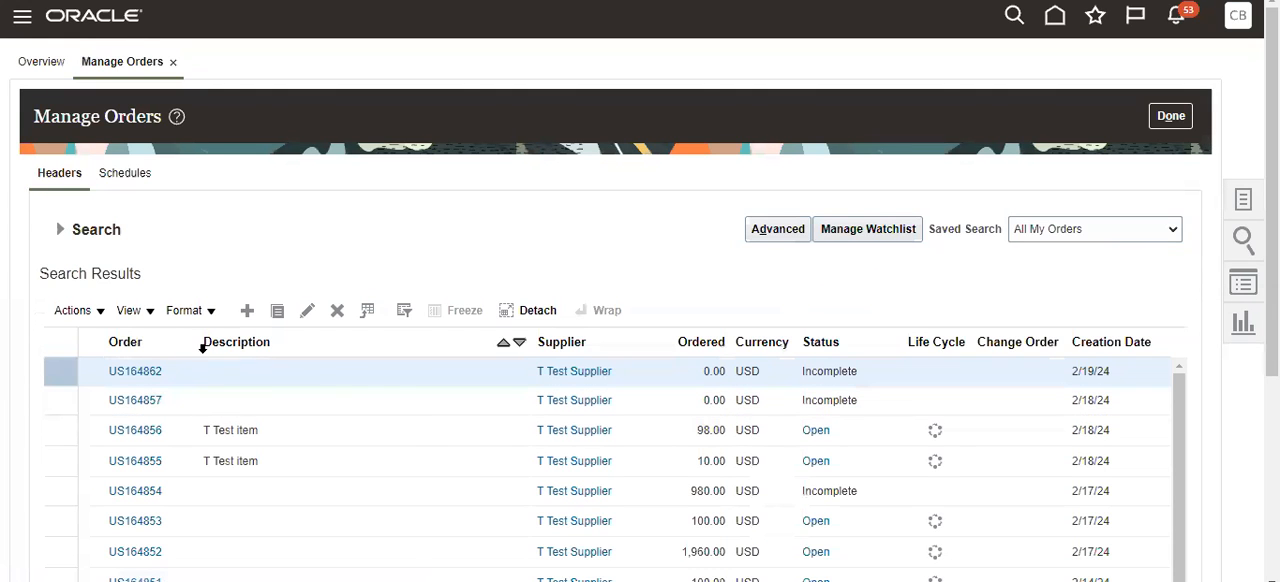
left_click(135, 371)
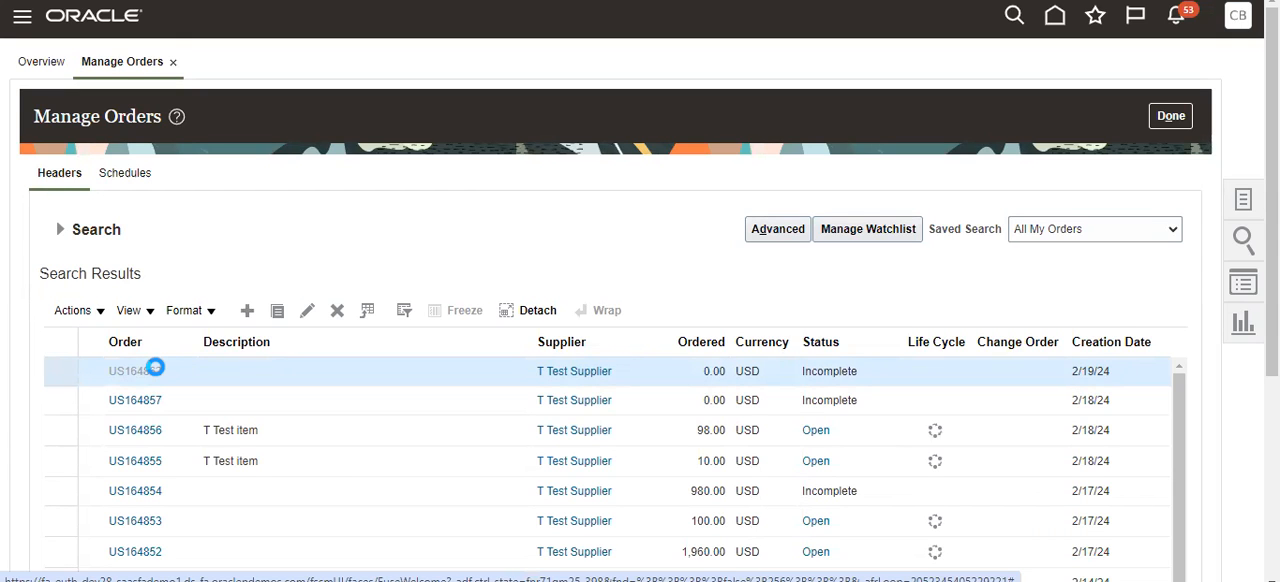
Open order US164862 for editing and scroll to its empty Lines section.
left_click(128, 371)
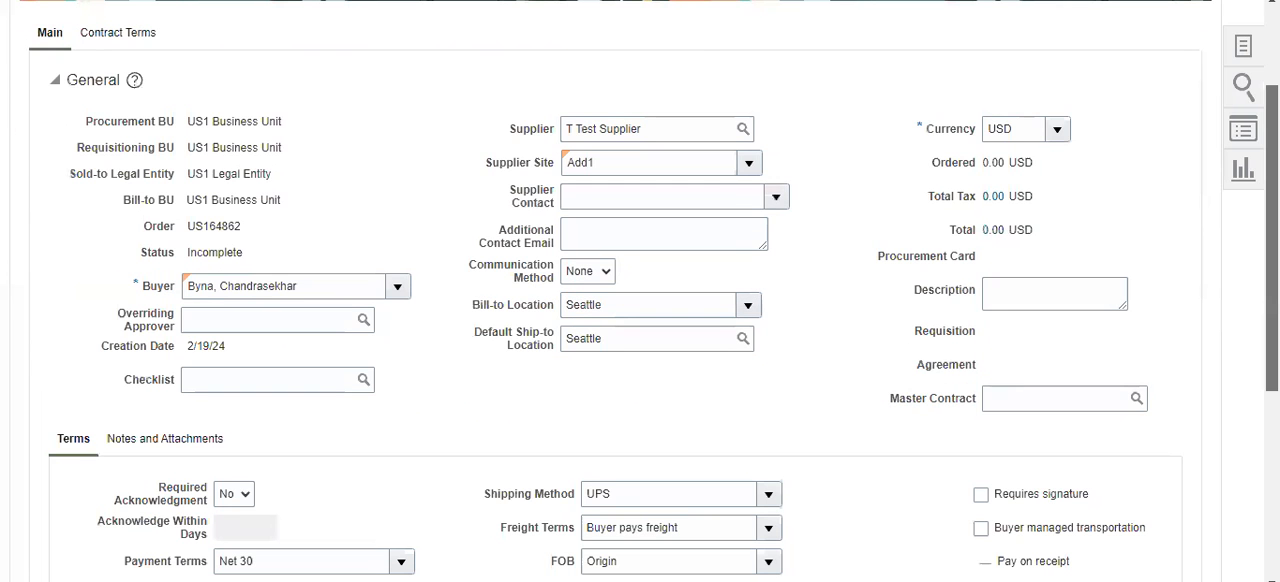
scroll("down", 3)
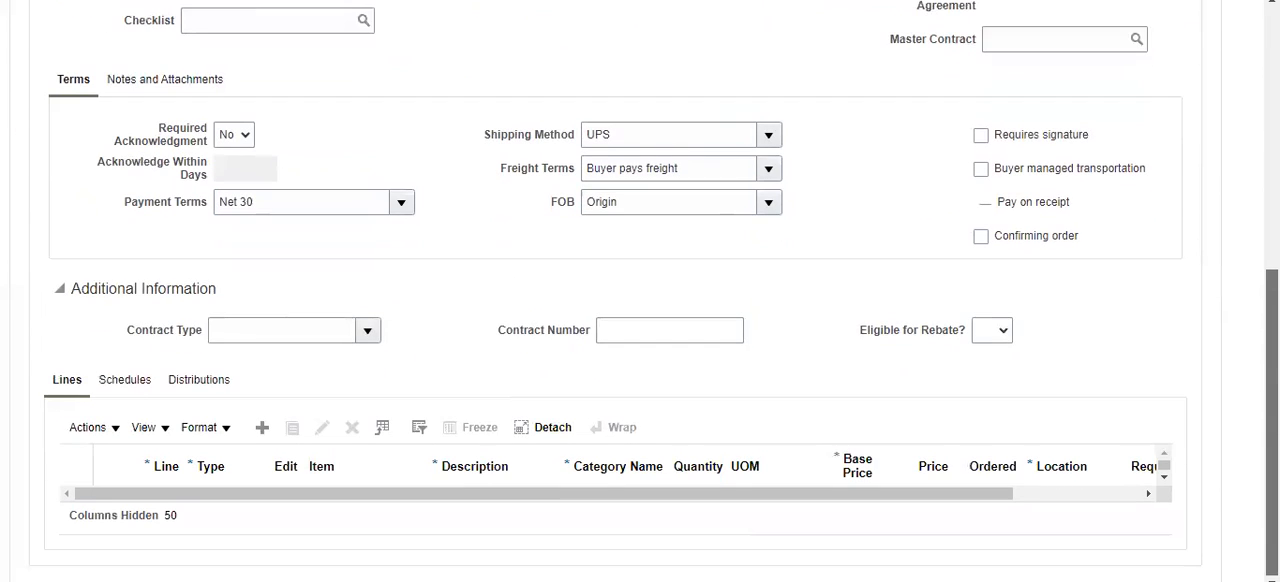
scroll("up", 3)
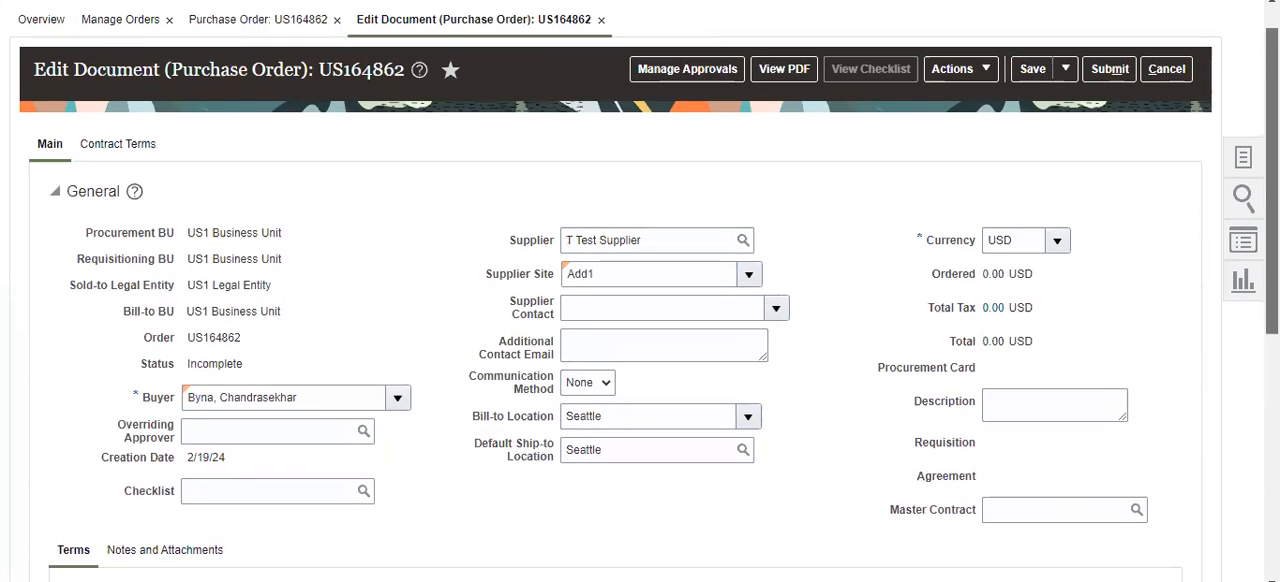
scroll("down", 3)
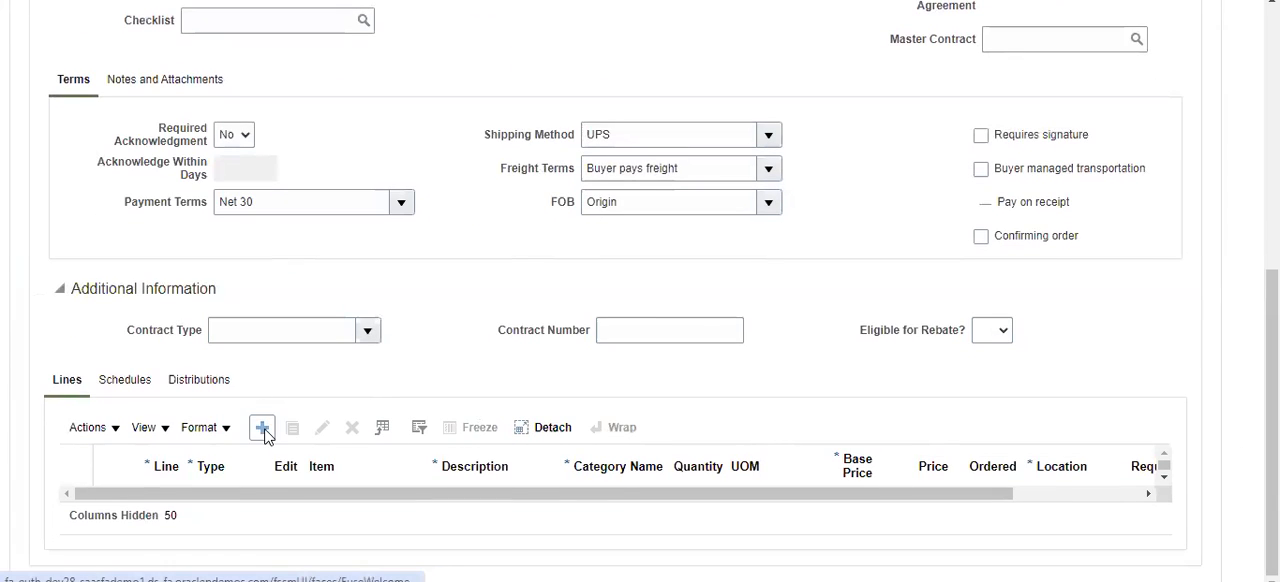
Add line 1 for T Test Item, letting description, category, quantity and price default.
left_click(262, 427)
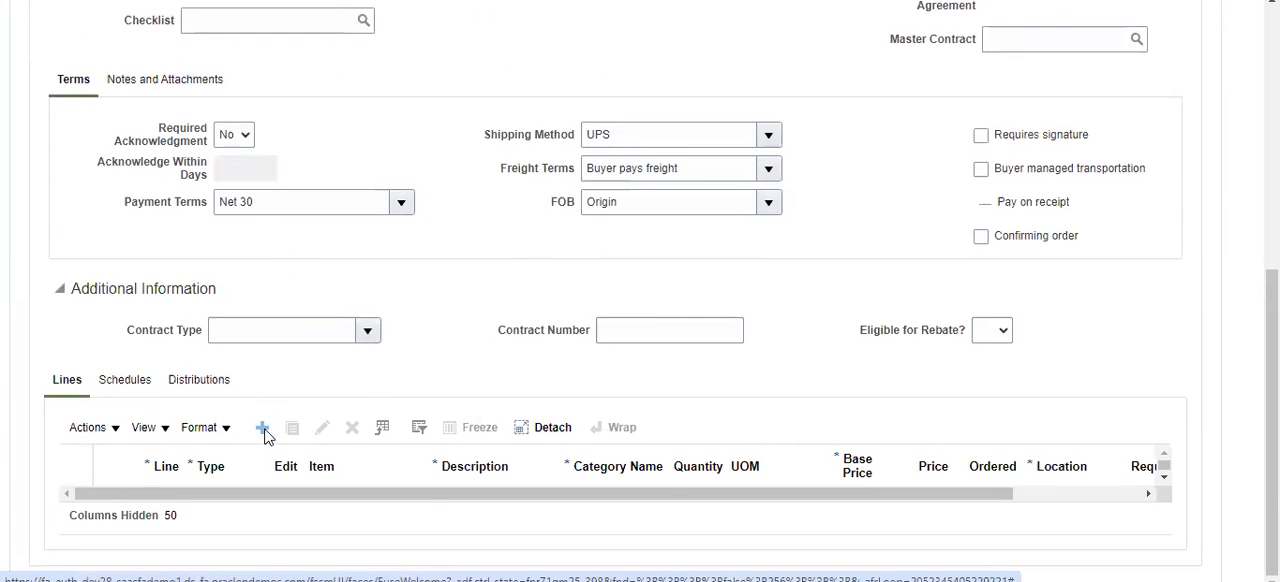
left_click(262, 427)
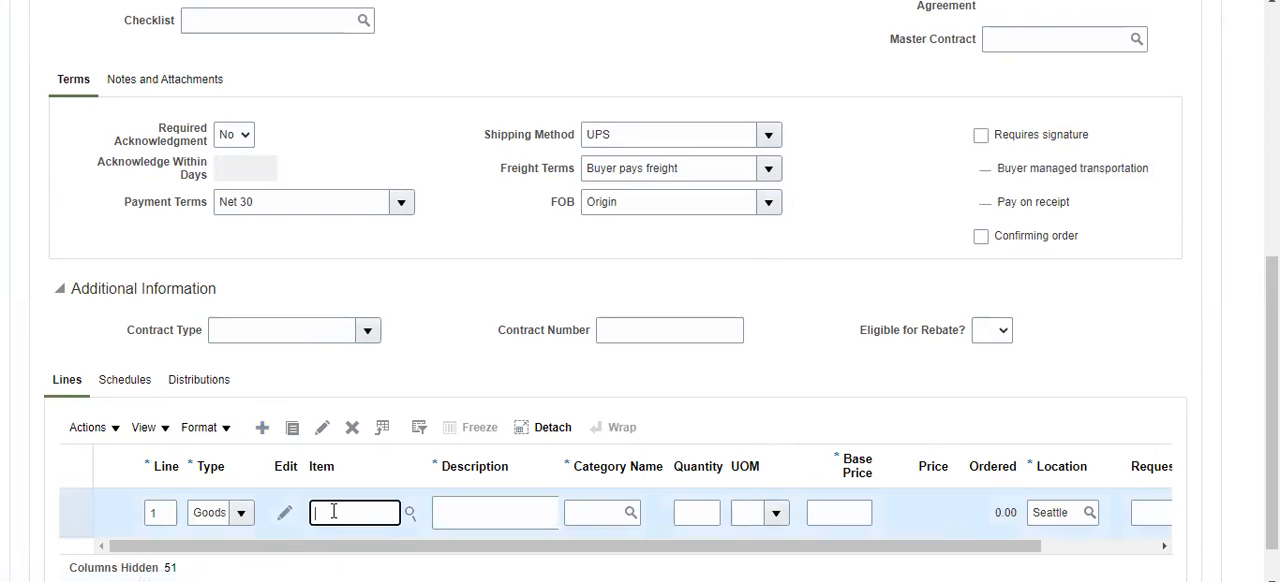
type("T Test")
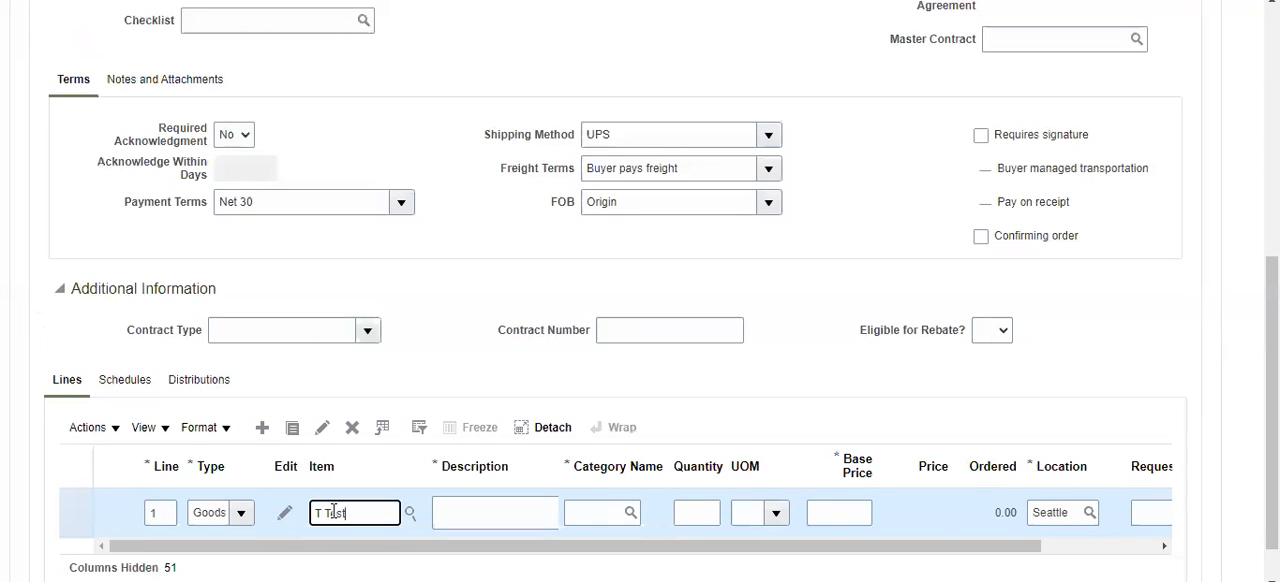
type("item")
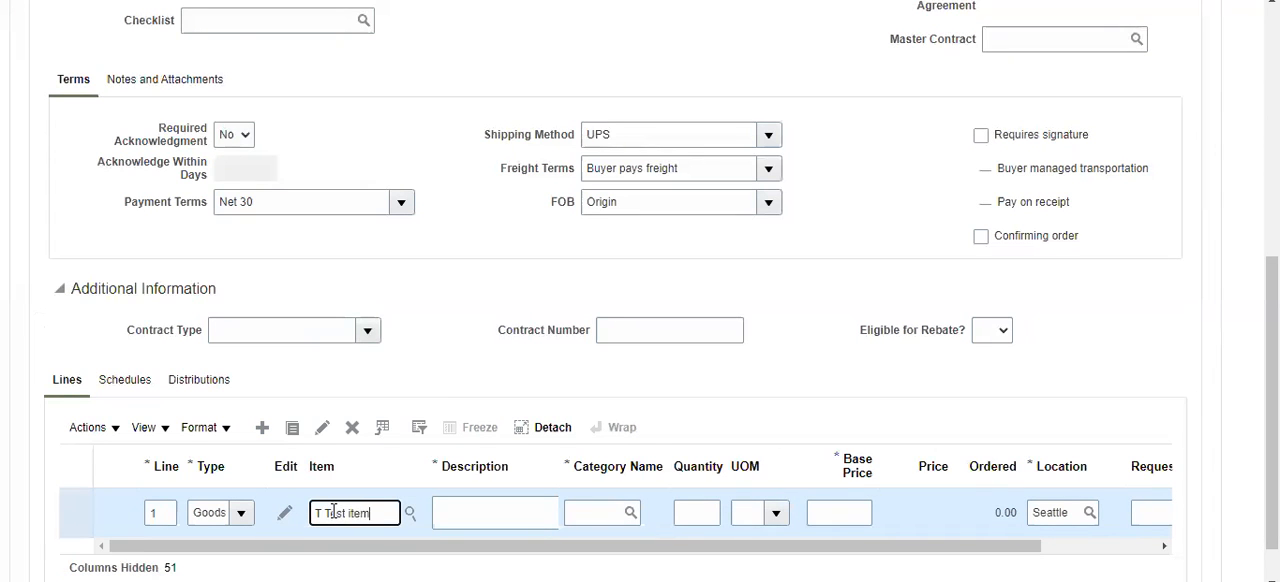
left_click(494, 512)
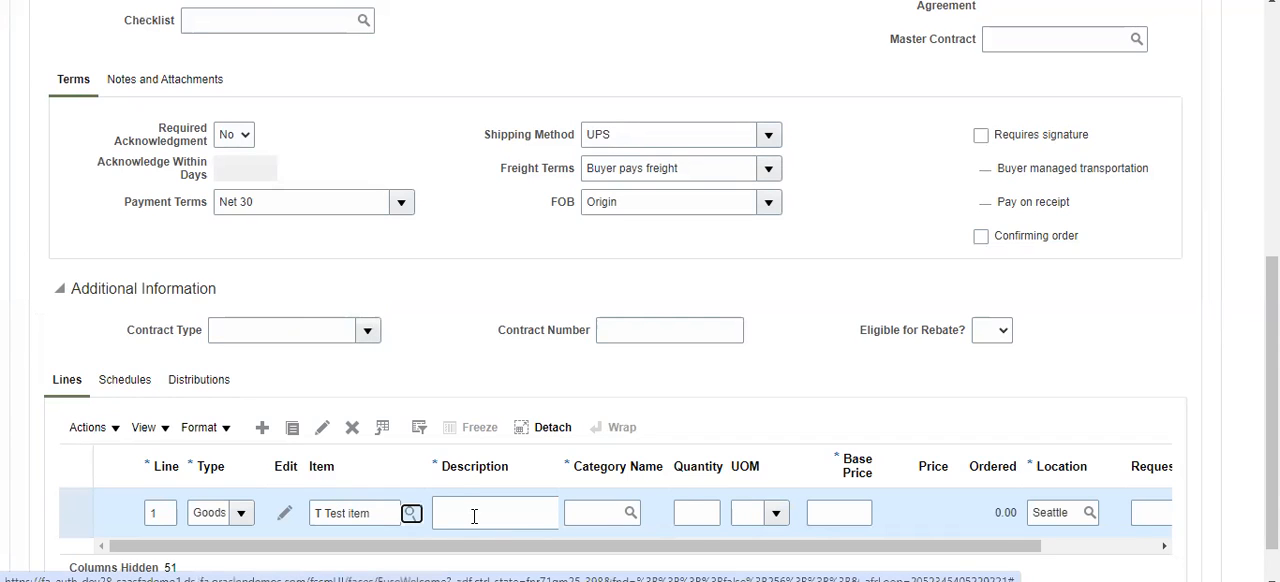
left_click(494, 512)
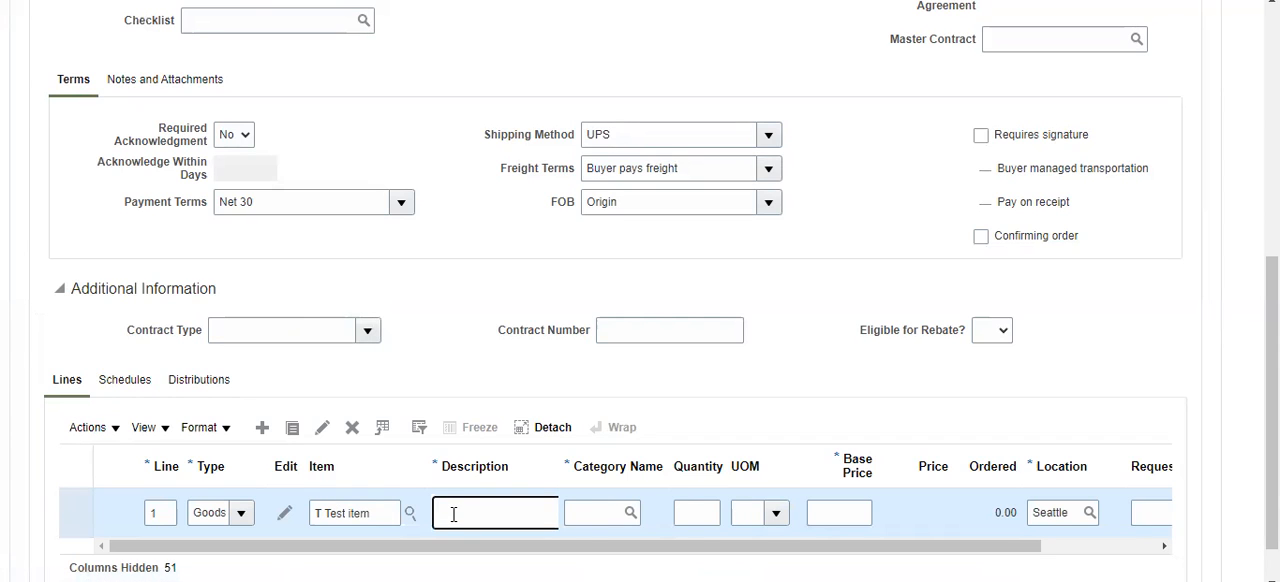
left_click(697, 512)
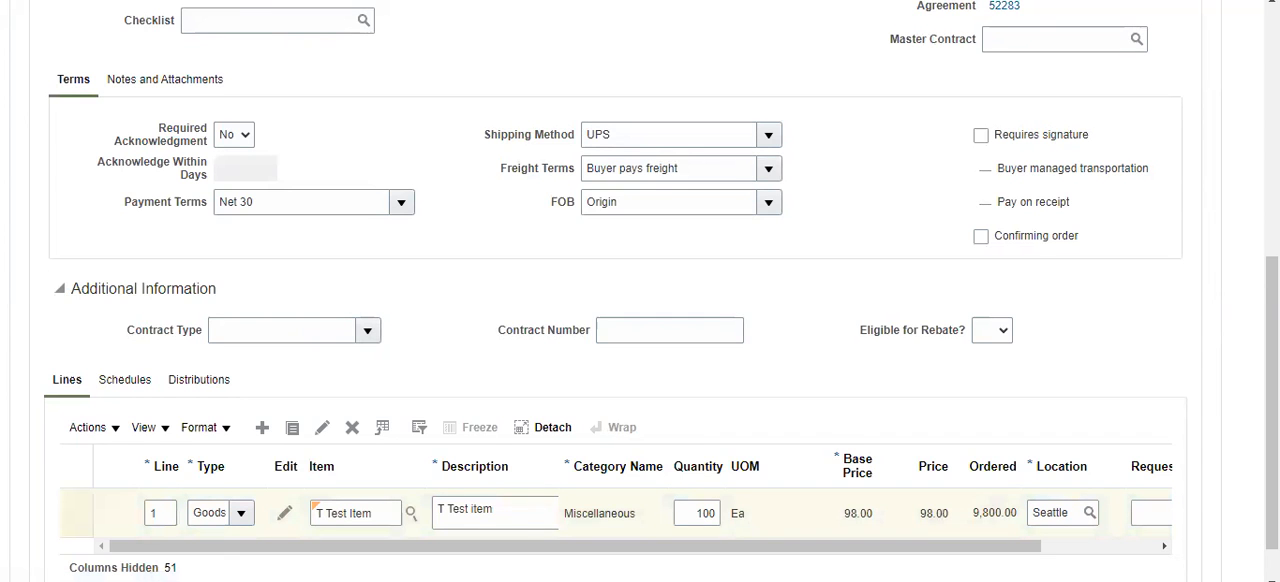
scroll("up", 3)
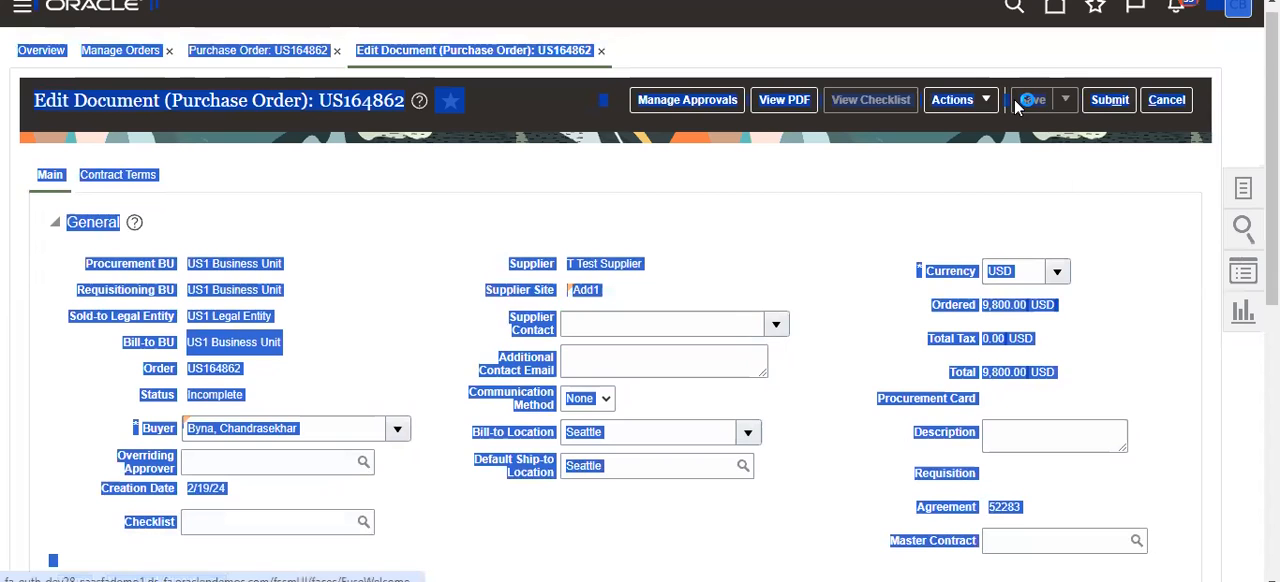
Save order US164862 and select goods line 1 for 100 T Test Item, 9,800.00 USD.
left_click(1031, 99)
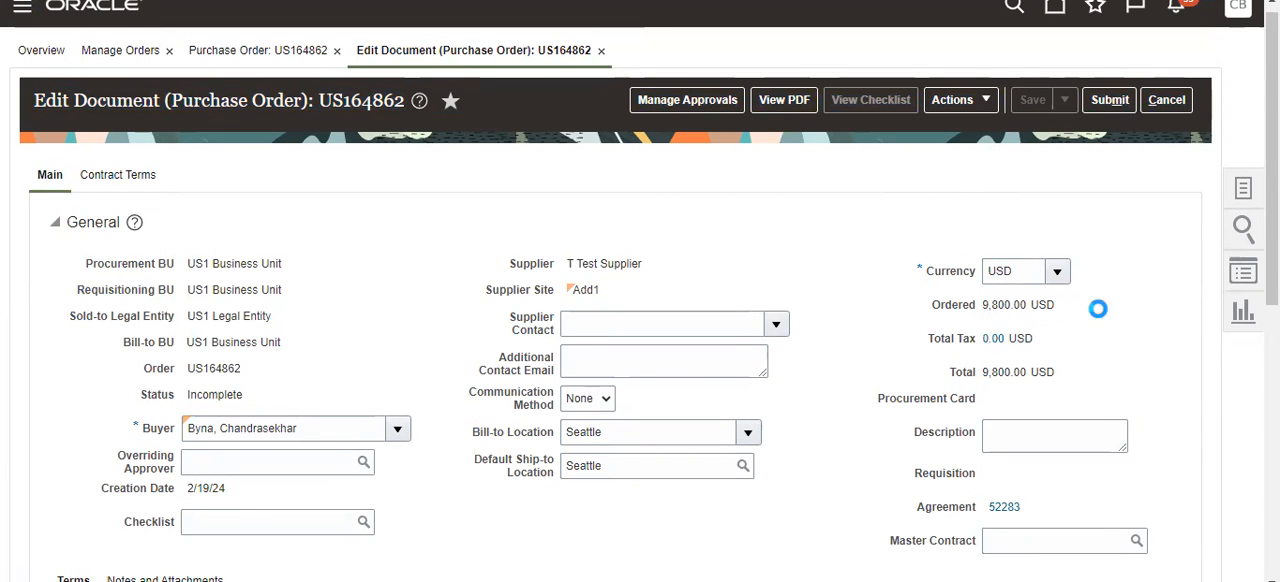
scroll("down", 3)
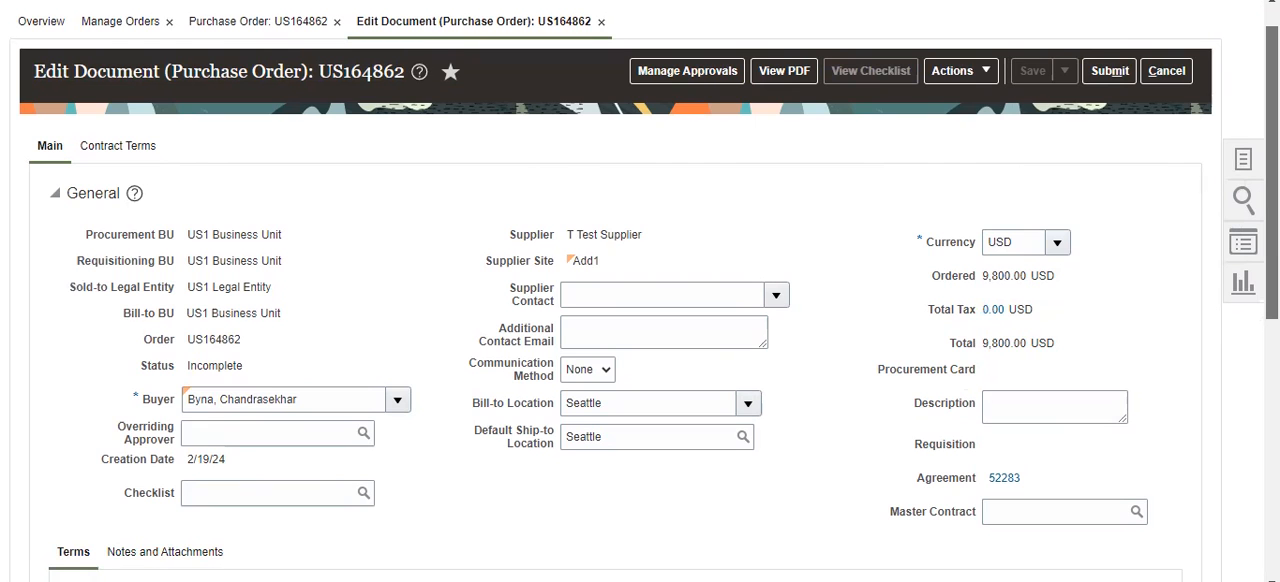
scroll("down", 3)
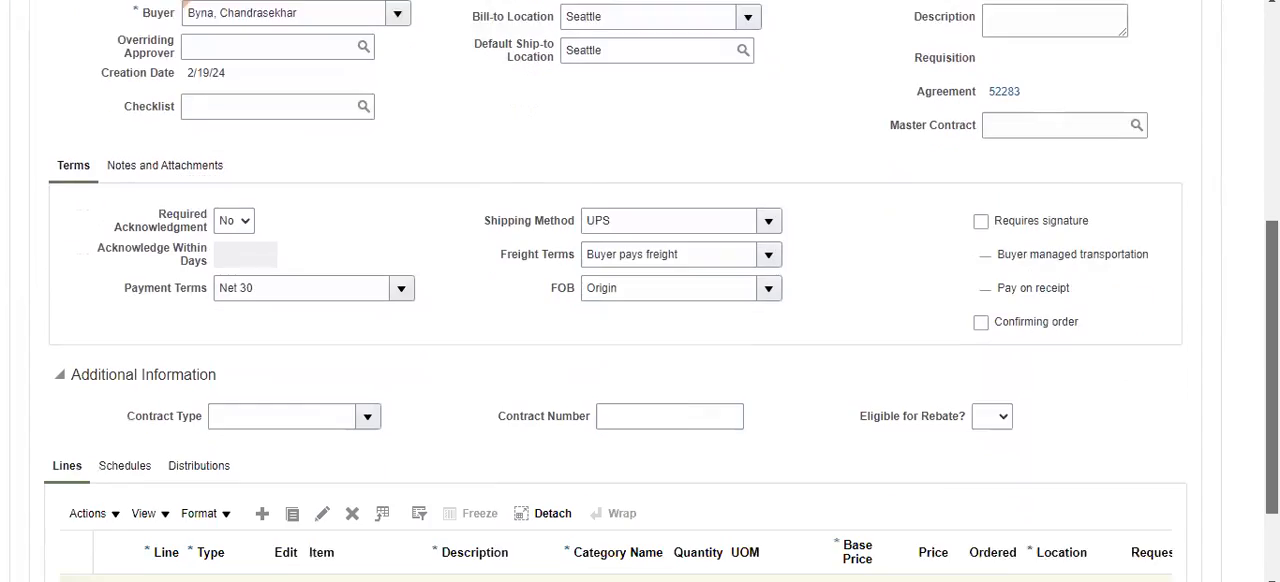
scroll("down", 3)
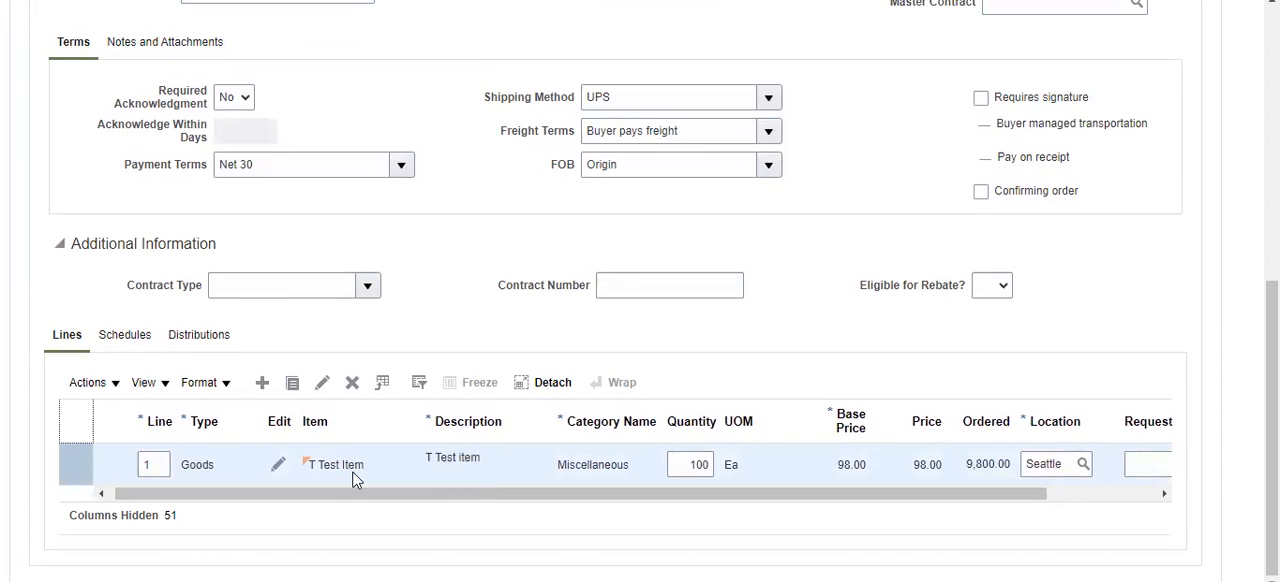
left_click(278, 464)
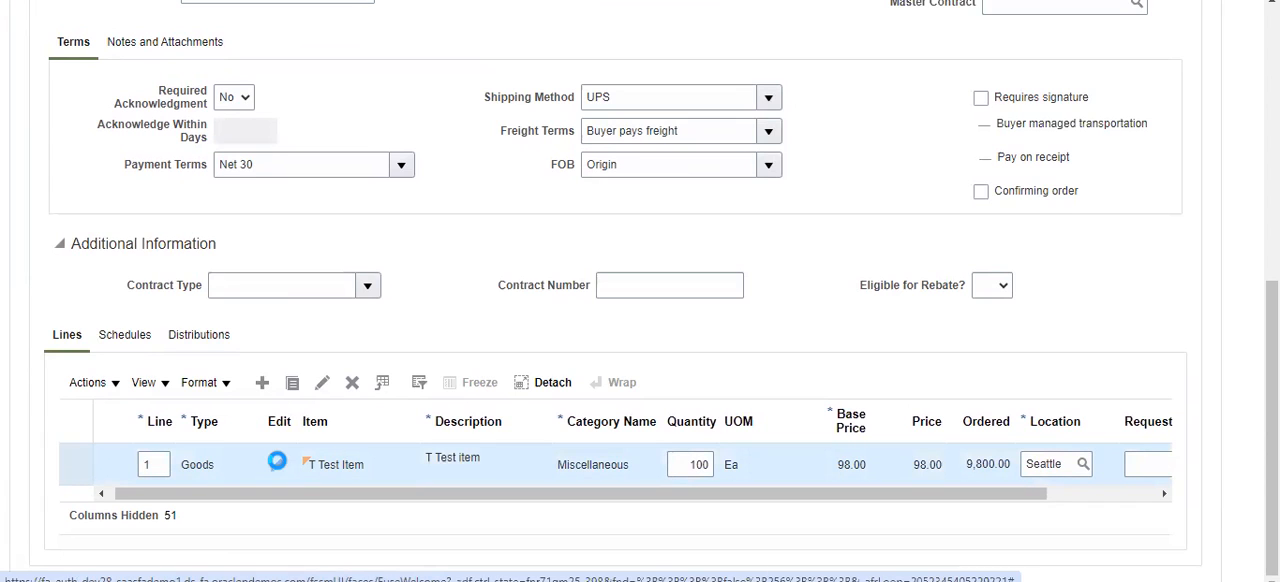
Open line 1's edit page and search for a shipping location starting with 'At'.
left_click(277, 461)
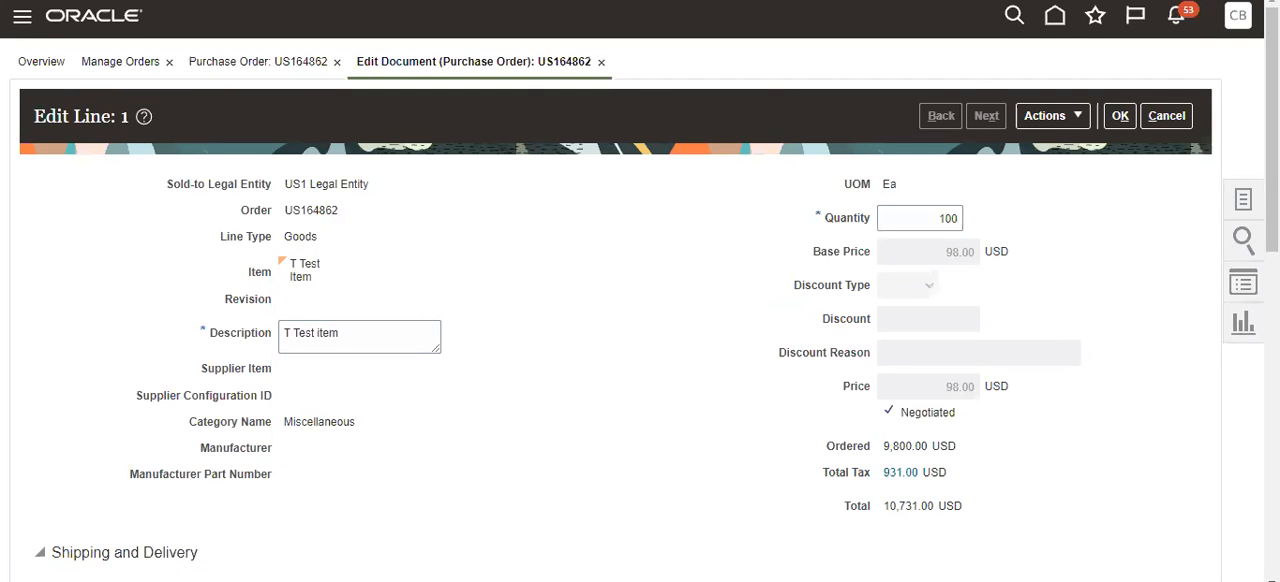
scroll("down", 3)
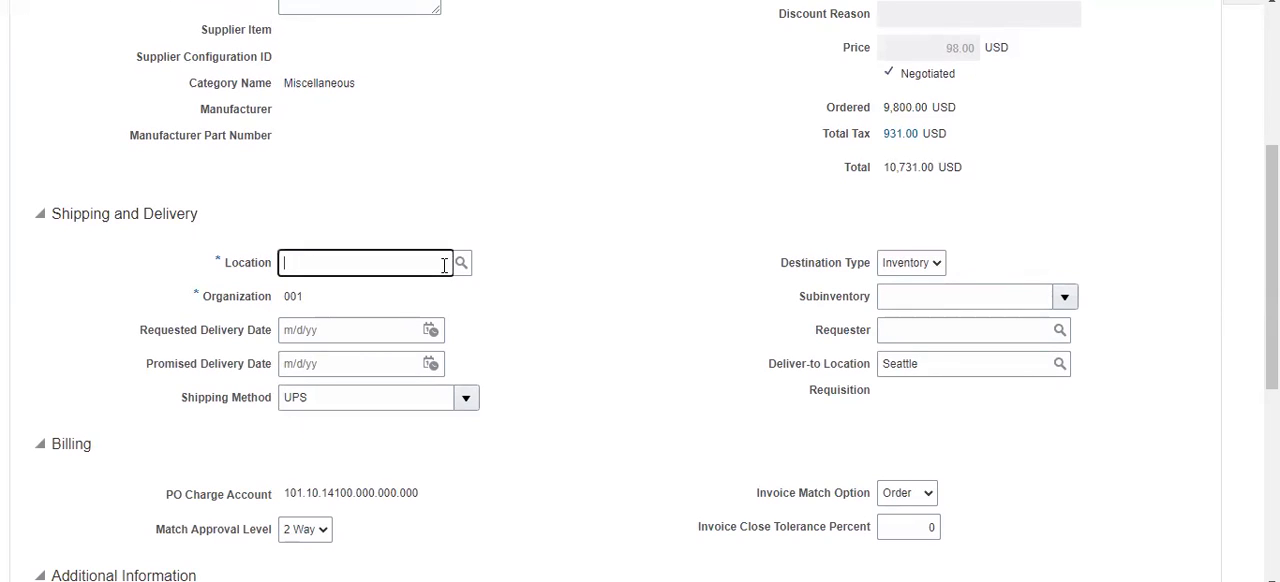
type("At")
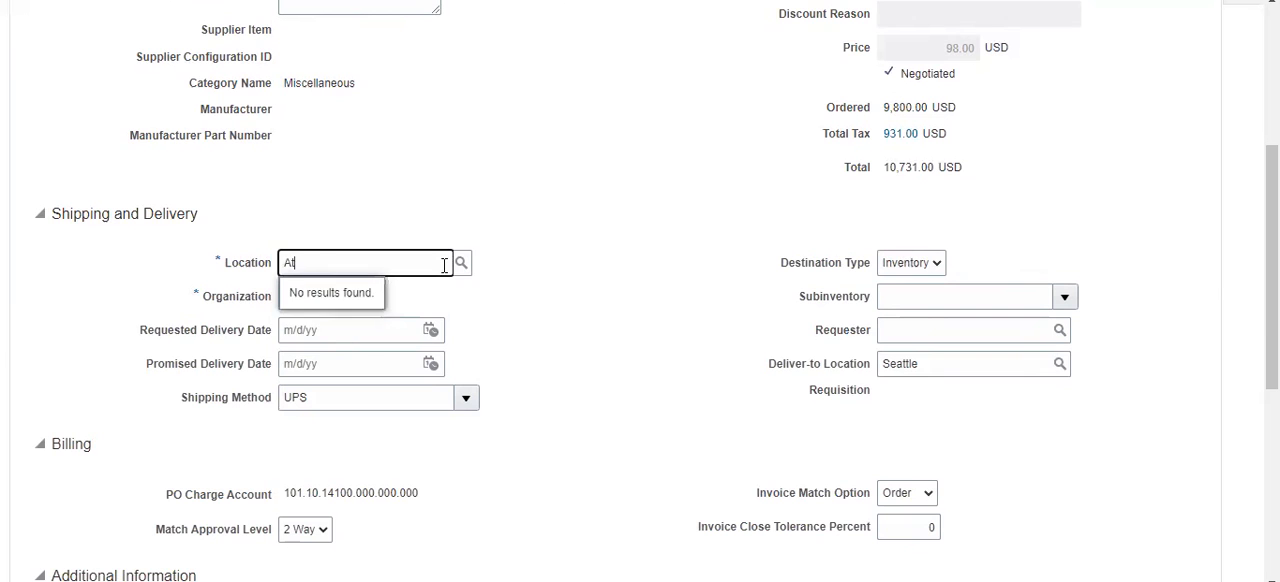
key("Backspace")
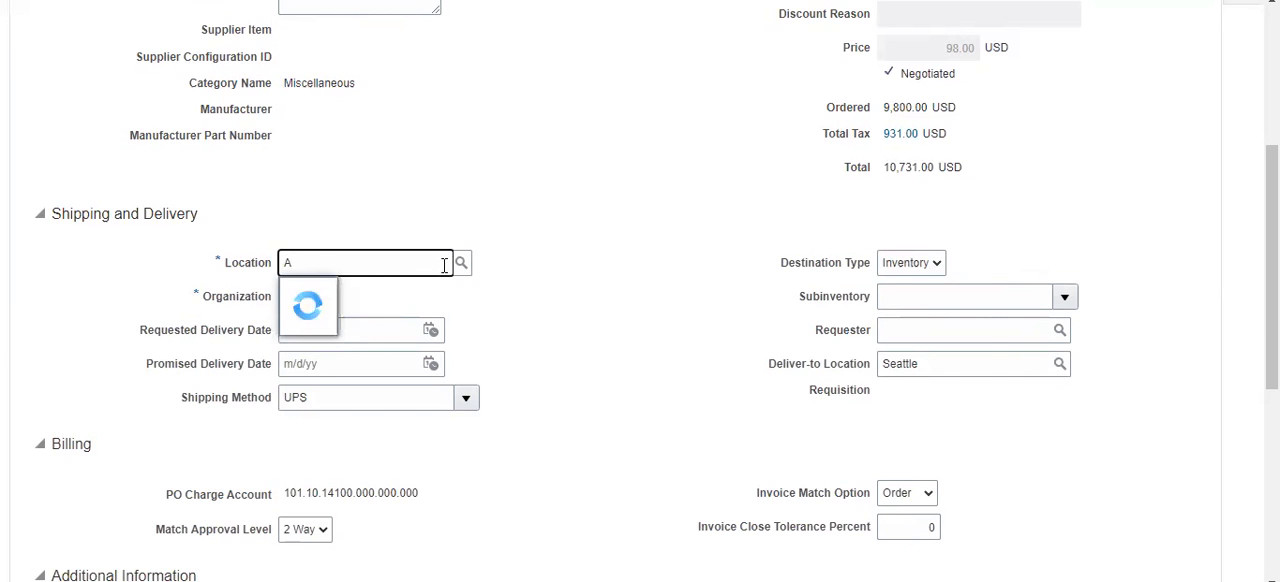
type("t")
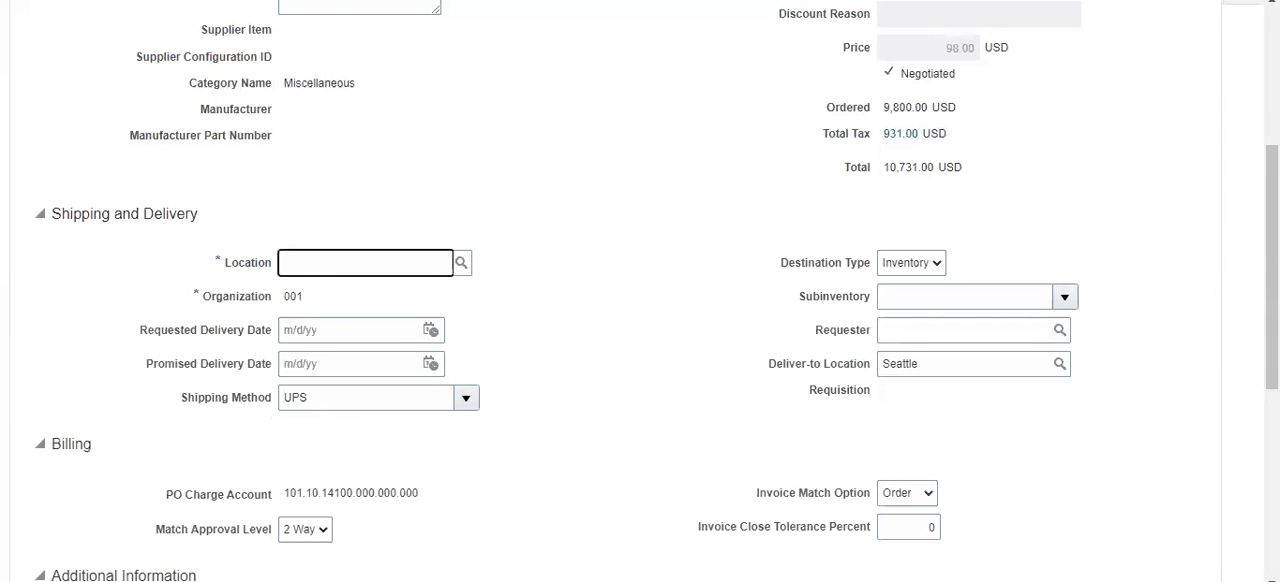
scroll("up", 3)
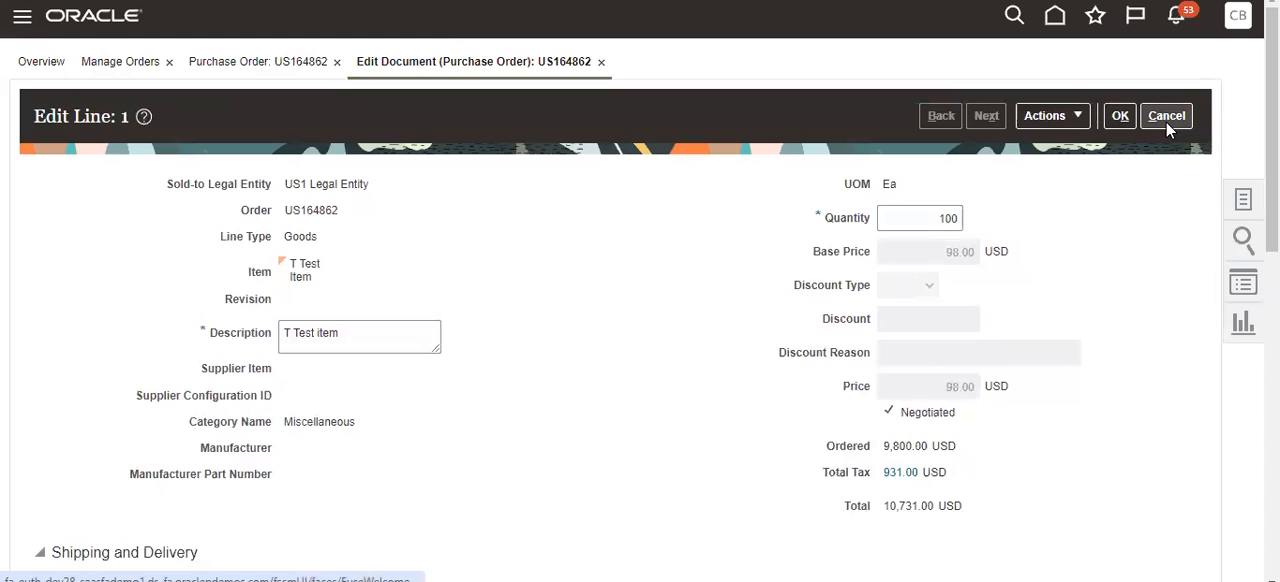
Cancel the line 1 edit and reopen line 1 from the order's Lines table.
left_click(1166, 115)
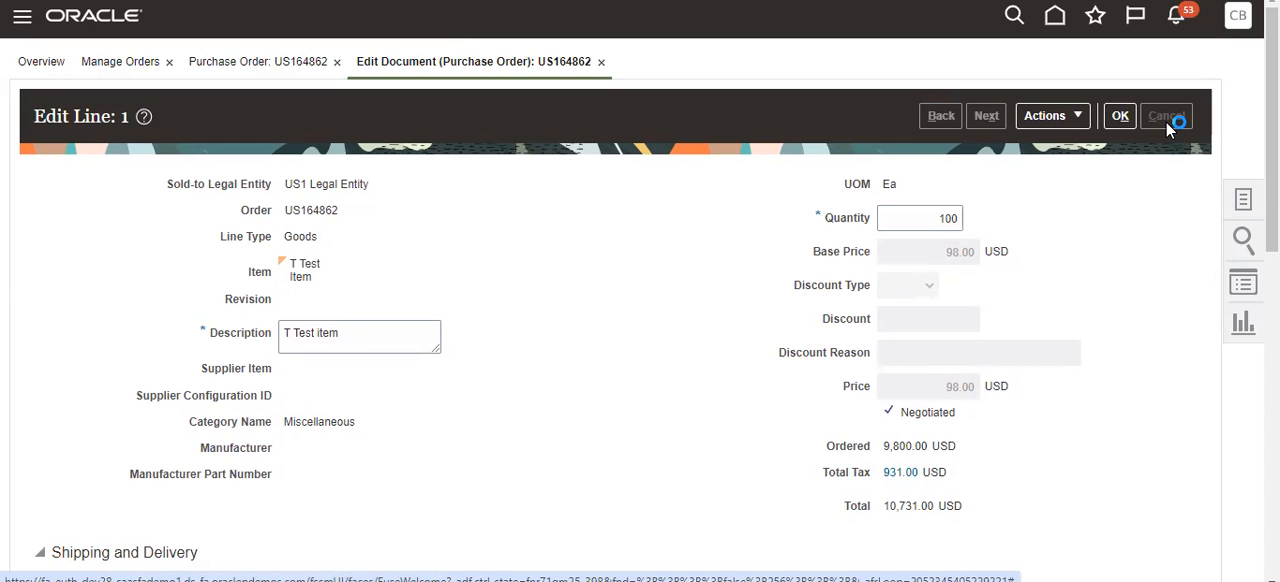
left_click(1119, 115)
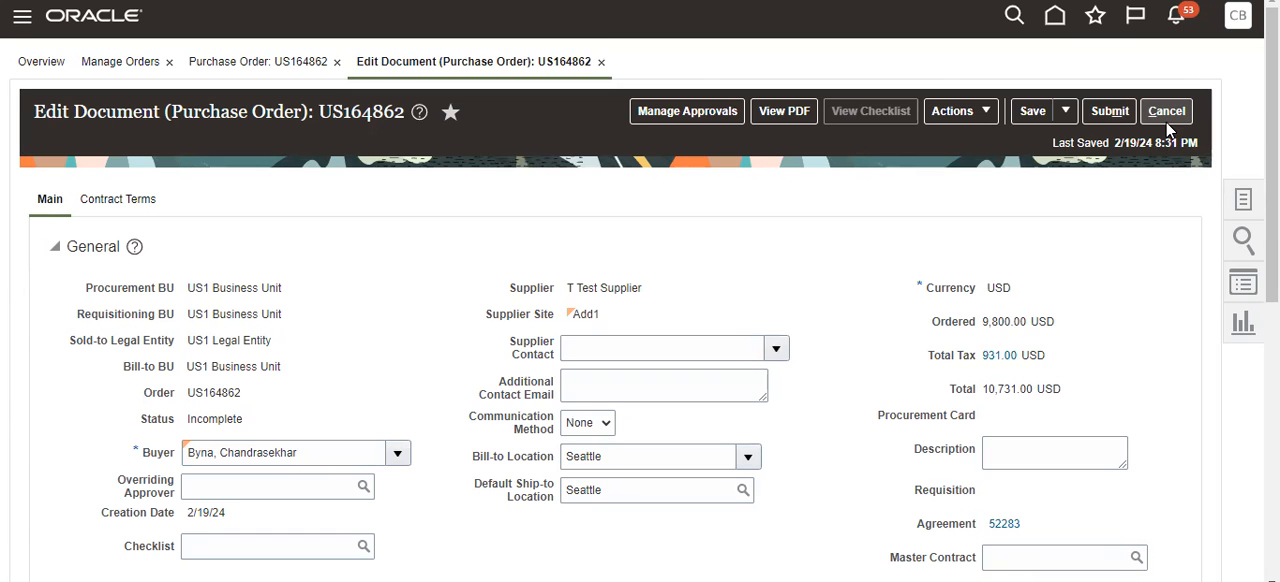
scroll("down", 3)
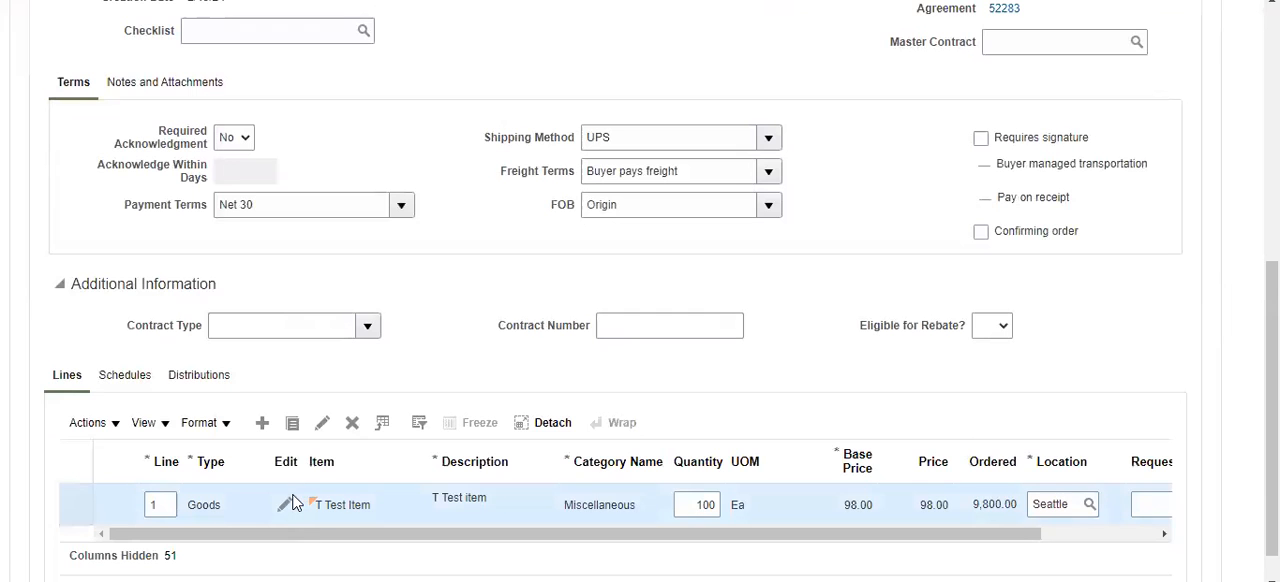
left_click(283, 504)
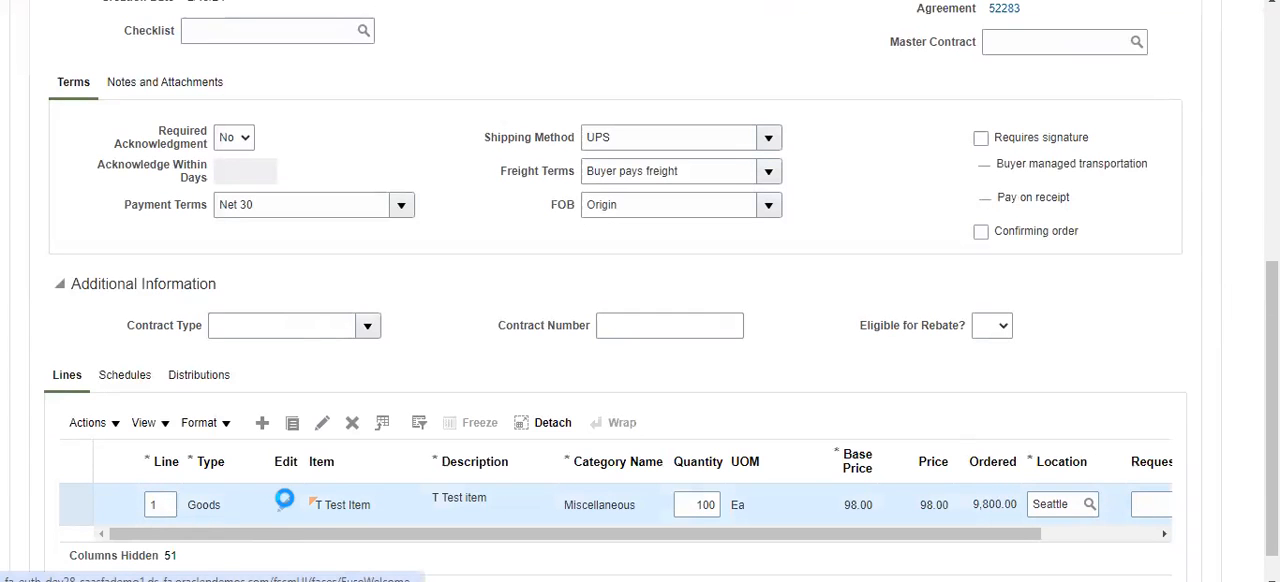
Inspect line 1's Shipping and Delivery, highlighting the defaulted organization 001 beside location Seattle.
left_click(321, 504)
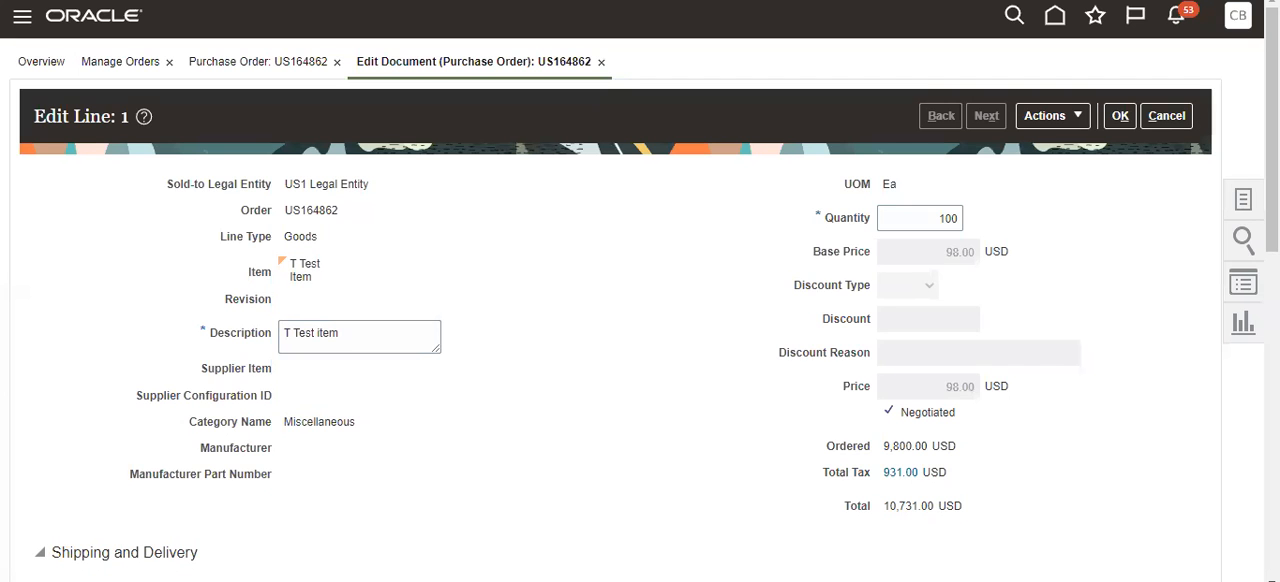
scroll("down", 3)
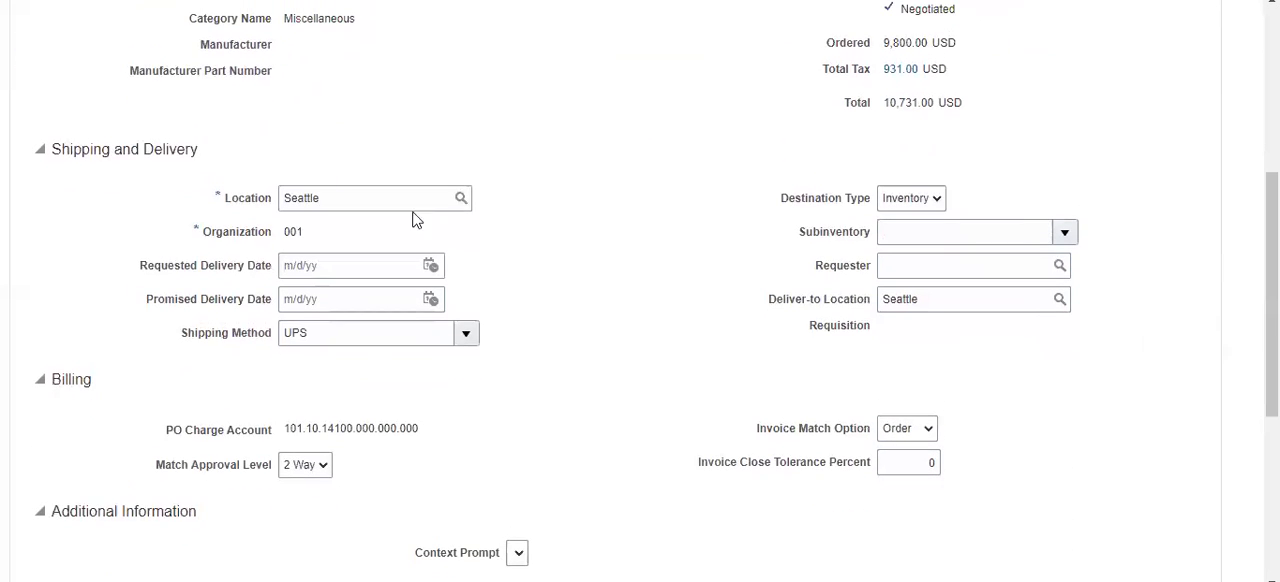
double_click(292, 231)
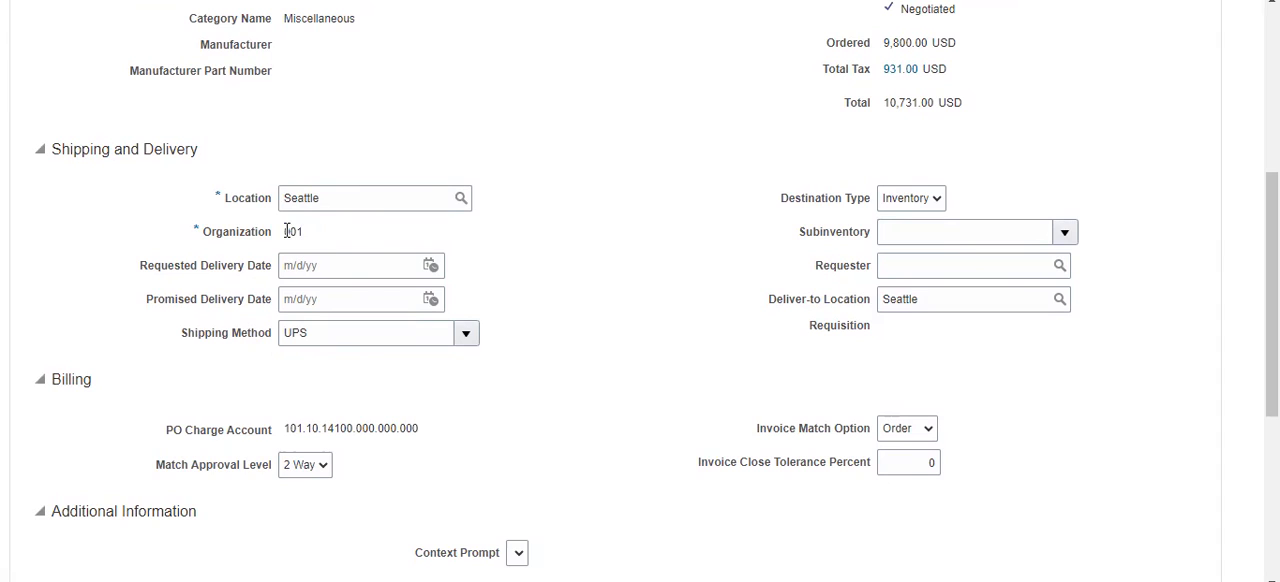
double_click(293, 231)
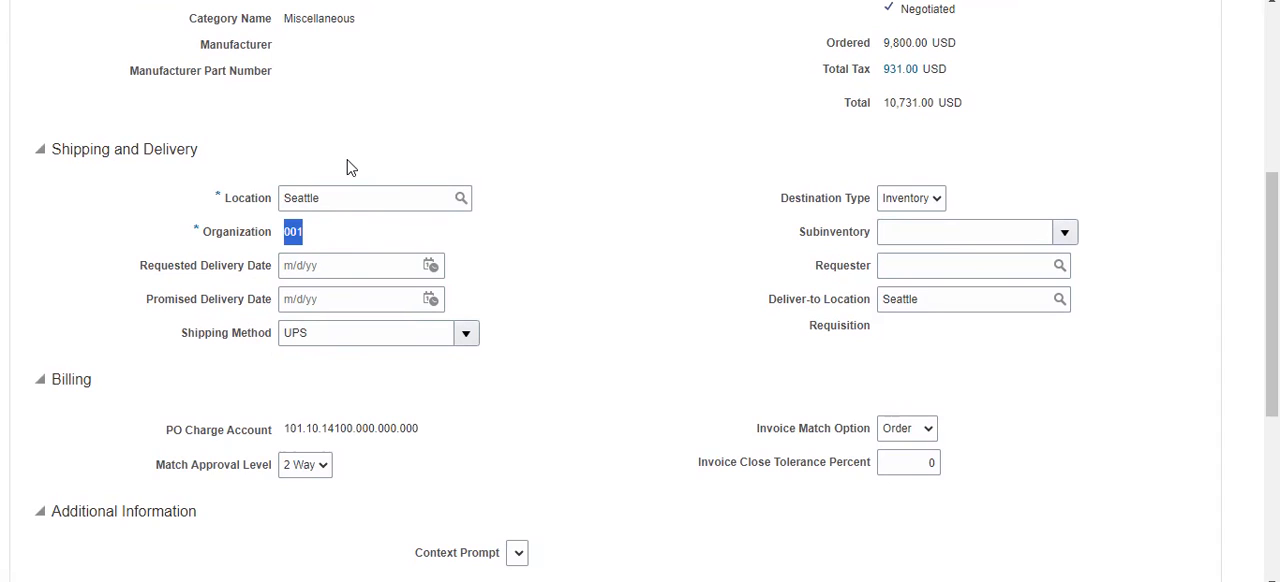
mouse_move(487, 120)
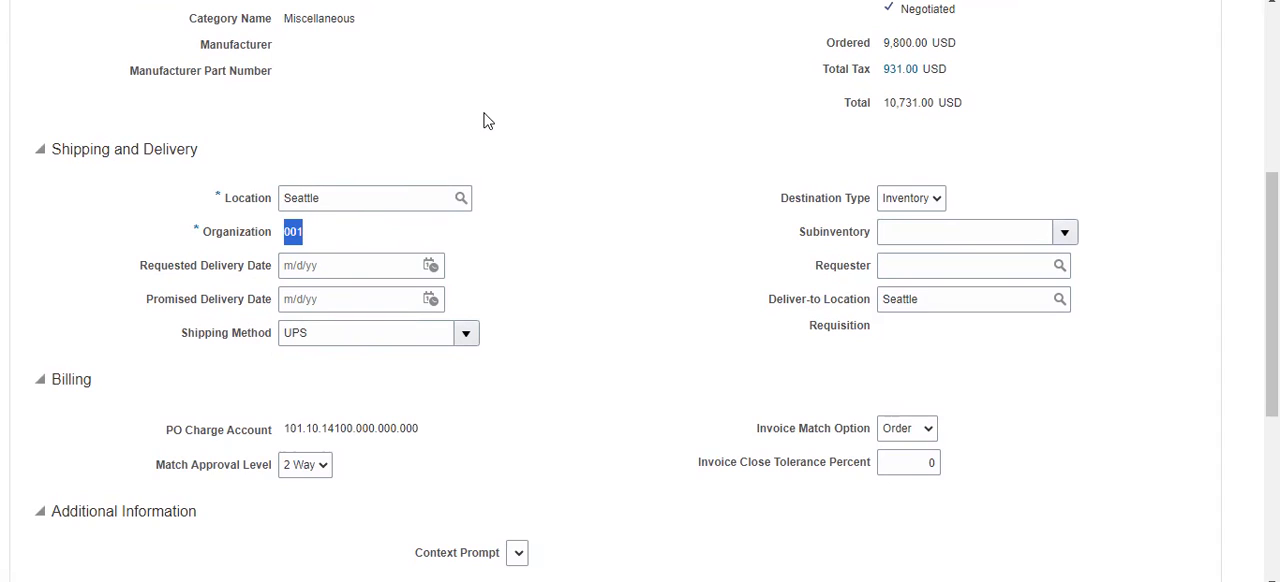
left_click(350, 265)
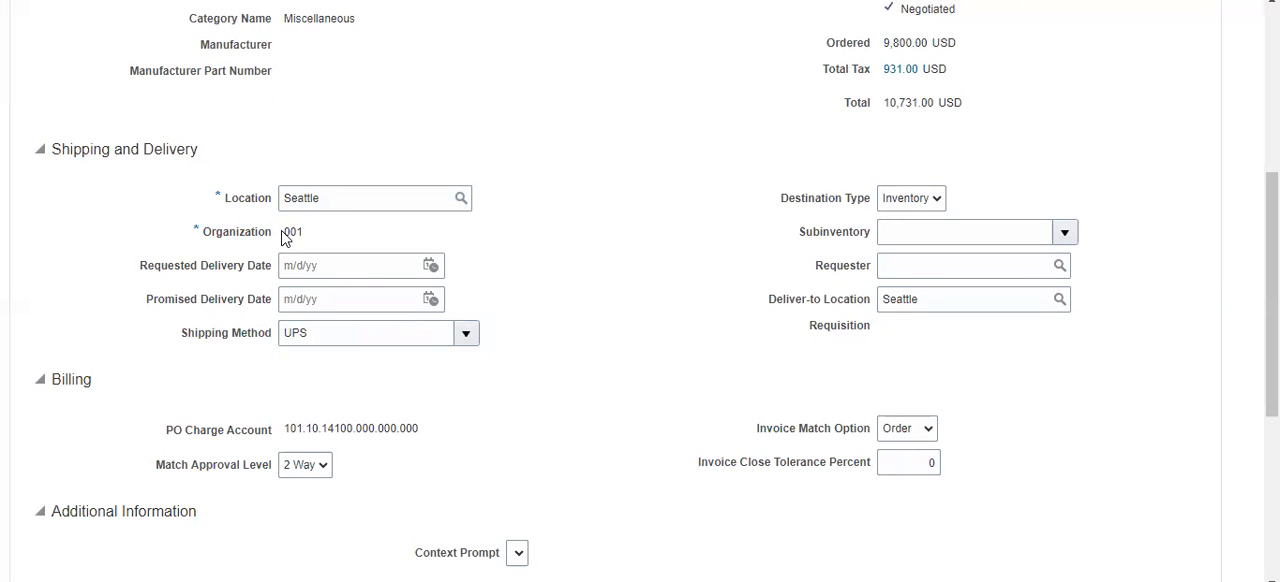
double_click(291, 232)
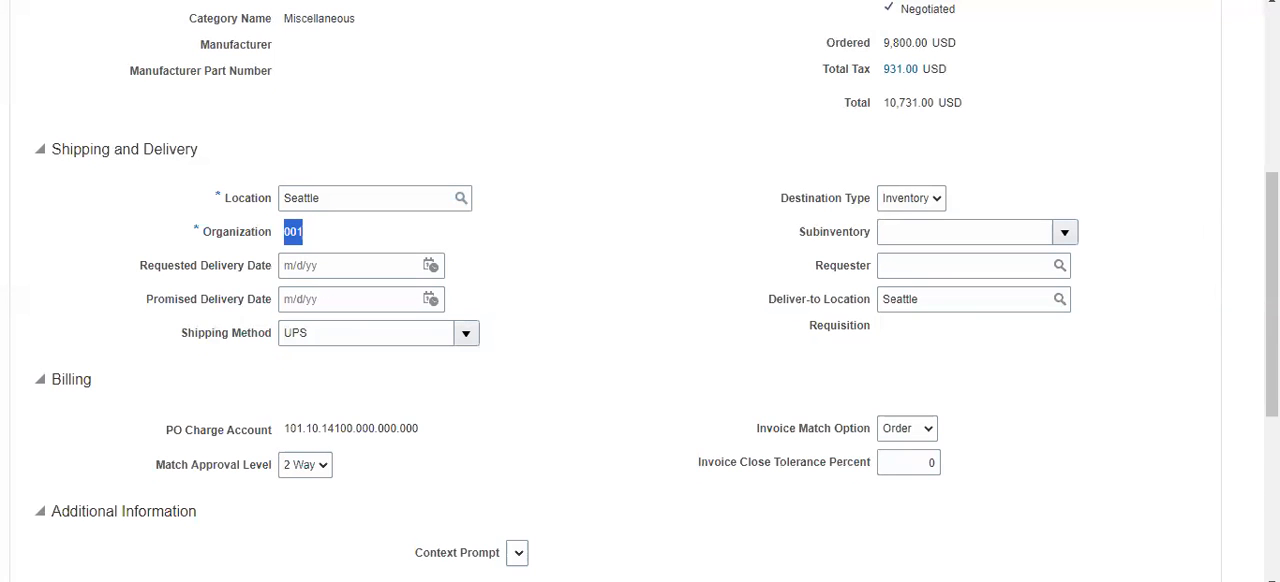
scroll("up", 3)
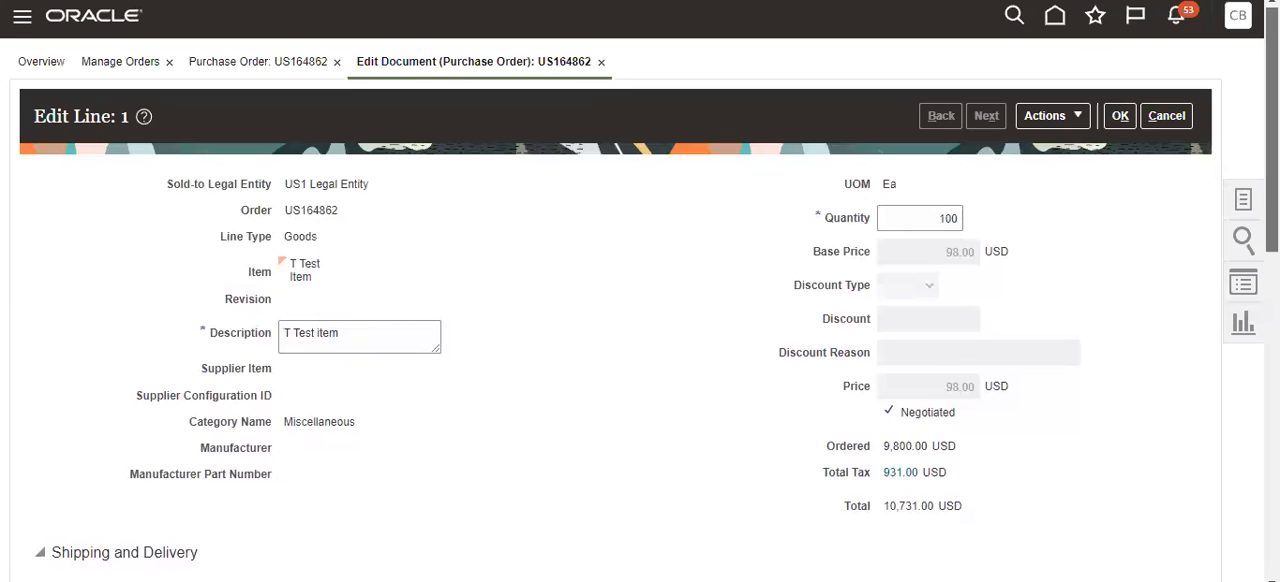